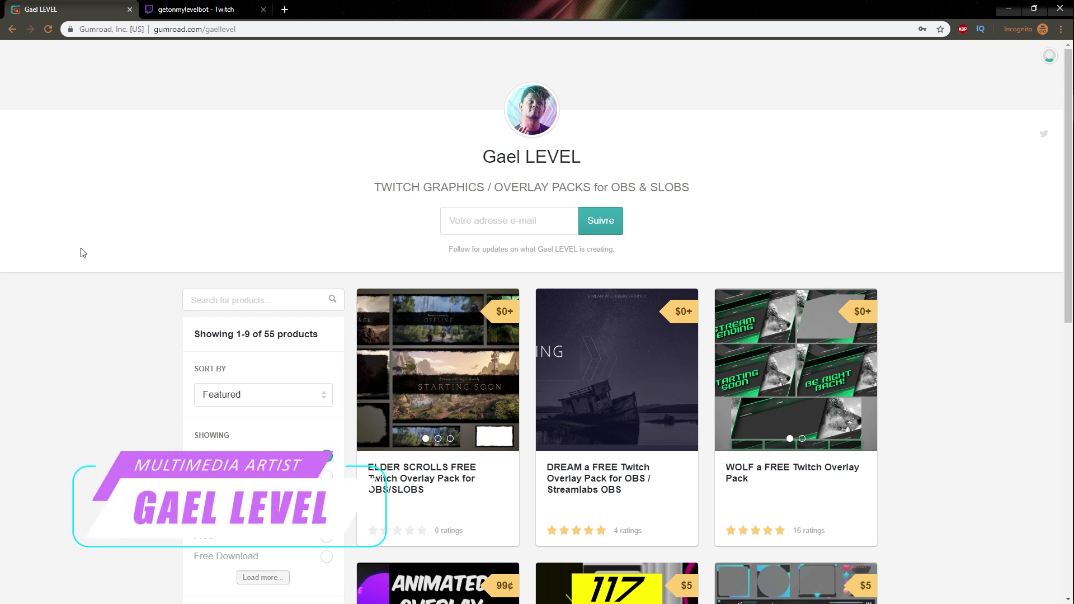
mouse_move(436, 485)
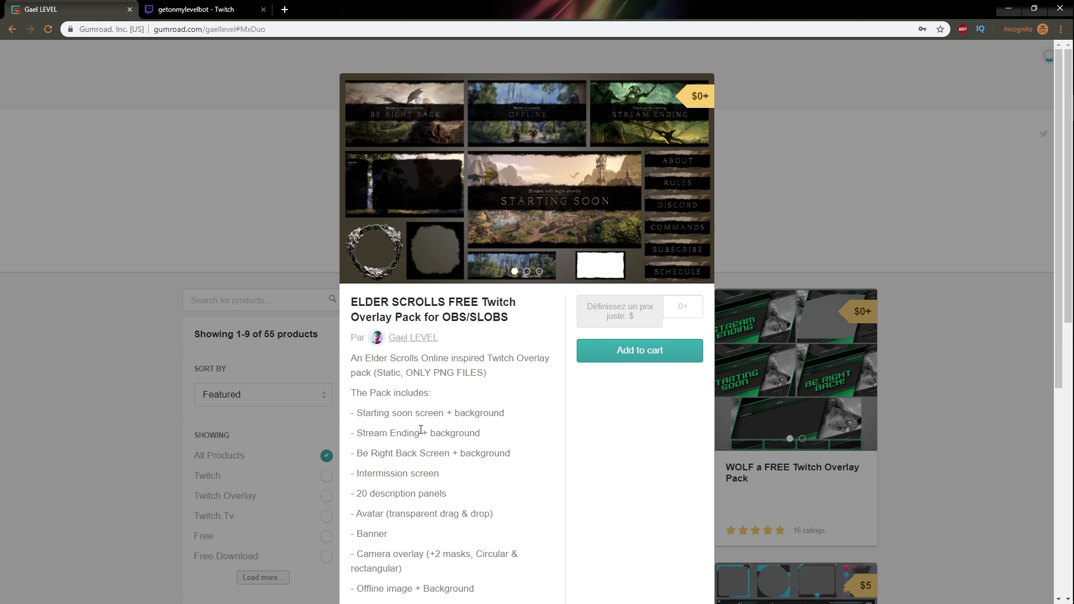
mouse_move(438, 315)
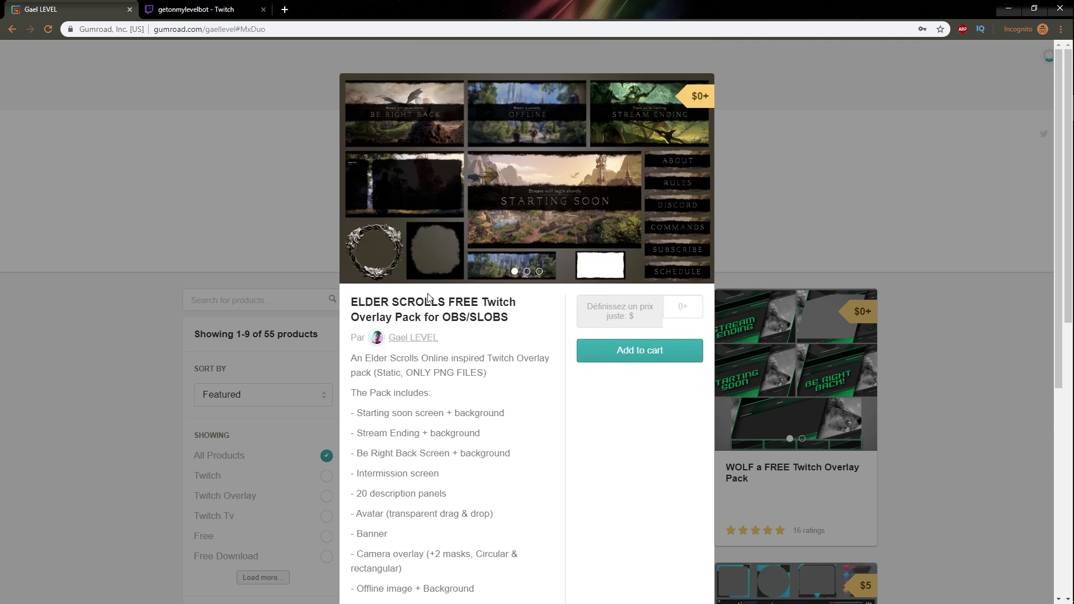
Scroll through the Elder Scrolls overlay pack description, contents and fonts used.
scroll("down", 3)
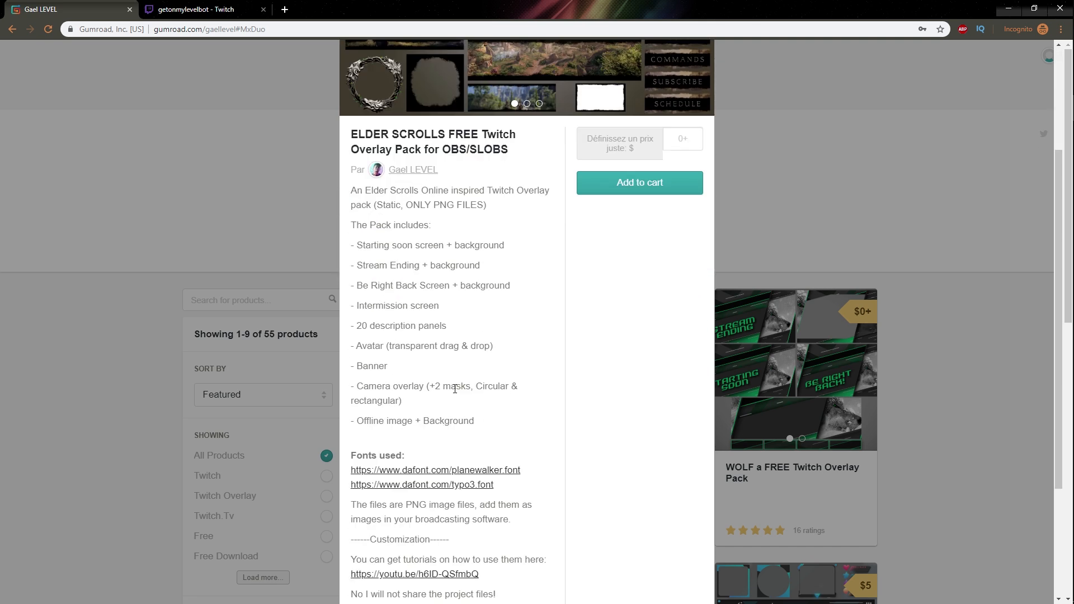
scroll("down", 3)
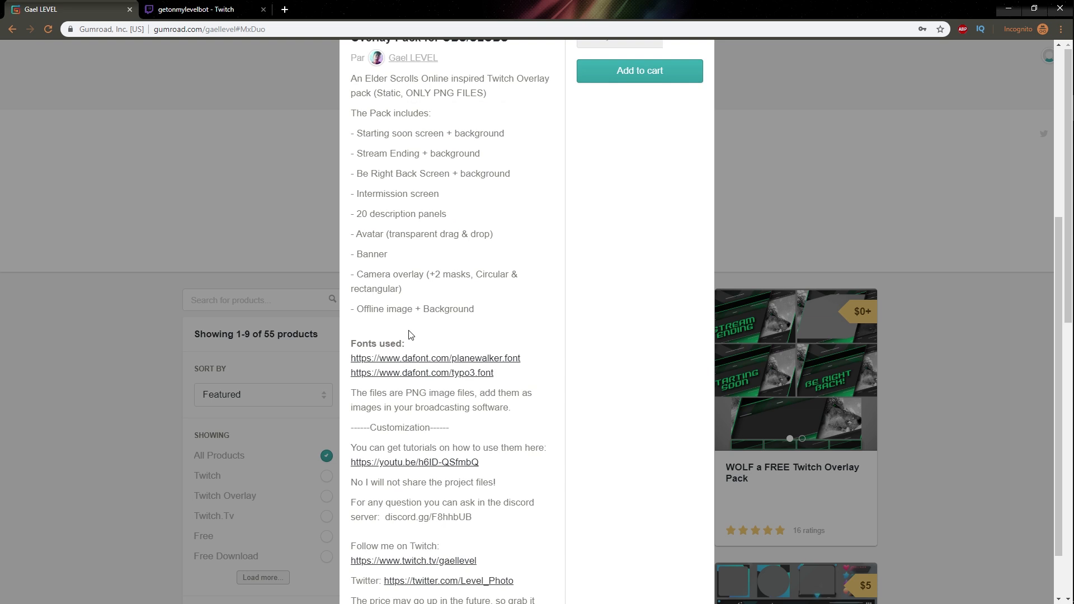
mouse_move(399, 337)
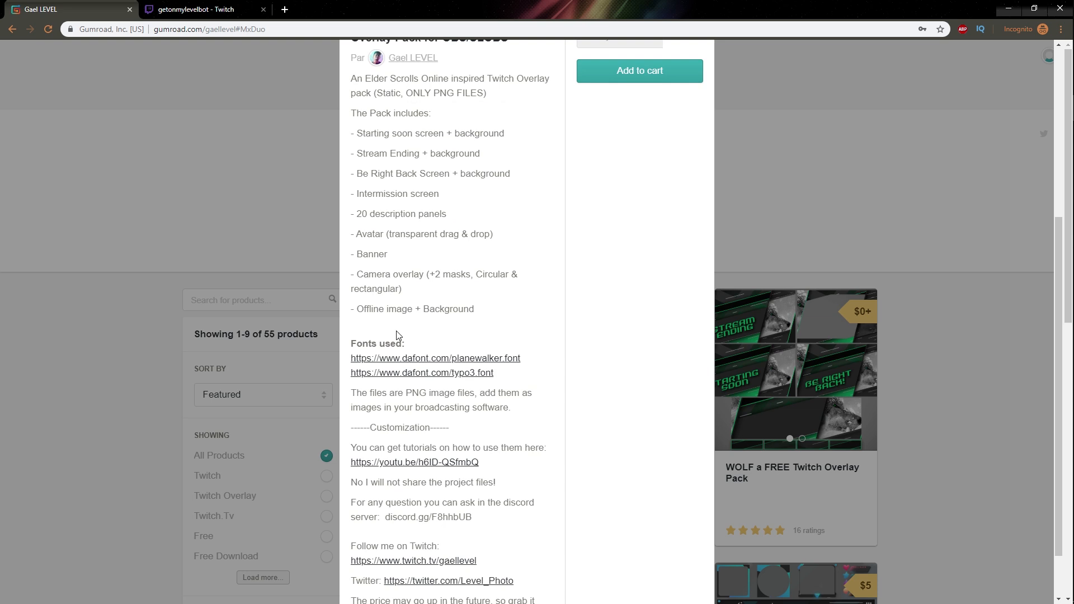
scroll("down", 3)
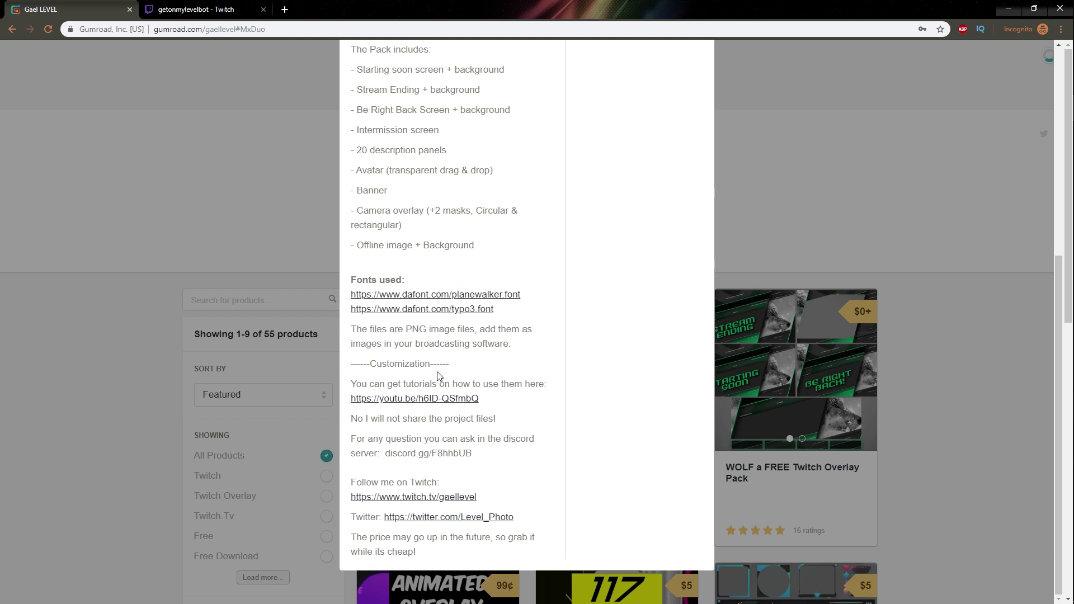
mouse_move(406, 409)
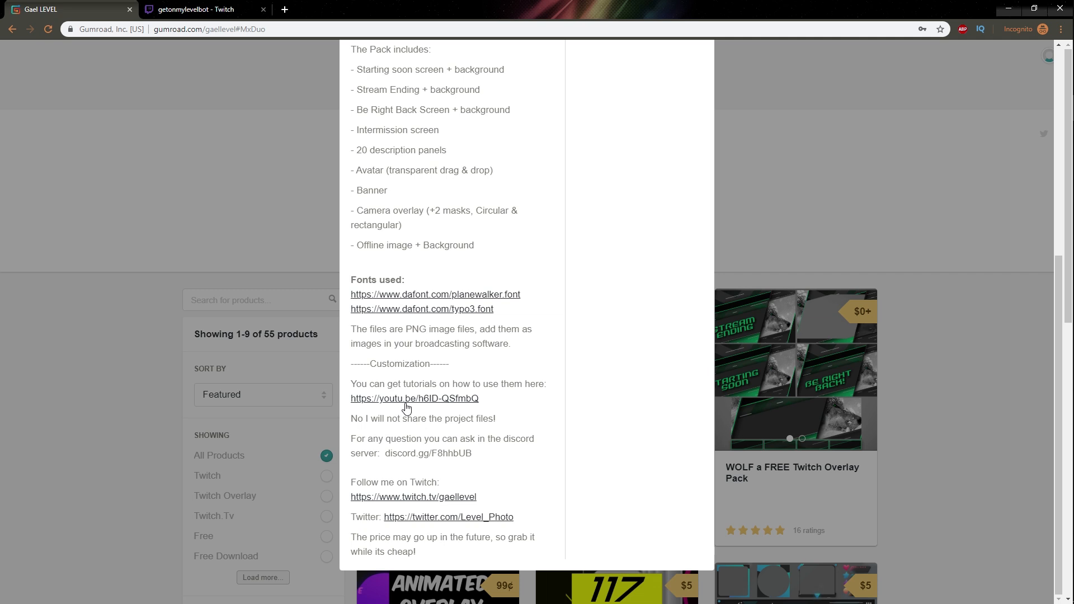
mouse_move(414, 398)
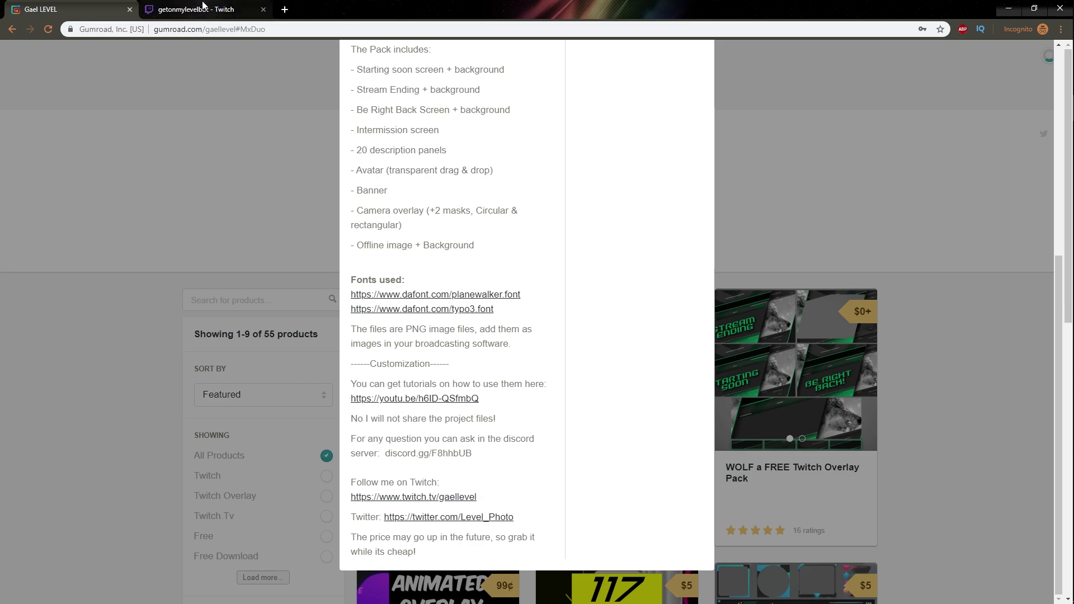
Upload the ESO castle-and-riders banner as the Twitch profile banner and close the editor.
left_click(199, 9)
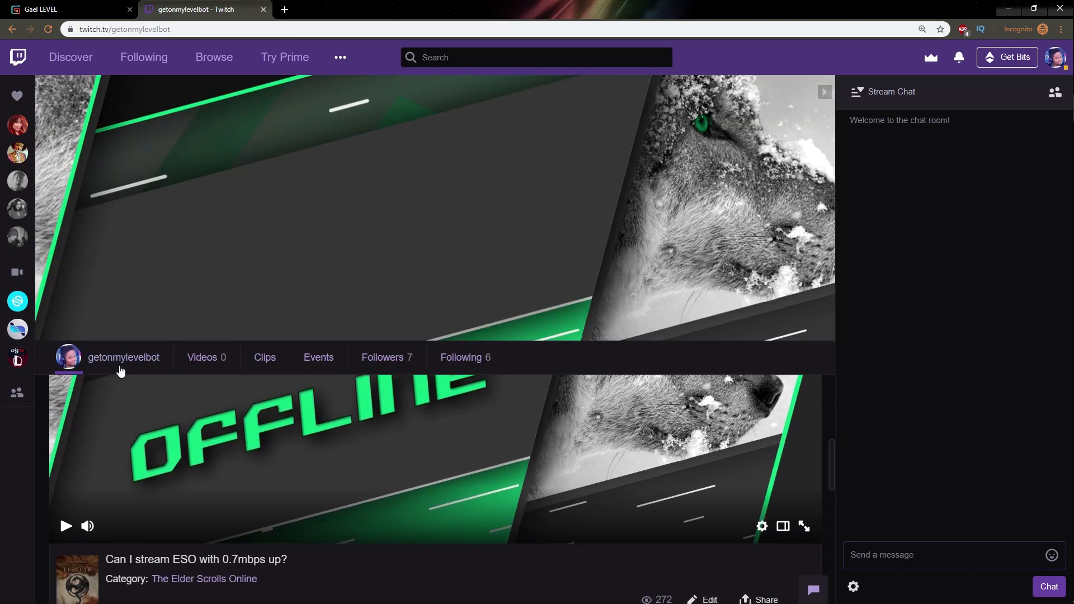
scroll("down", 3)
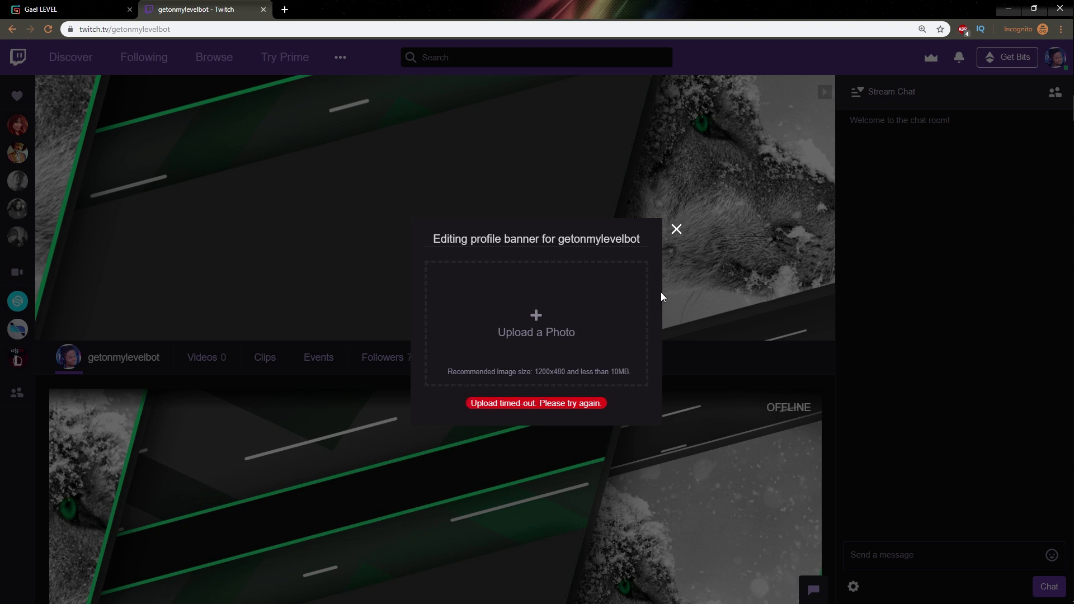
left_click(48, 29)
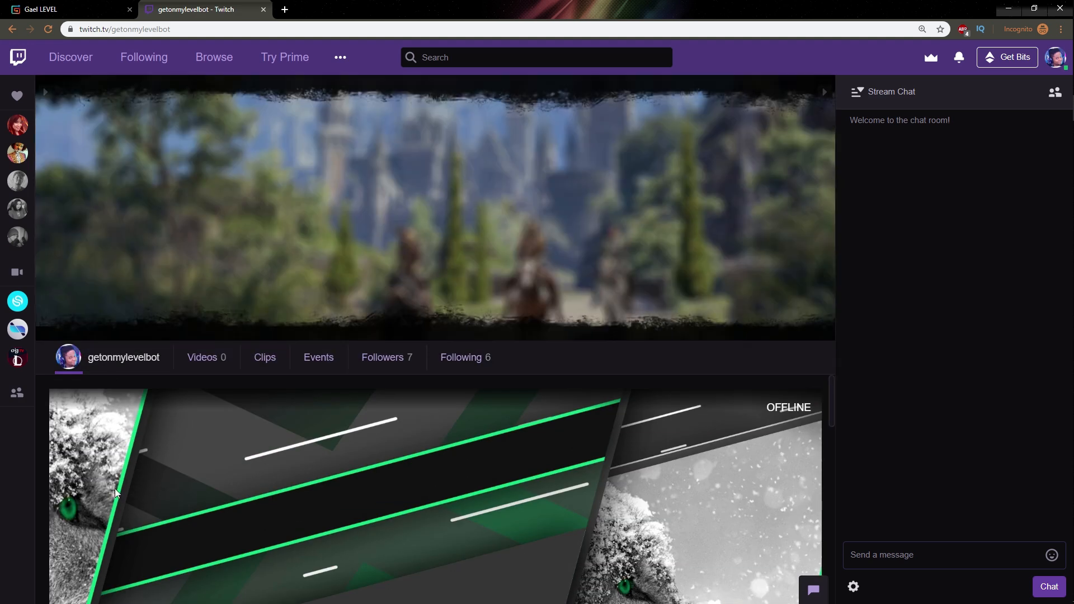
mouse_move(507, 192)
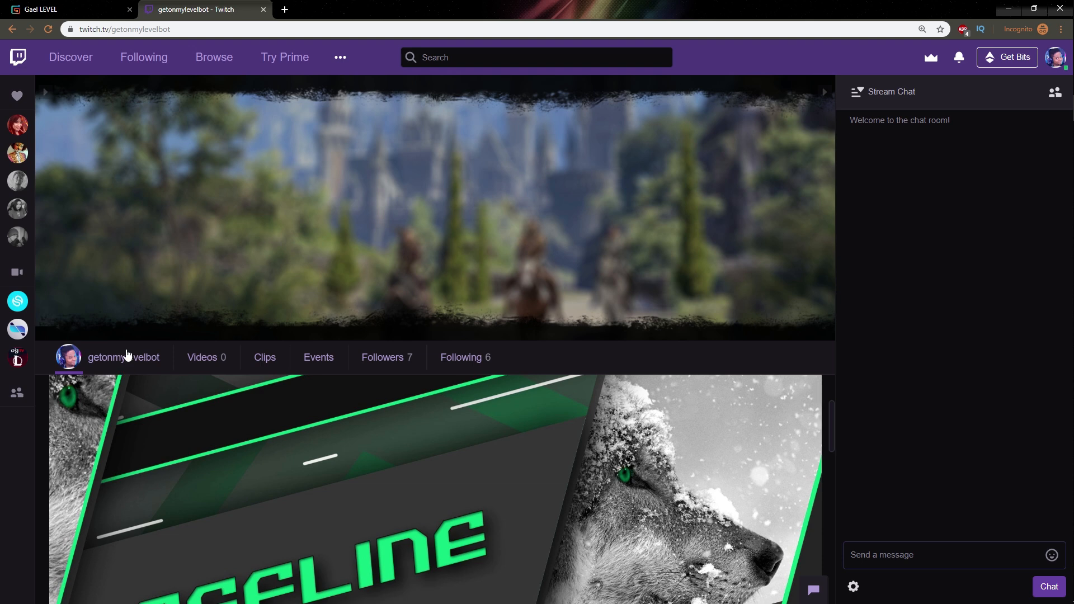
scroll("down", 3)
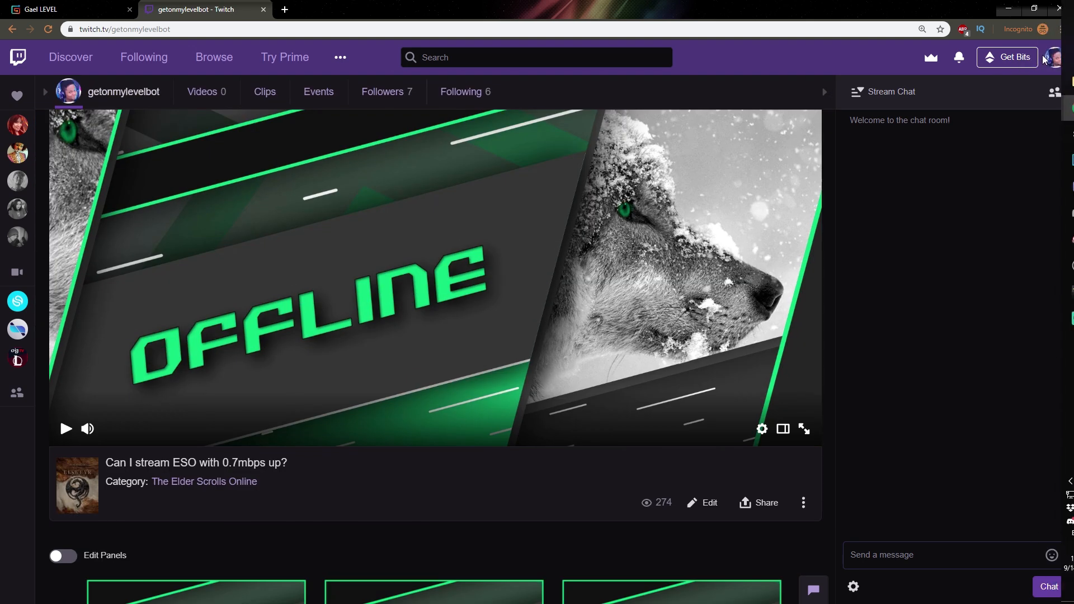
Go to Creator Dashboard channel settings and choose Offline.png for the video player banner.
left_click(1057, 58)
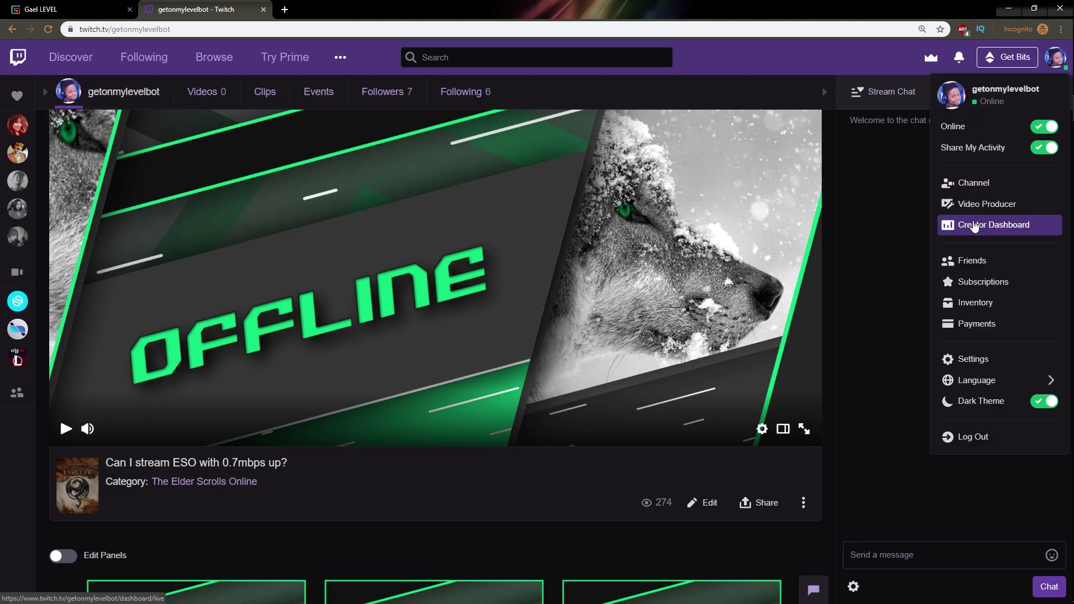
left_click(993, 225)
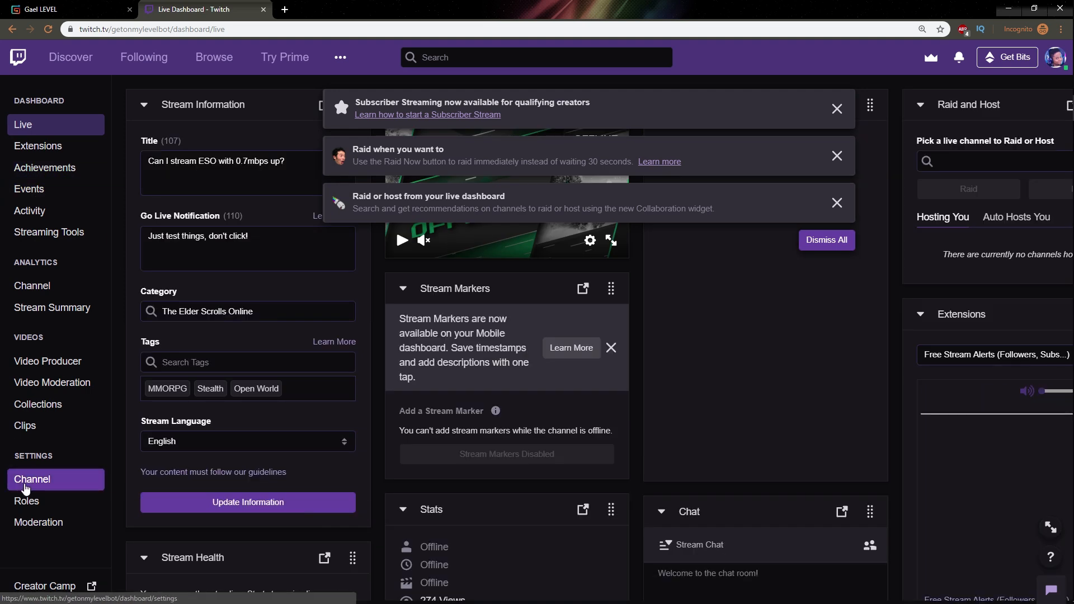
left_click(31, 479)
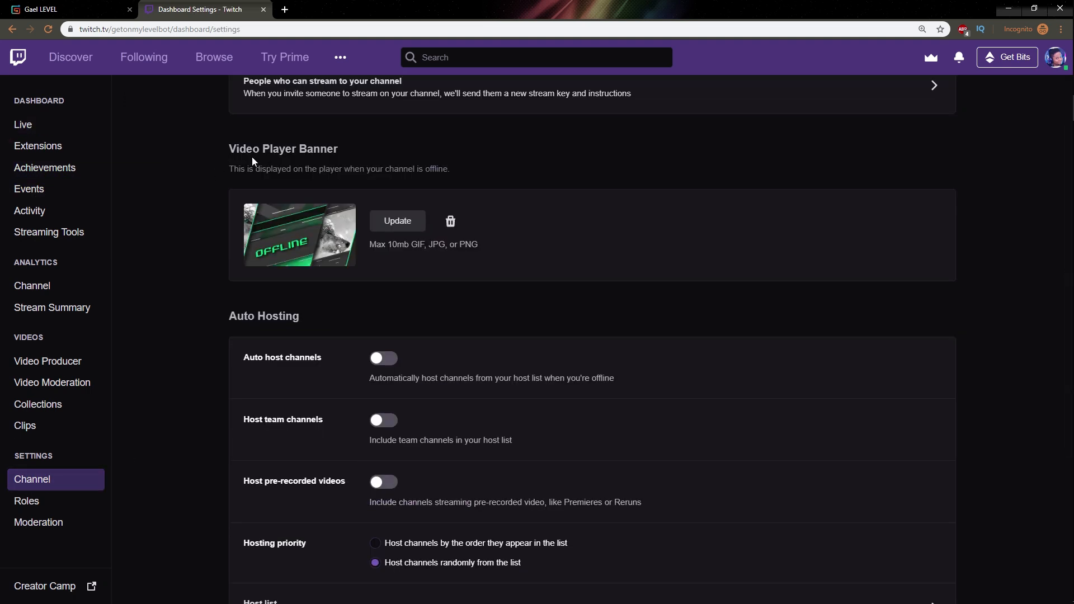
left_click(396, 220)
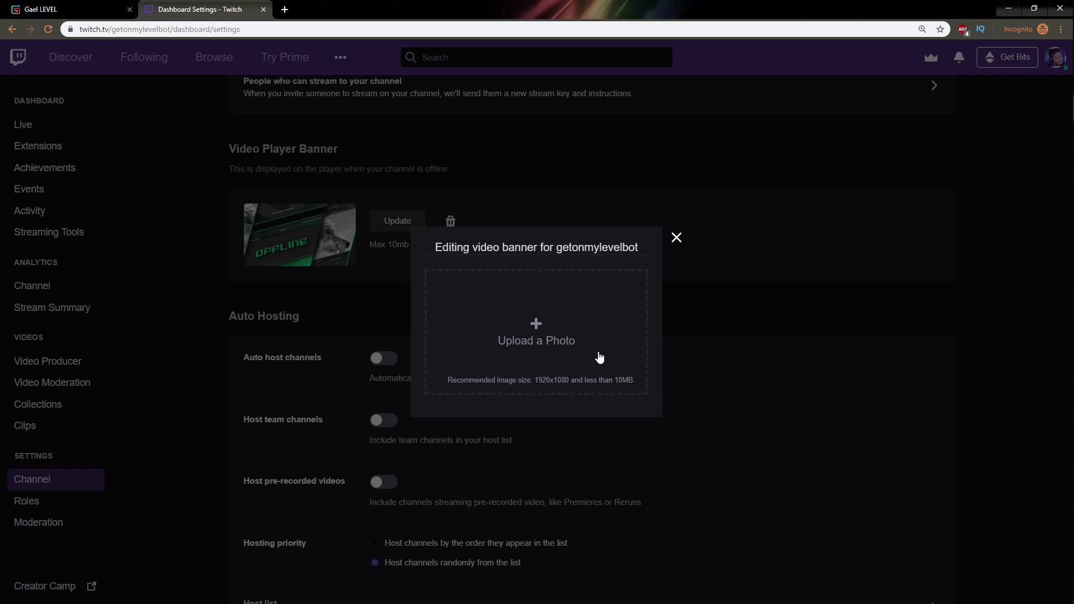
left_click(536, 340)
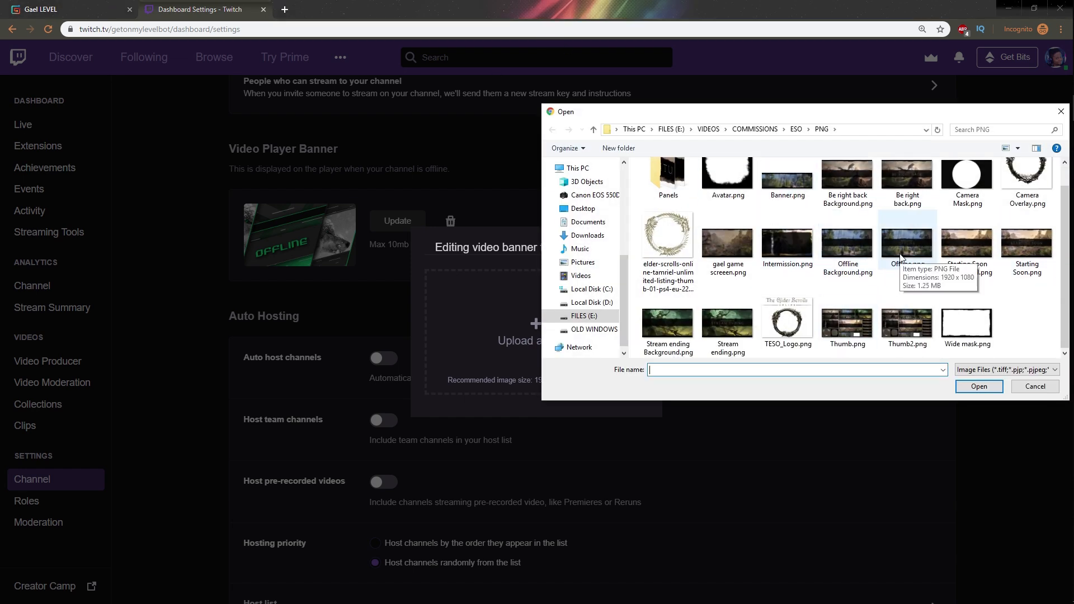
left_click(906, 243)
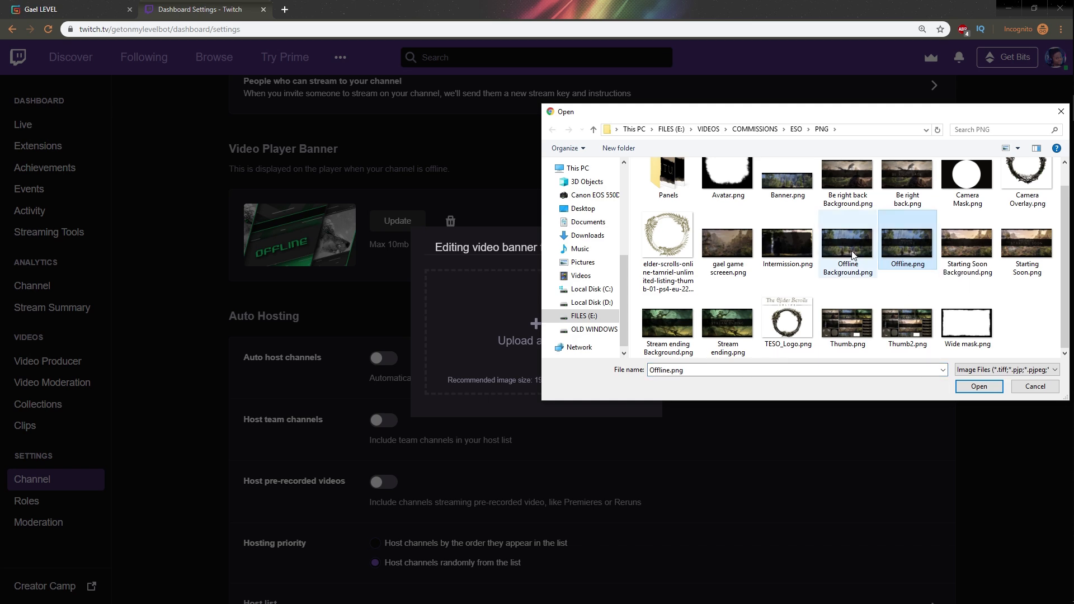
Preview the Offline image, upload it as the offline banner, then return to the channel page.
right_click(847, 243)
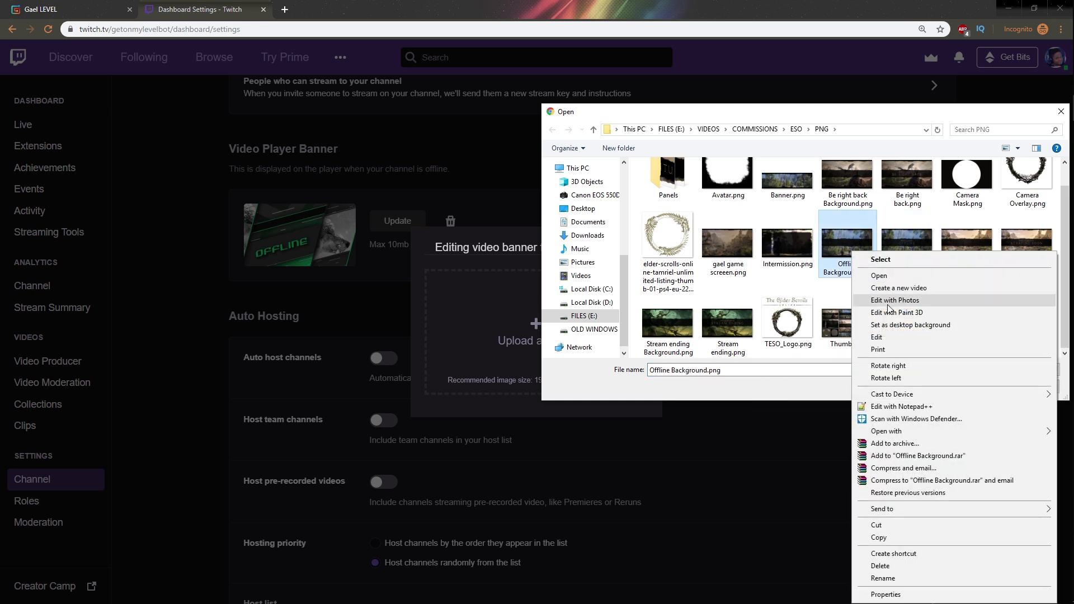
left_click(895, 300)
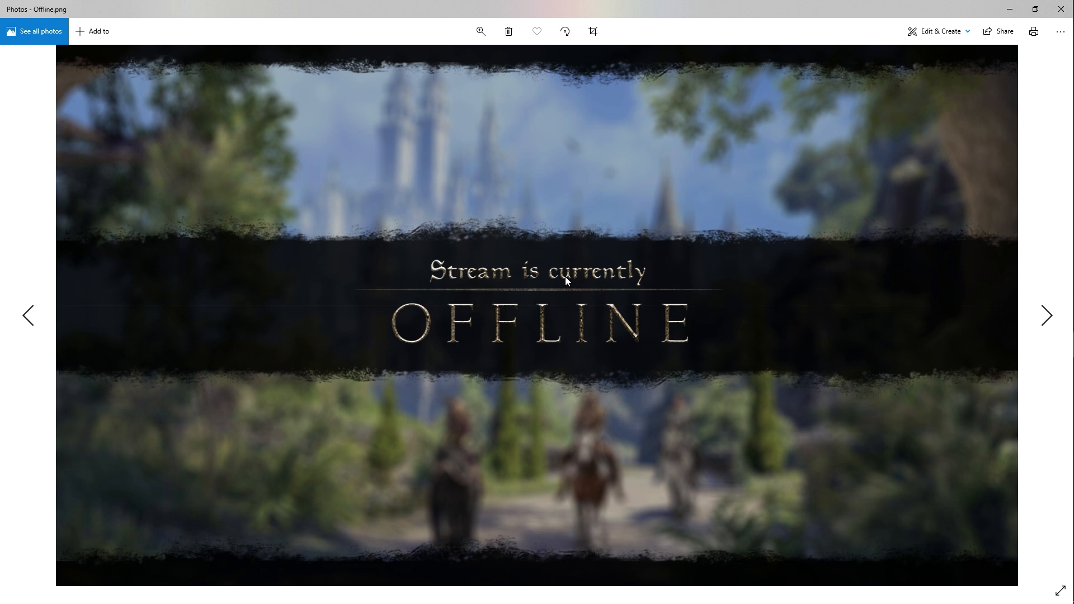
left_click(1048, 316)
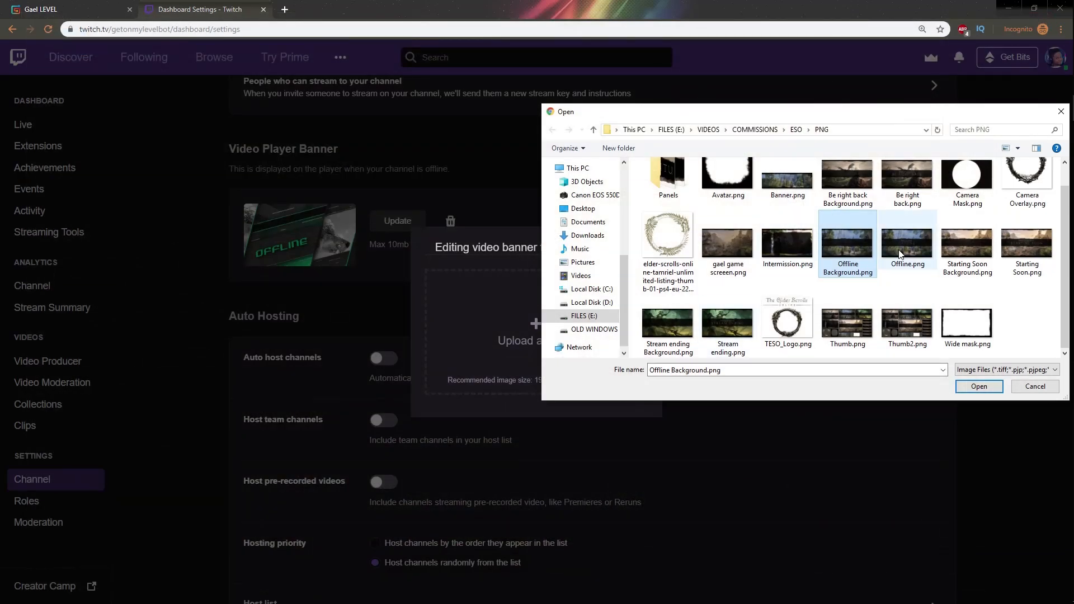
left_click(977, 386)
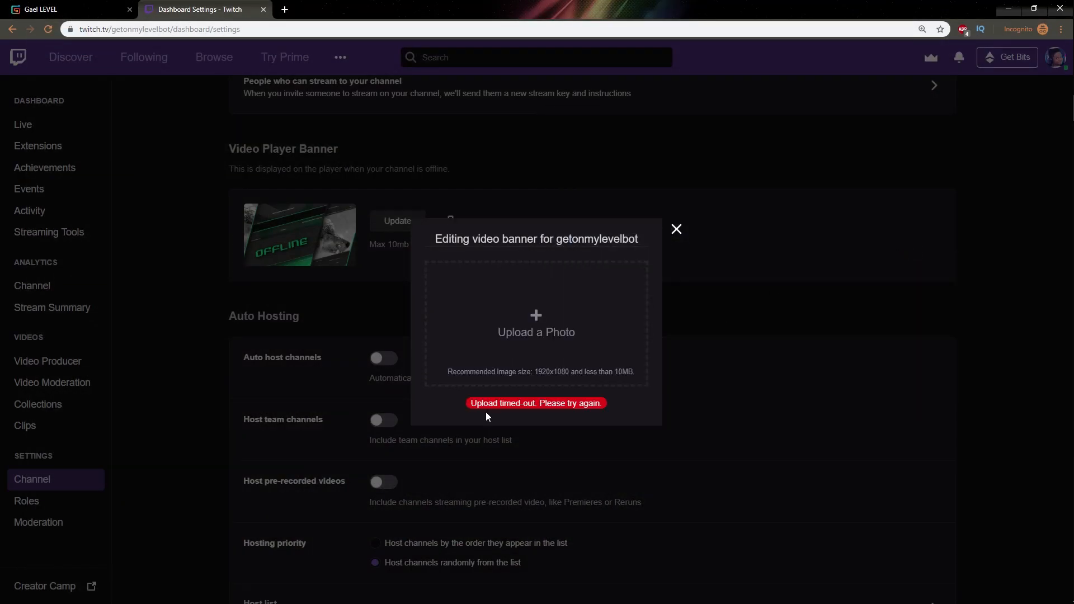
left_click(675, 228)
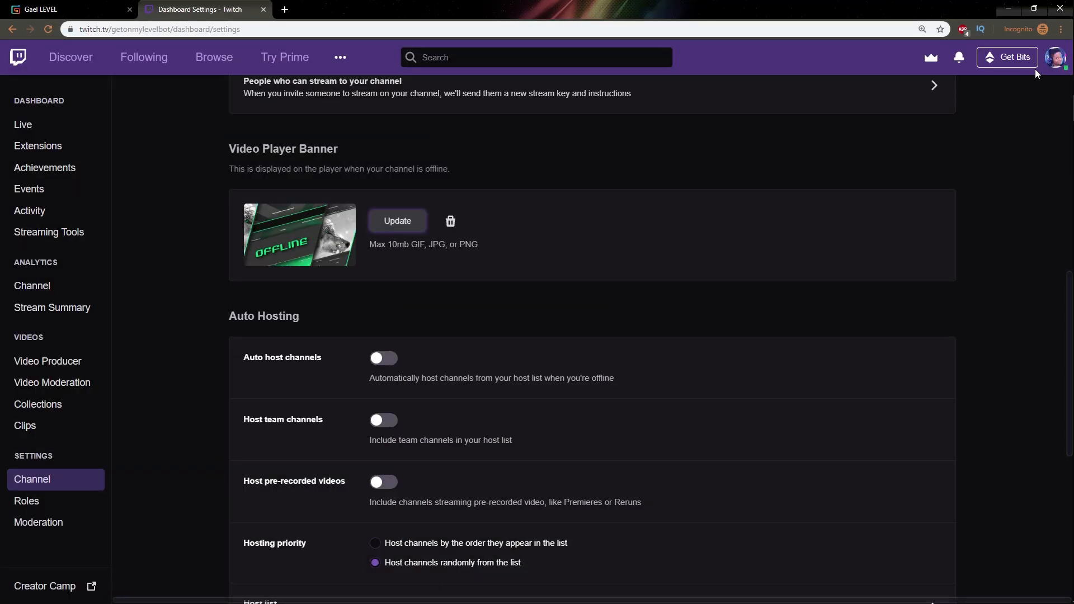
left_click(1061, 57)
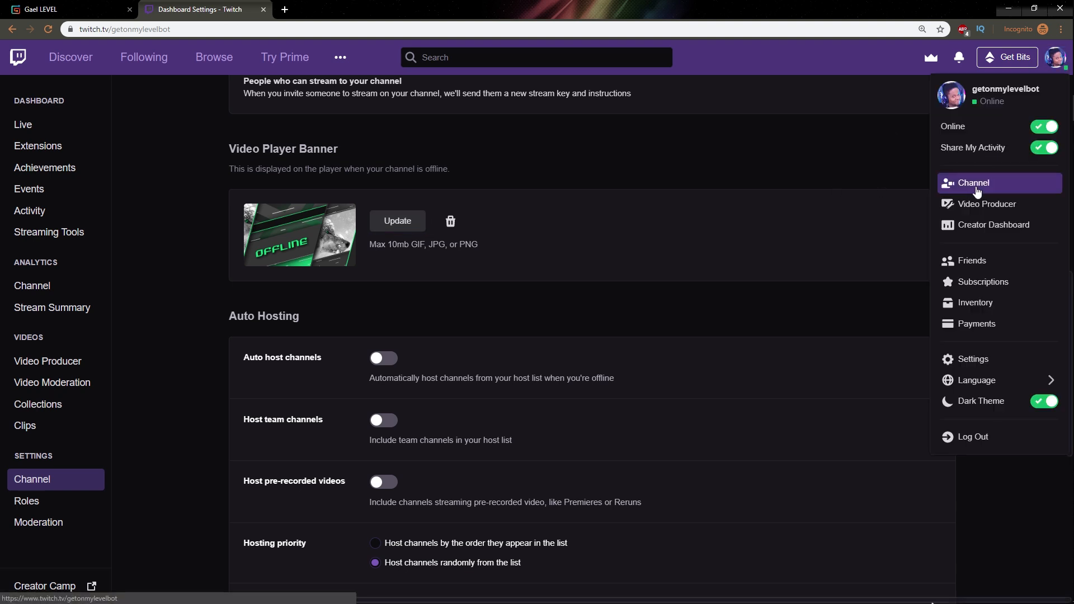
left_click(973, 183)
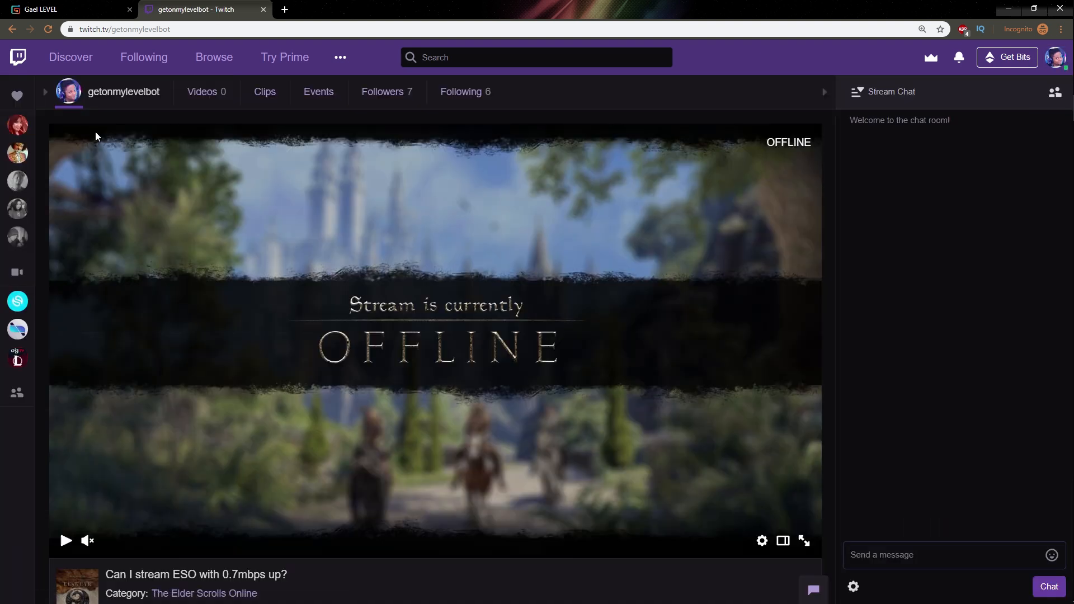
Turn on Edit Panels and scroll to the channel info panels.
scroll("down", 3)
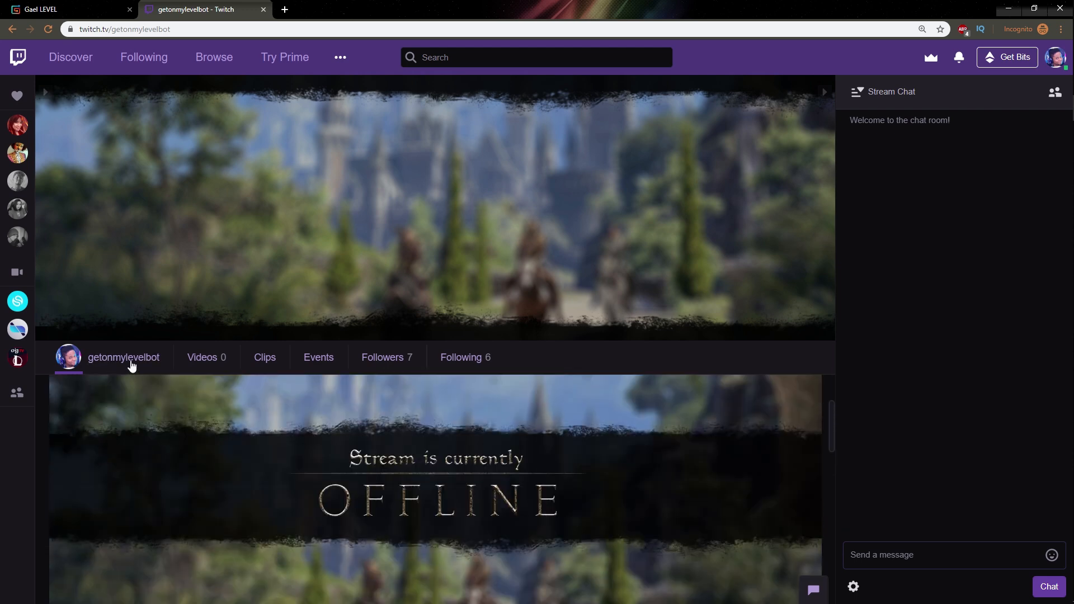
scroll("down", 3)
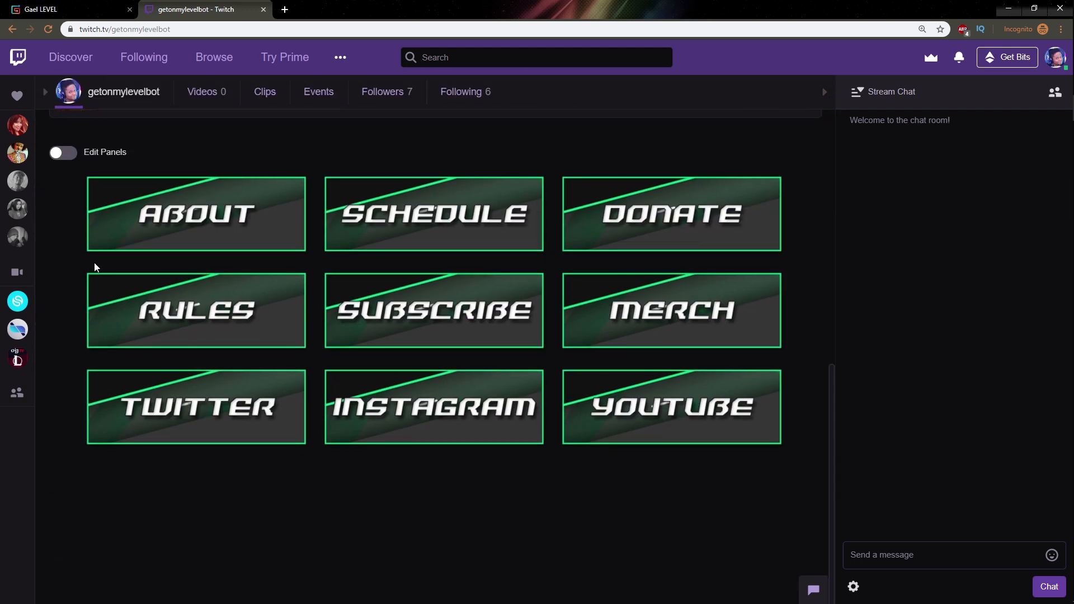
left_click(62, 152)
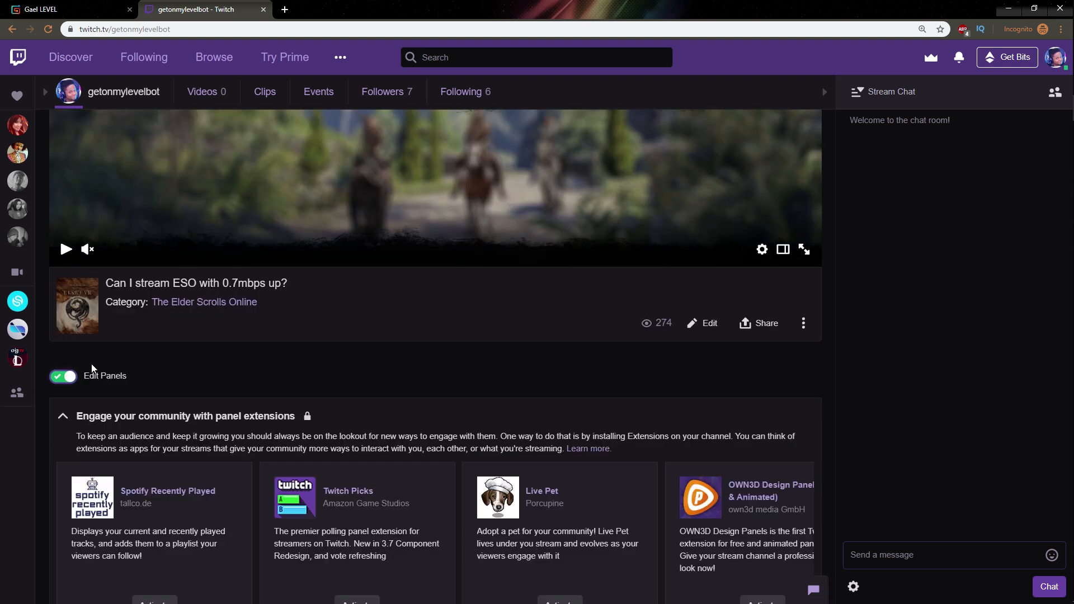
scroll("down", 3)
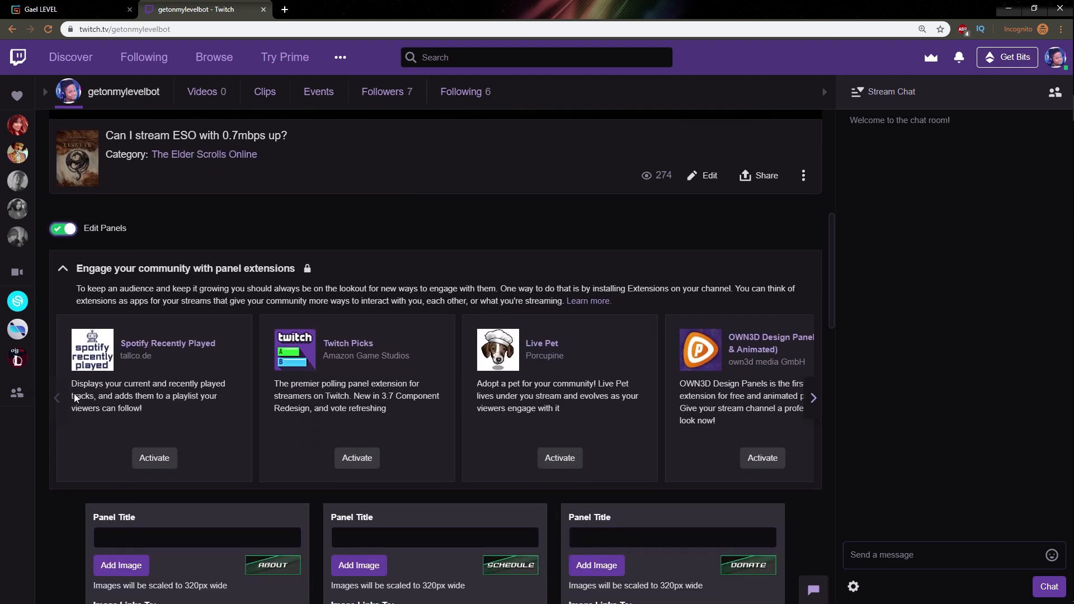
scroll("down", 3)
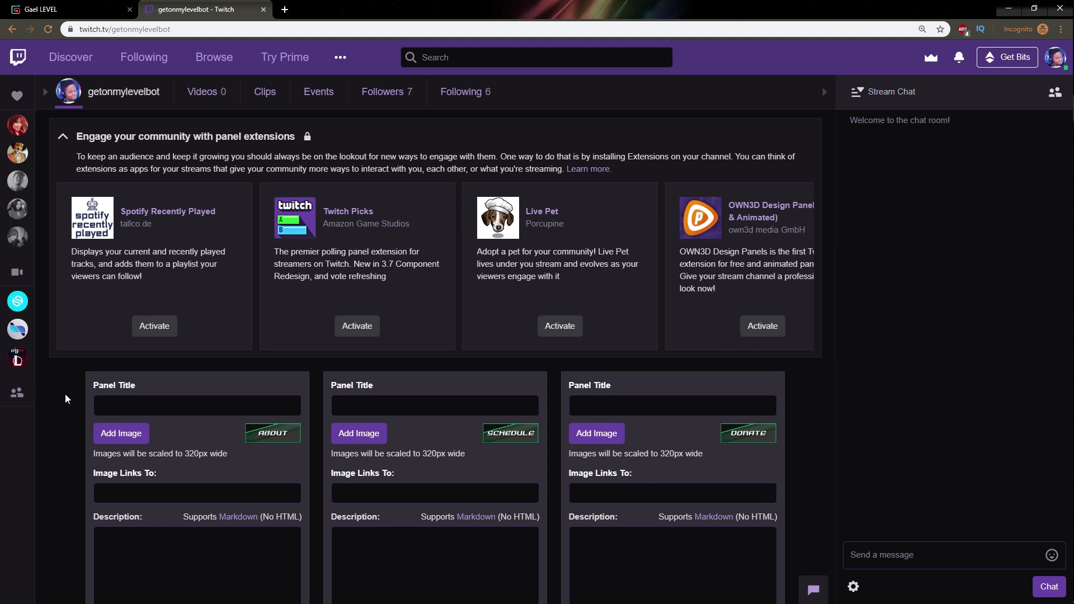
scroll("down", 3)
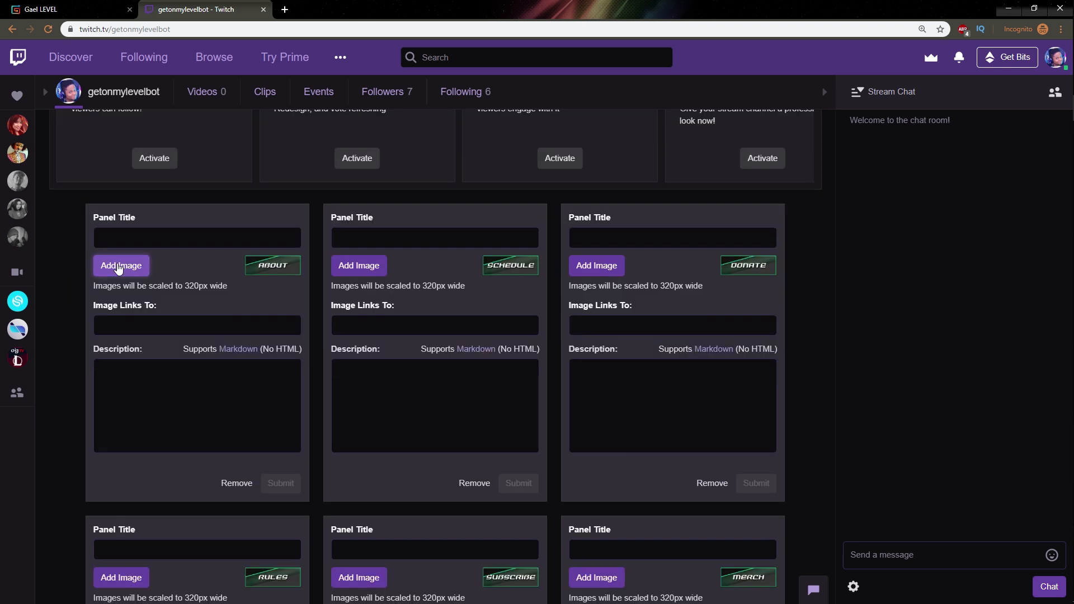
Set the About panel image, confirm its crop and submit the panel.
left_click(121, 266)
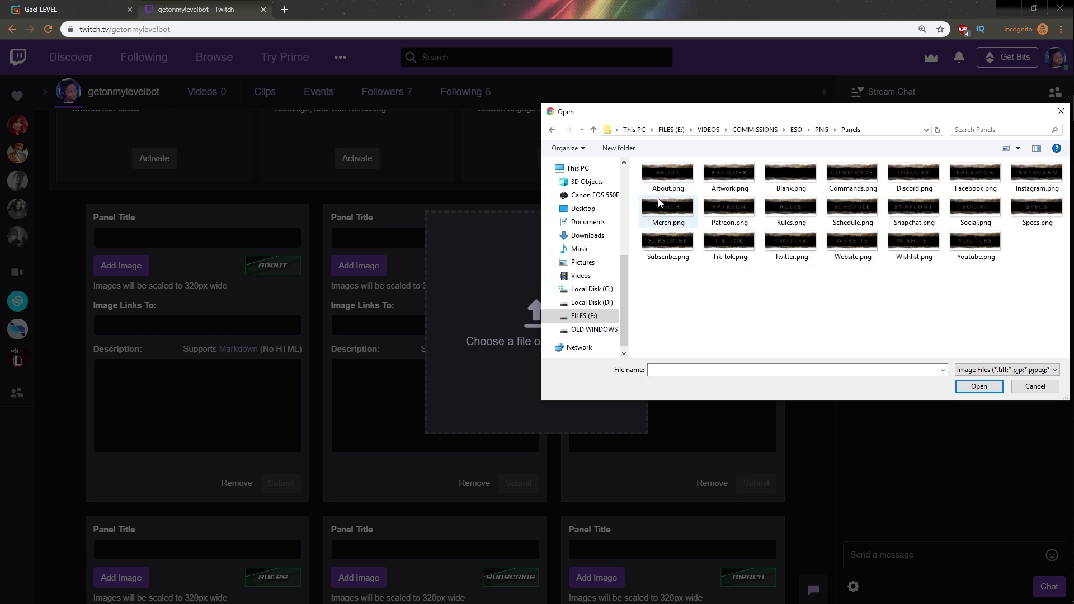
double_click(666, 173)
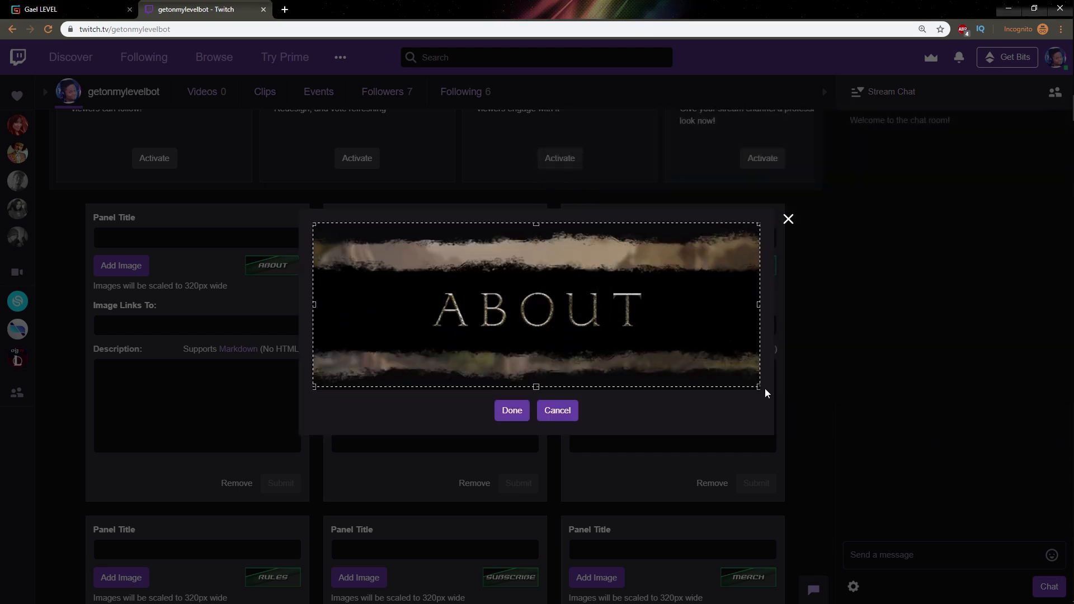
left_click(511, 410)
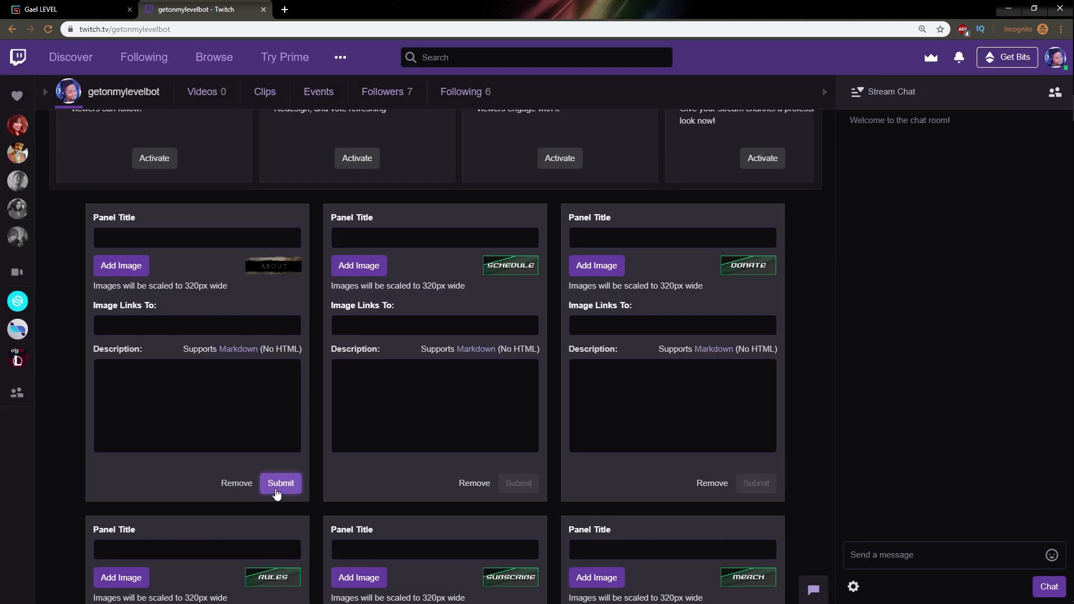
left_click(280, 484)
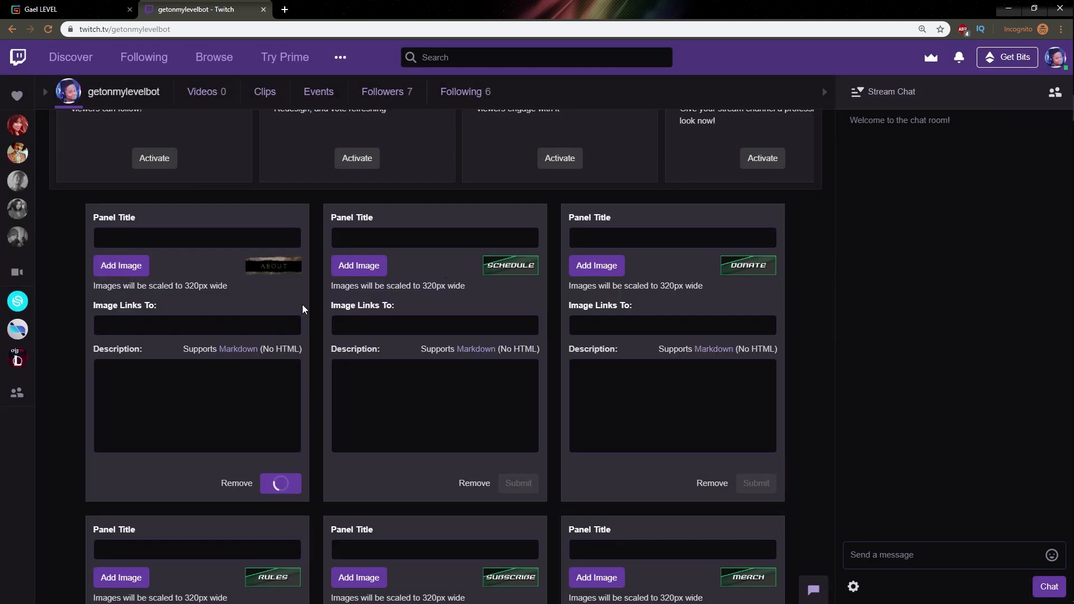
left_click(279, 483)
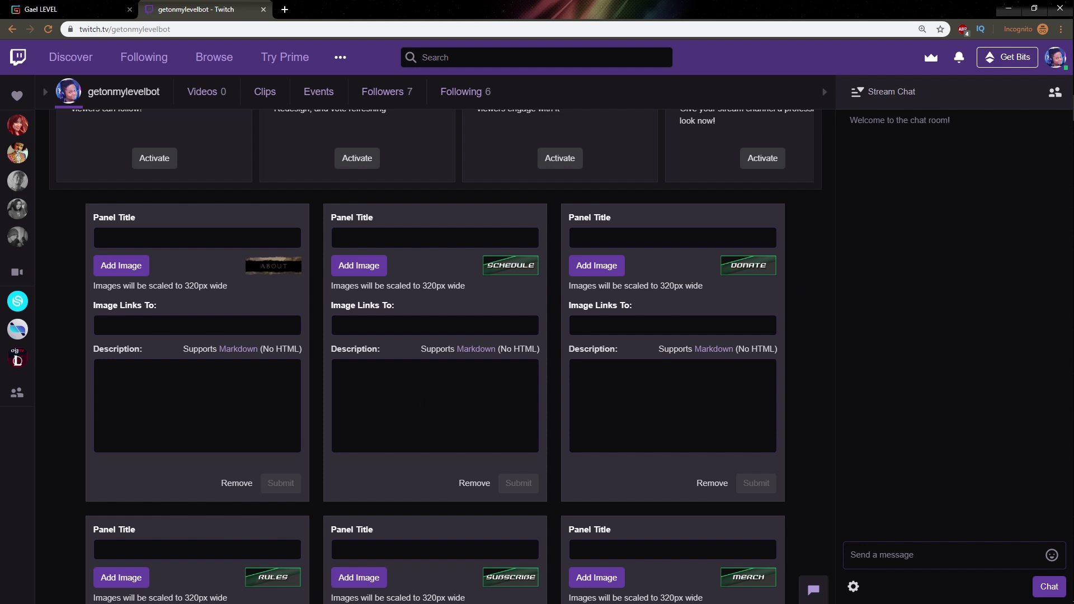
left_click(197, 238)
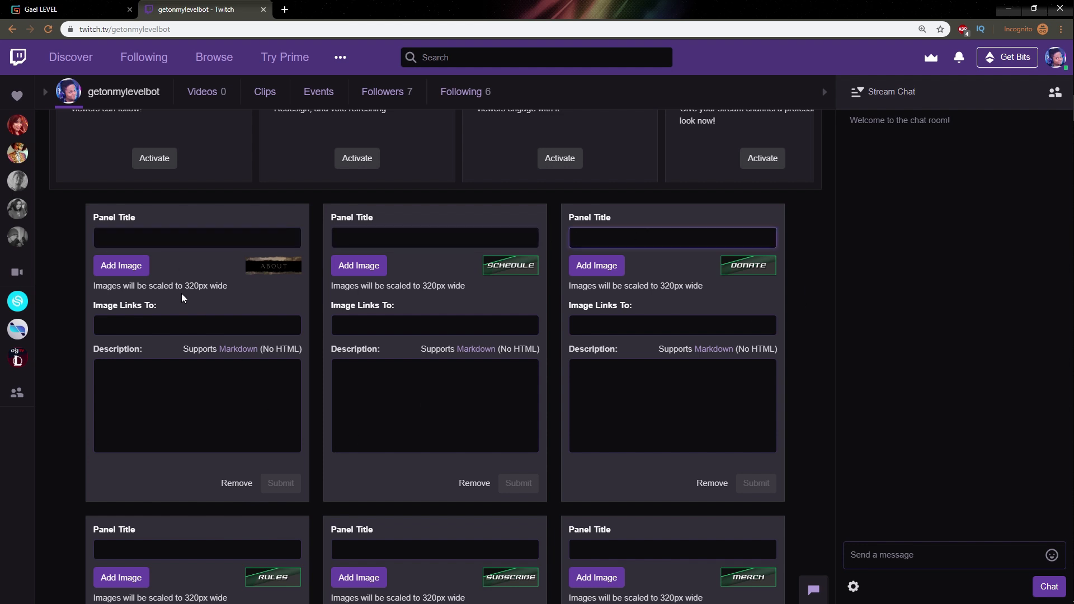
mouse_move(277, 219)
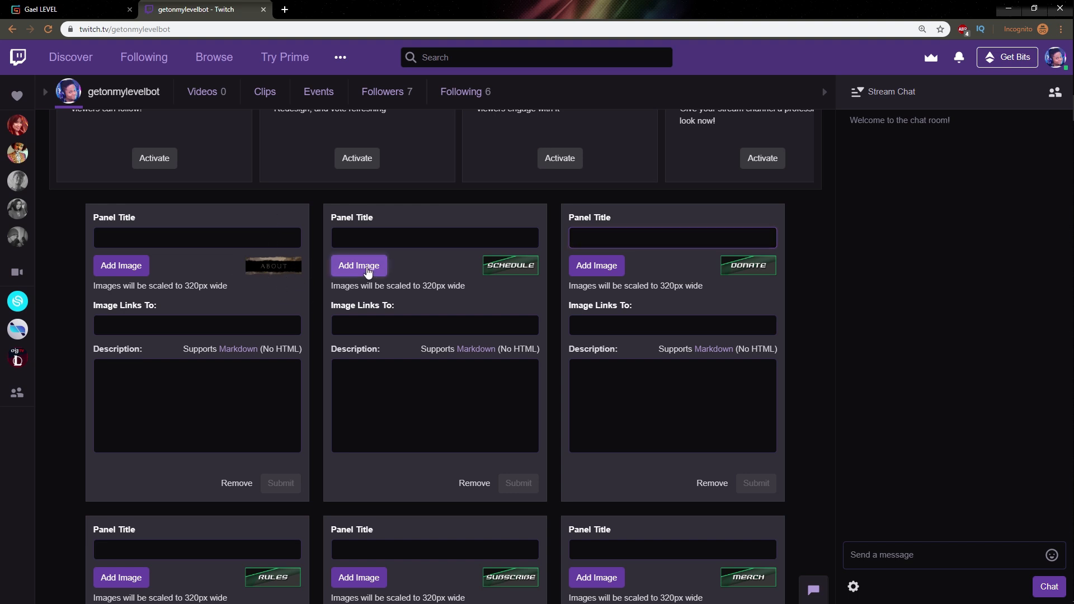
Upload the Schedule panel image and turn Edit Panels off to preview the ESO panels.
left_click(358, 265)
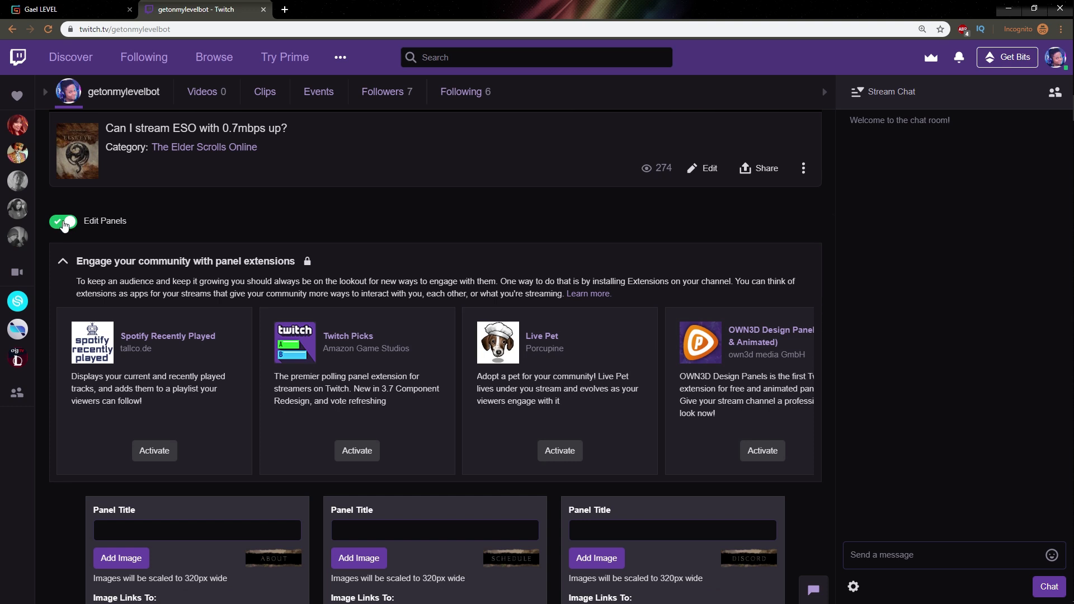
left_click(61, 220)
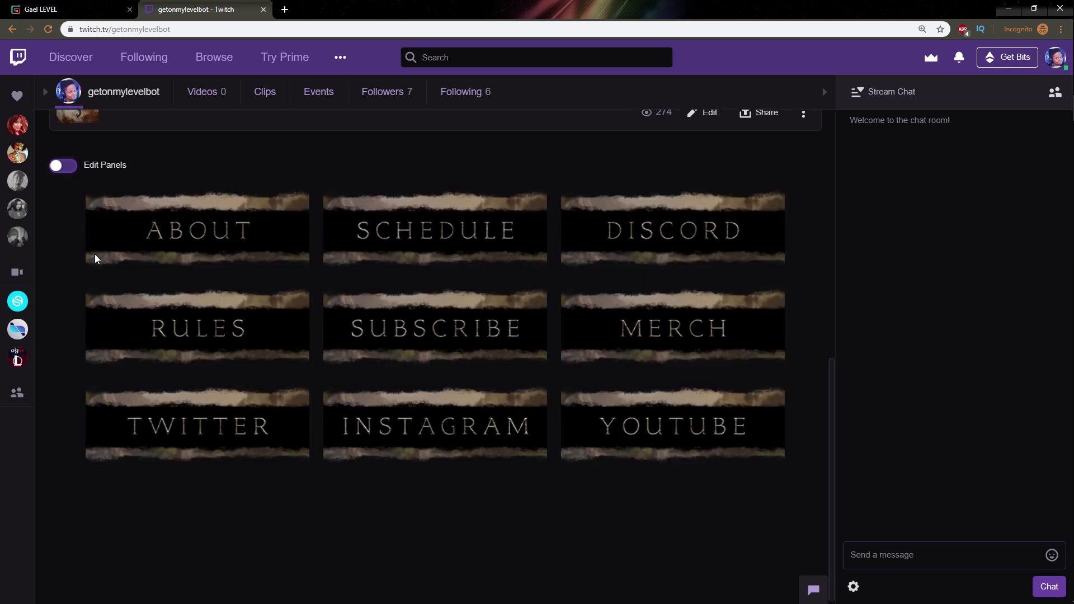
Create a new blank square document in Photoshop beside the offline screen design.
scroll("down", 3)
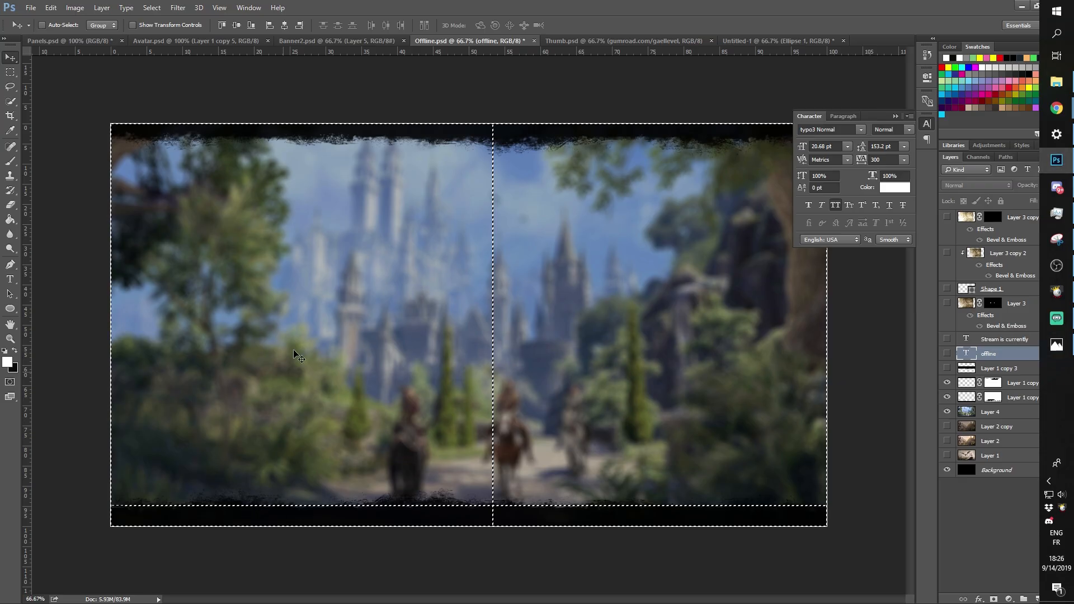
left_click(837, 40)
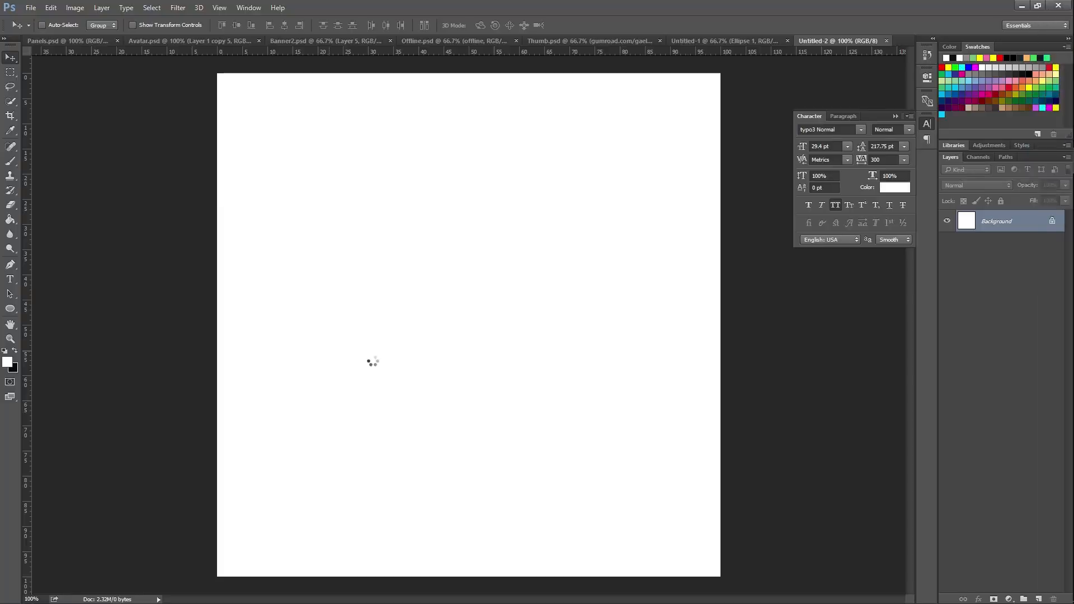
left_click(30, 8)
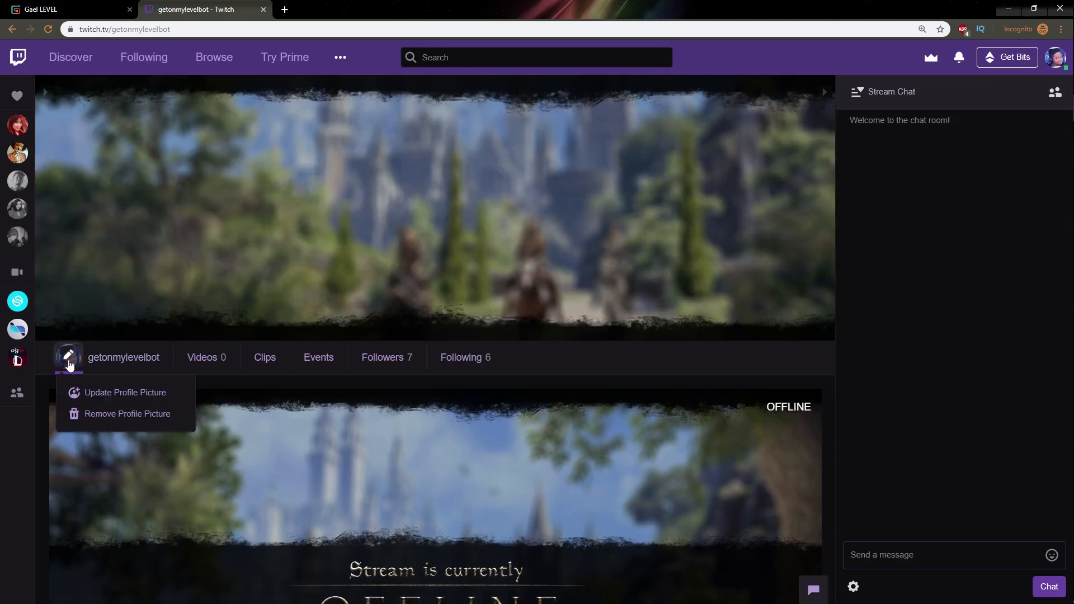
mouse_move(125, 393)
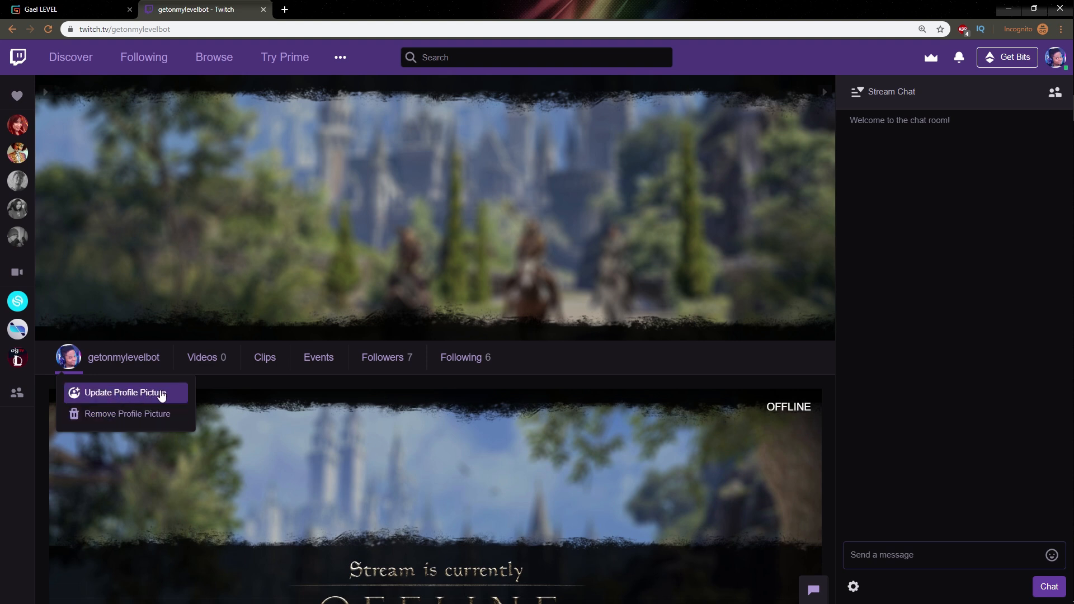
Upload the painted-edge portrait as profile picture and adjust its zoom to fit.
left_click(123, 392)
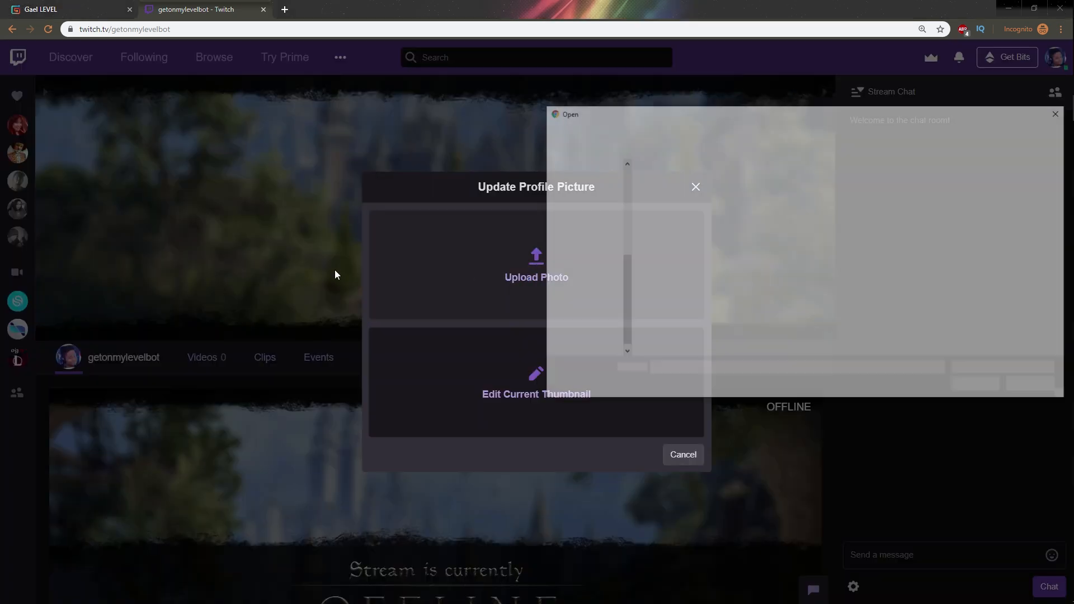
left_click(624, 274)
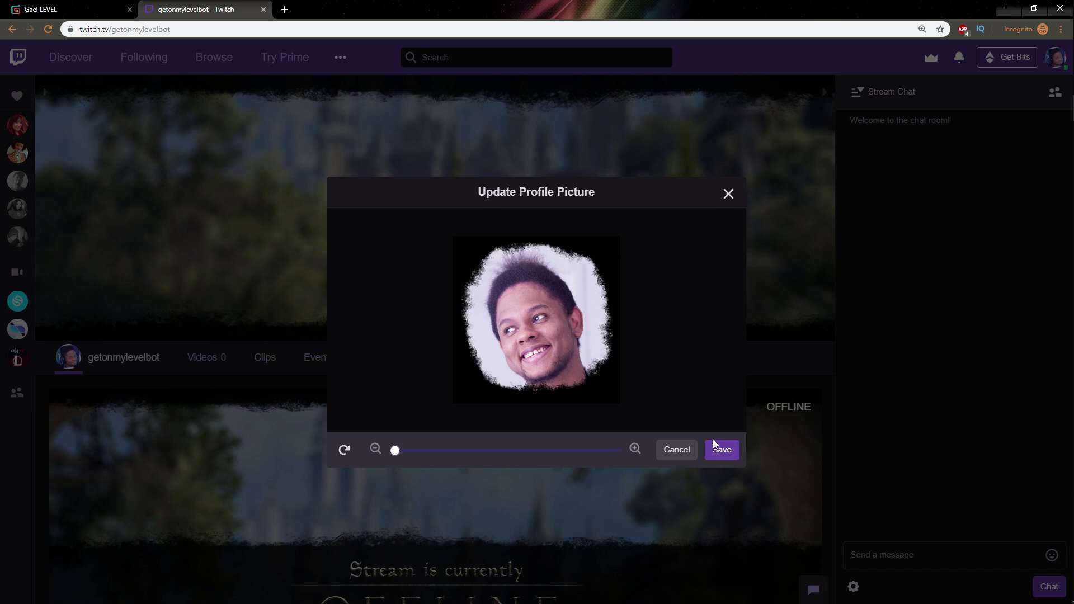
left_click_drag(395, 450, 405, 450)
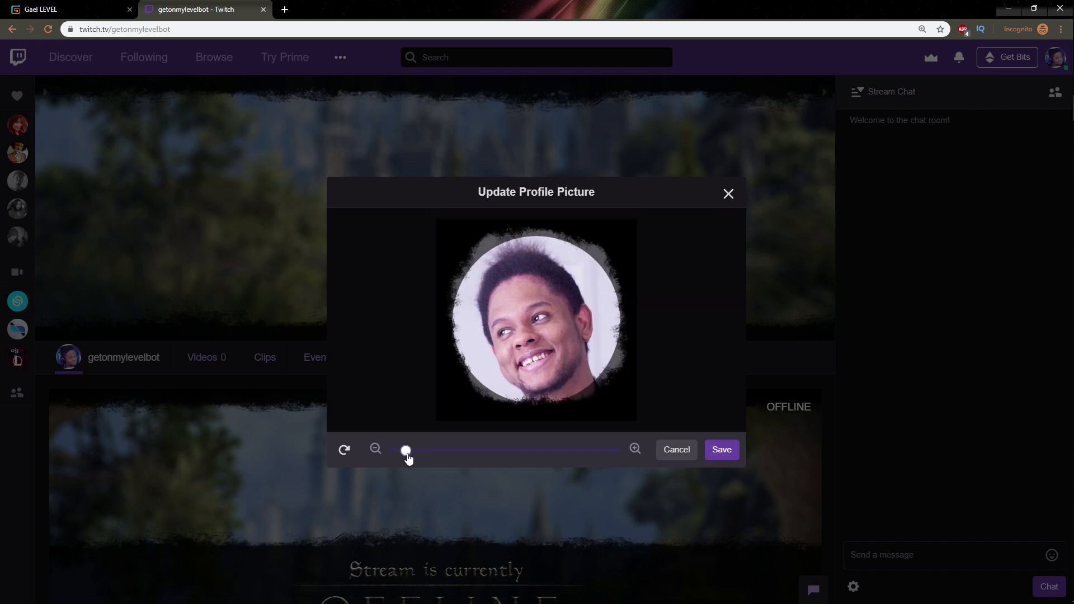
left_click_drag(405, 450, 411, 450)
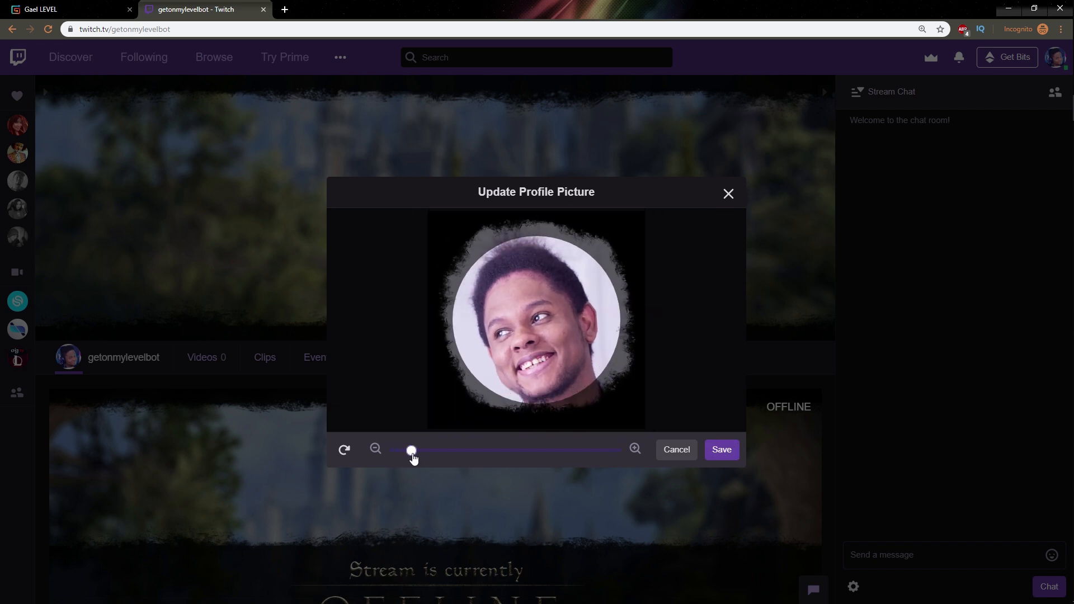
left_click_drag(411, 450, 395, 449)
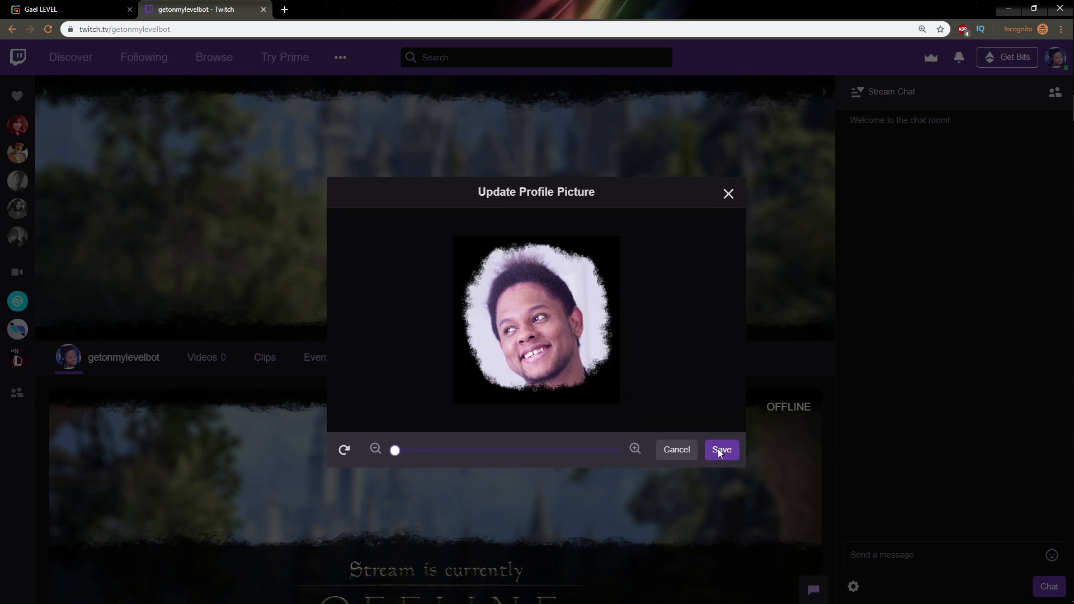
Save the new profile picture, retrying after the error.
left_click(720, 449)
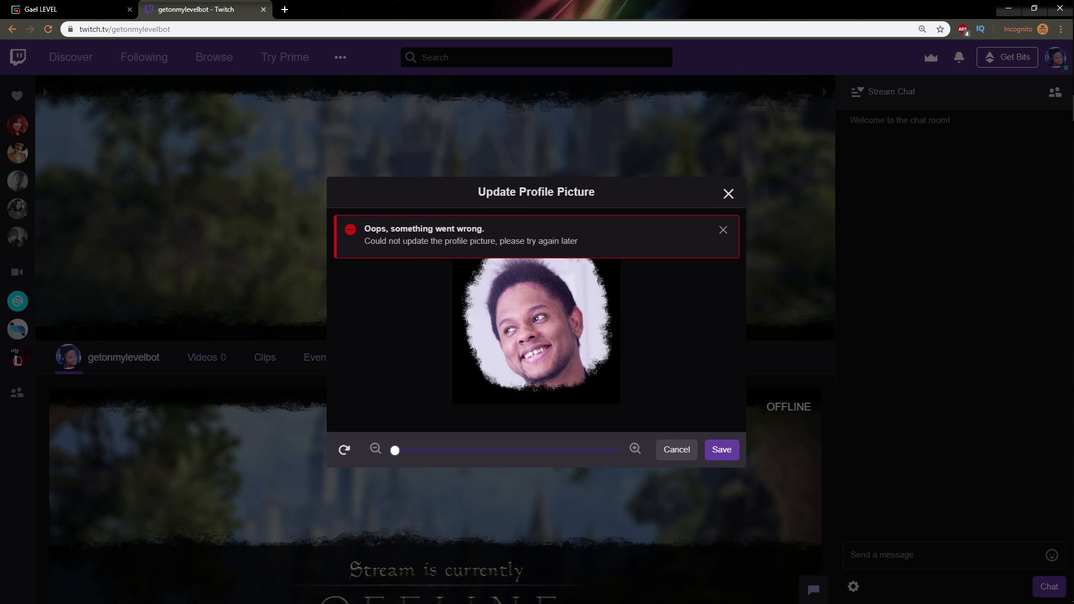
left_click(674, 449)
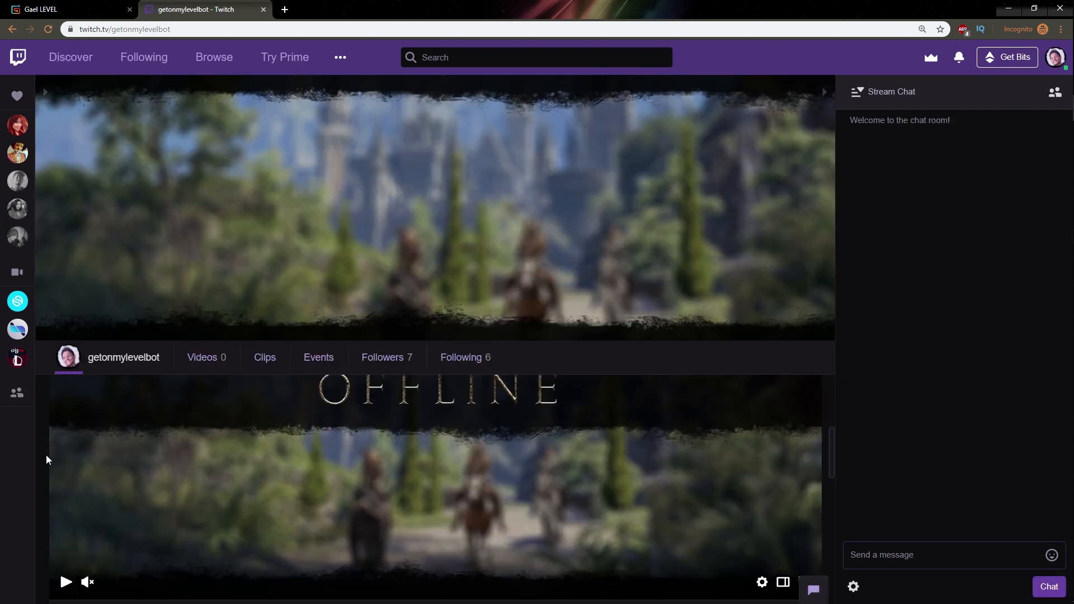
scroll("down", 3)
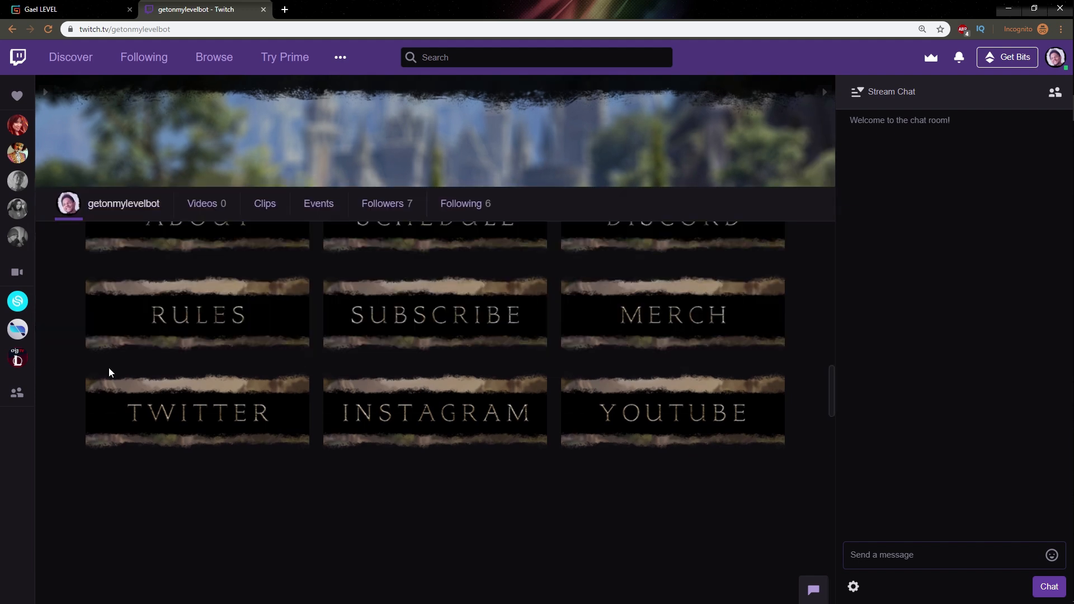
scroll("up", 3)
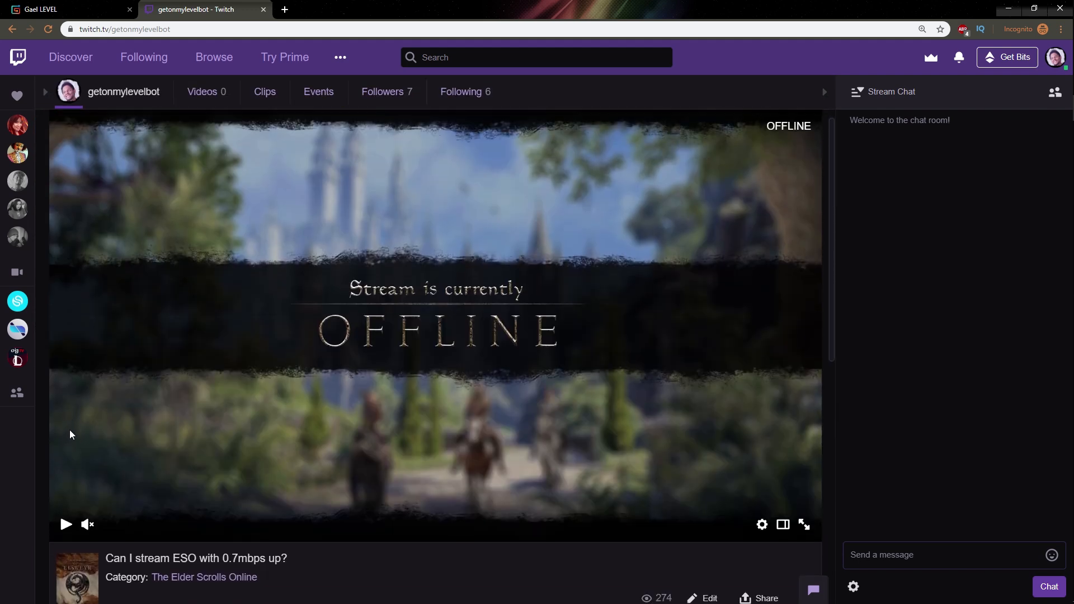
scroll("down", 3)
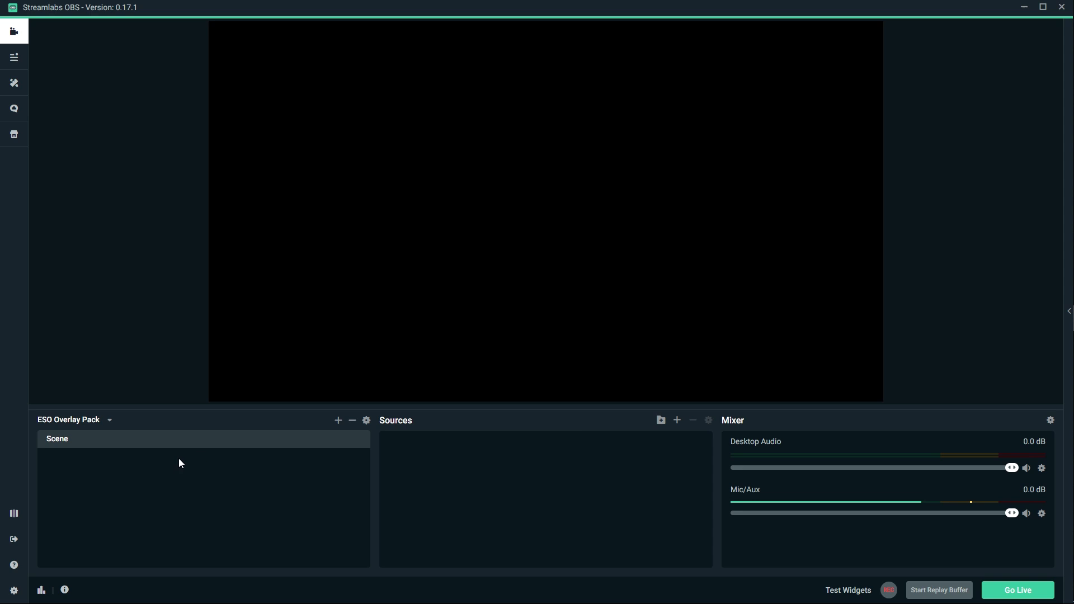
Rename the scene to Starting Soon and add the Starting Soon overlay image source.
right_click(179, 463)
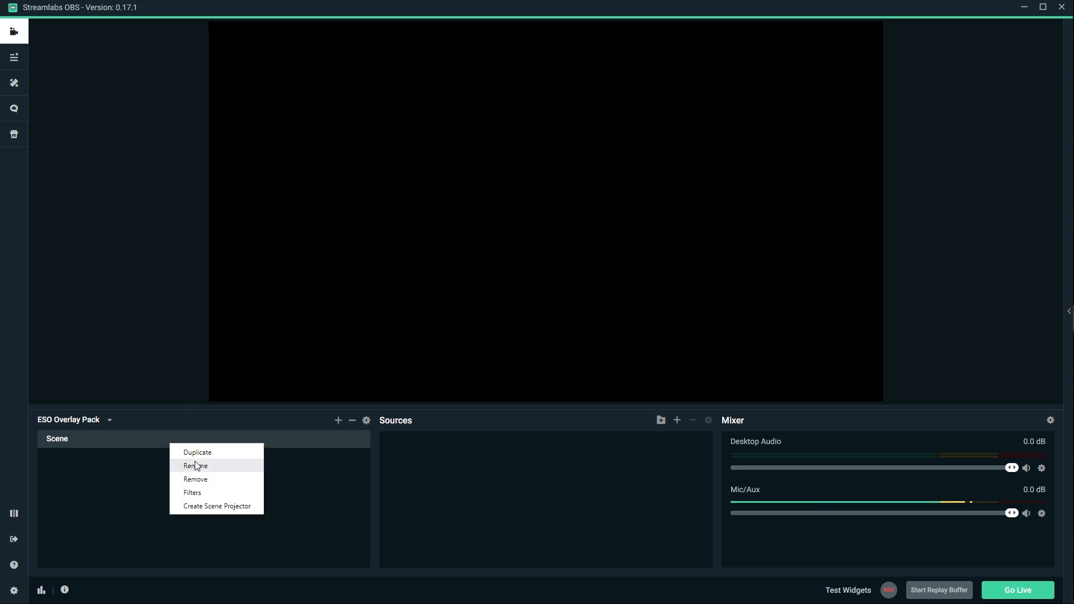
left_click(195, 465)
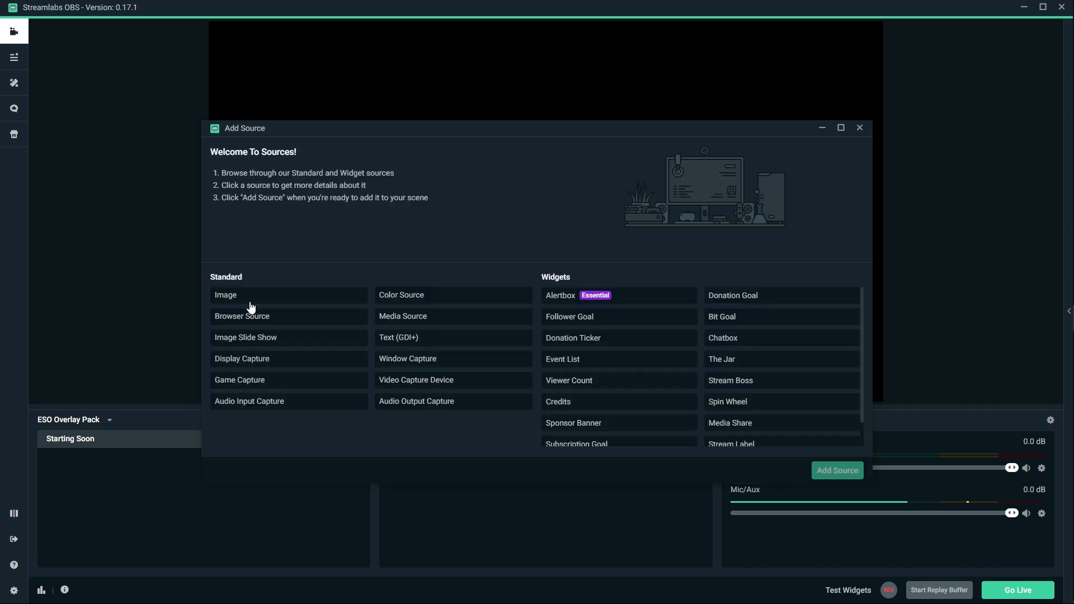
left_click(837, 470)
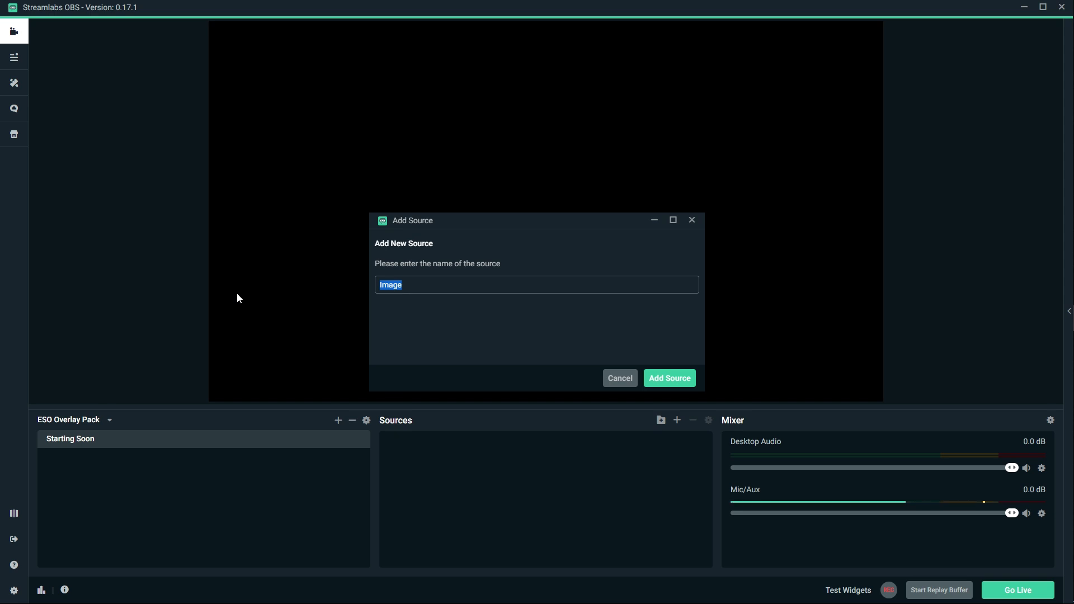
left_click(668, 377)
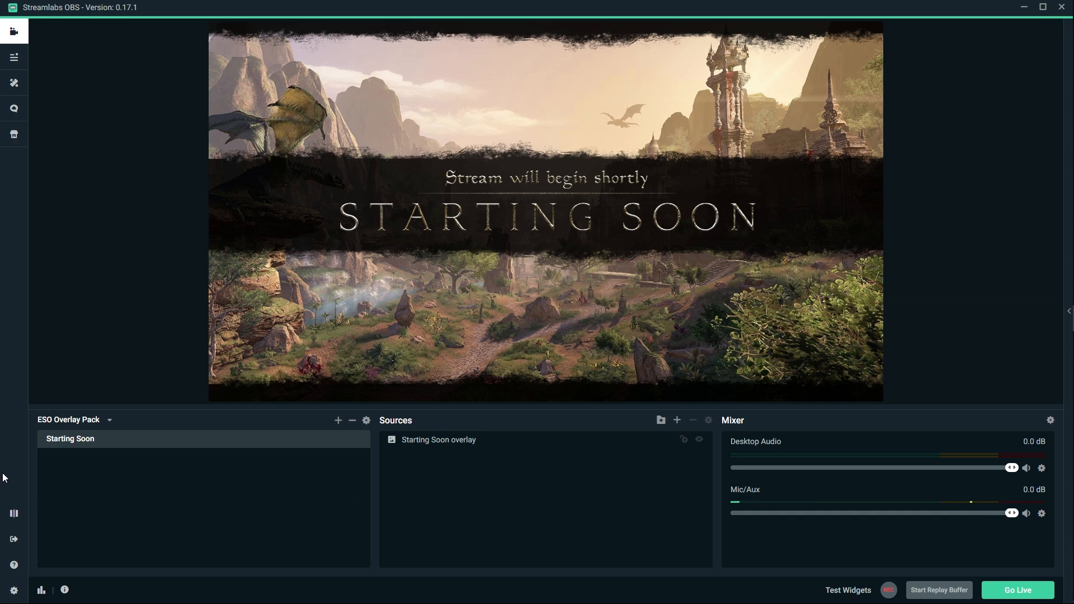
Create a new scene named BRB.
left_click(337, 419)
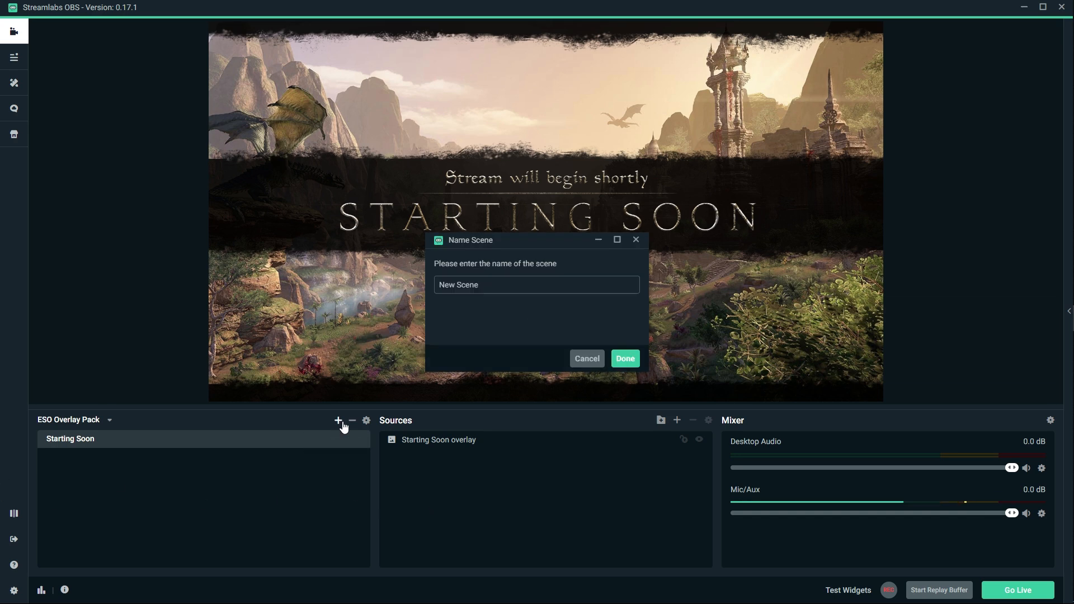
type("BR")
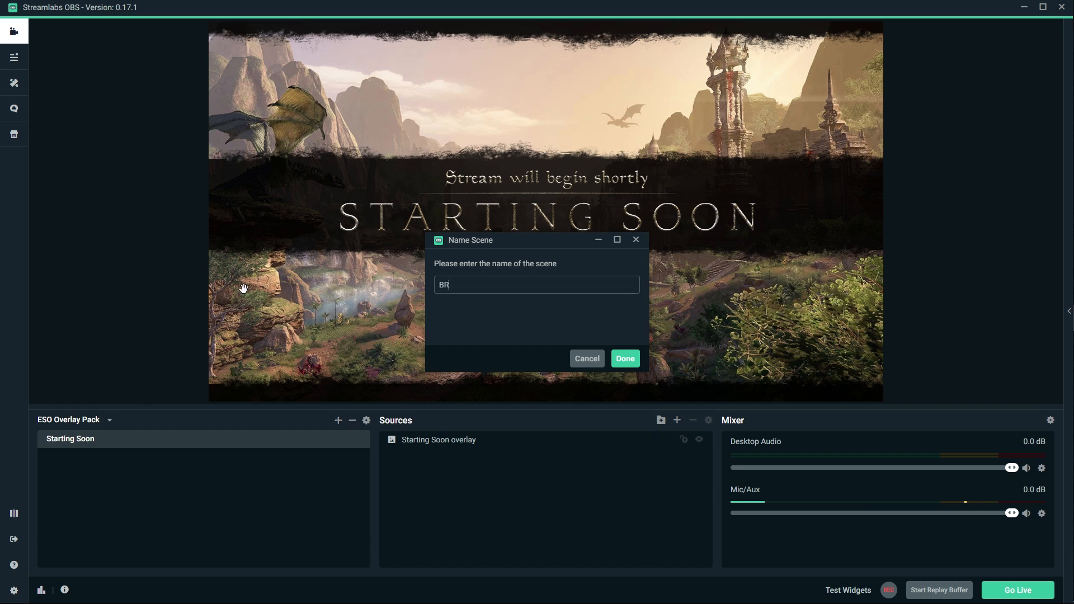
left_click(624, 358)
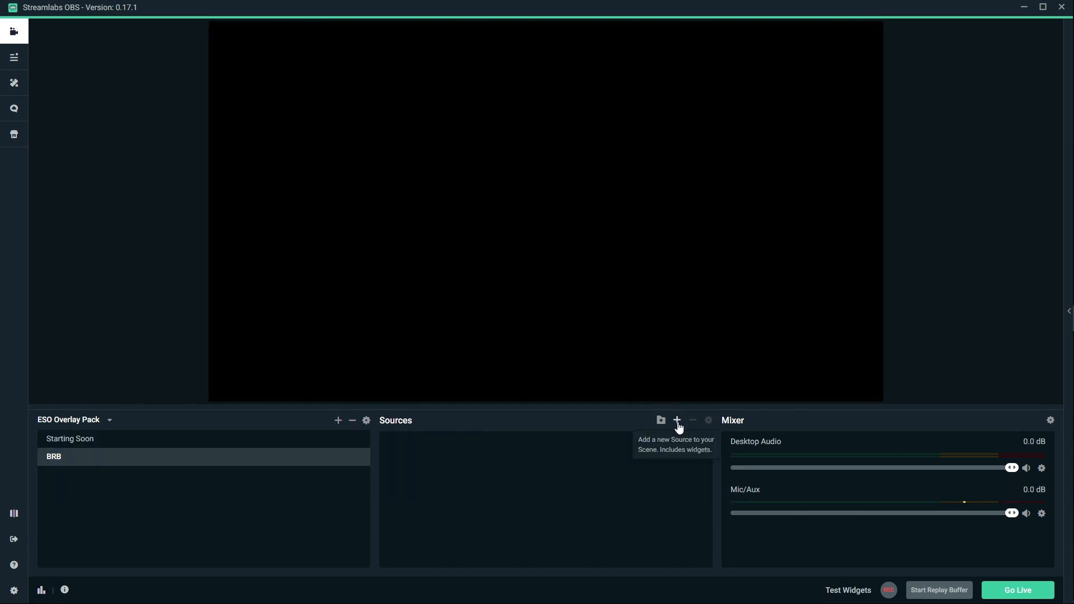
Add a new image source 'BRB overlay' using the Be Right Back image file.
left_click(677, 420)
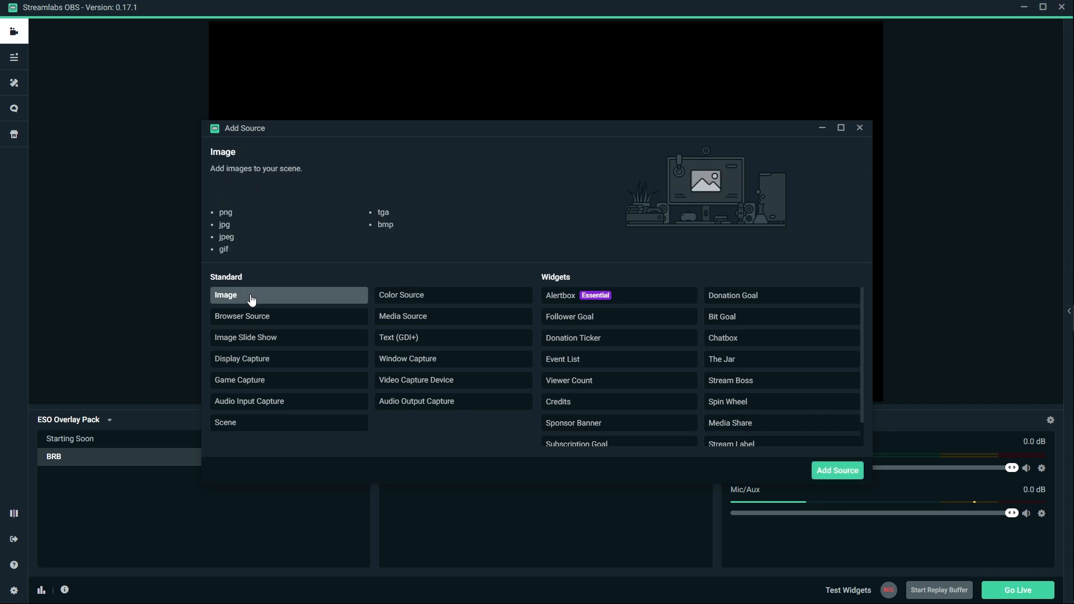
left_click(225, 294)
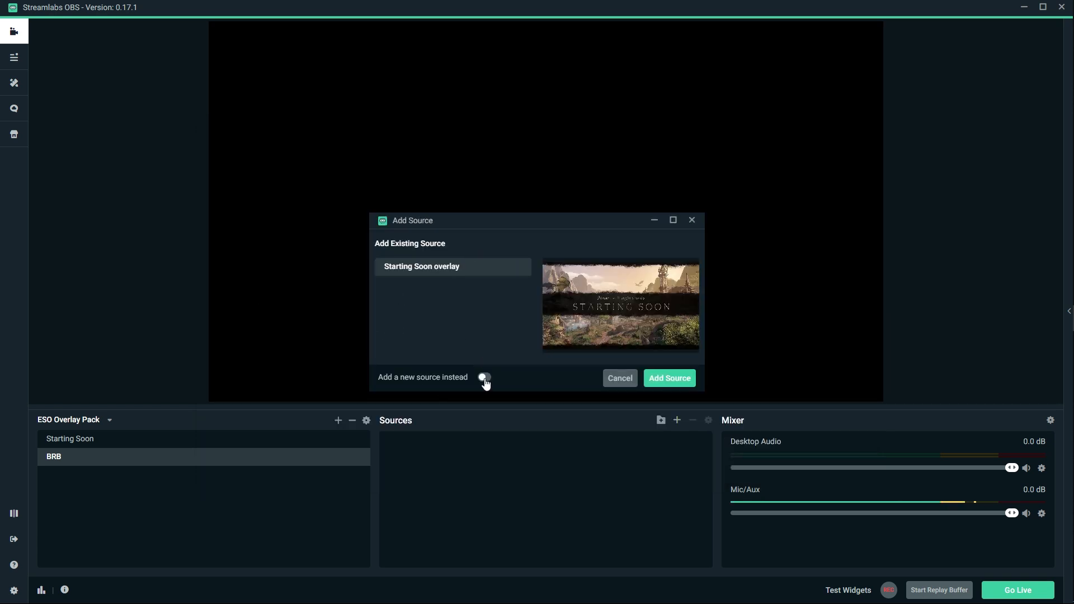
left_click(484, 377)
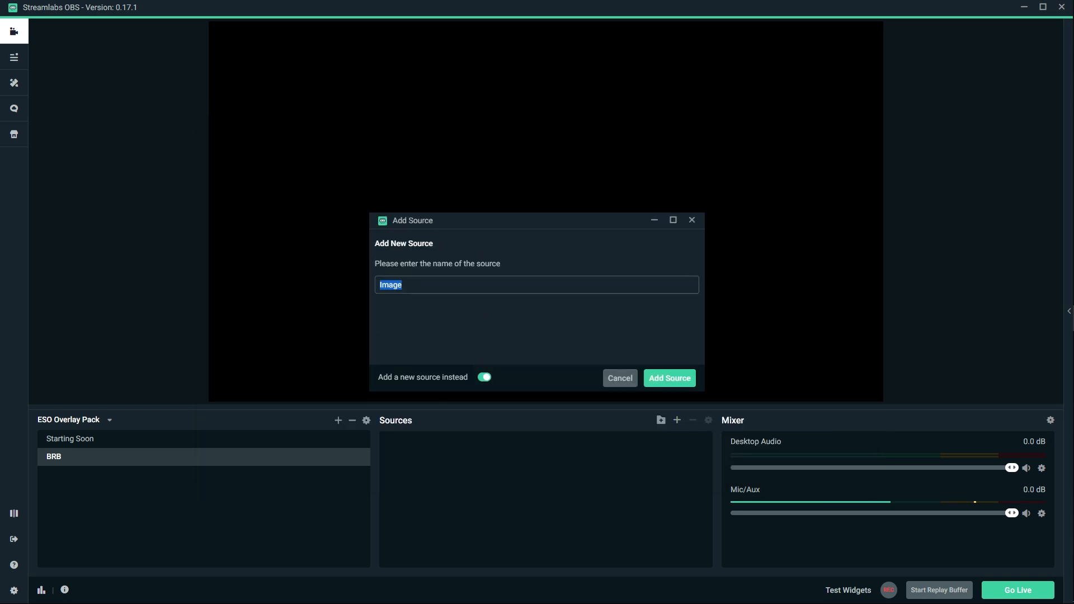
type("BRB orverla")
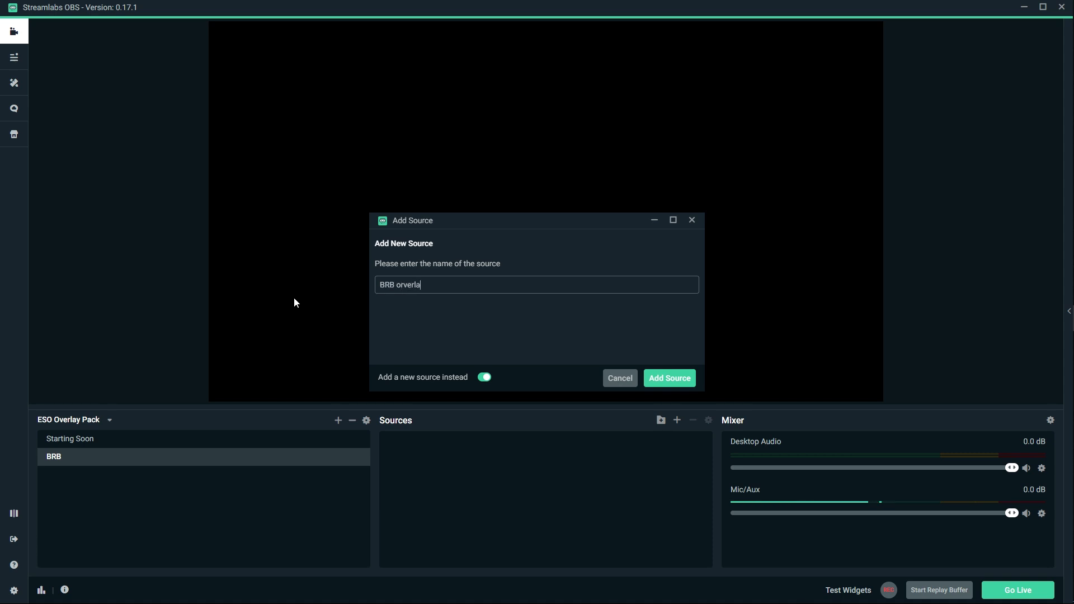
left_click(669, 377)
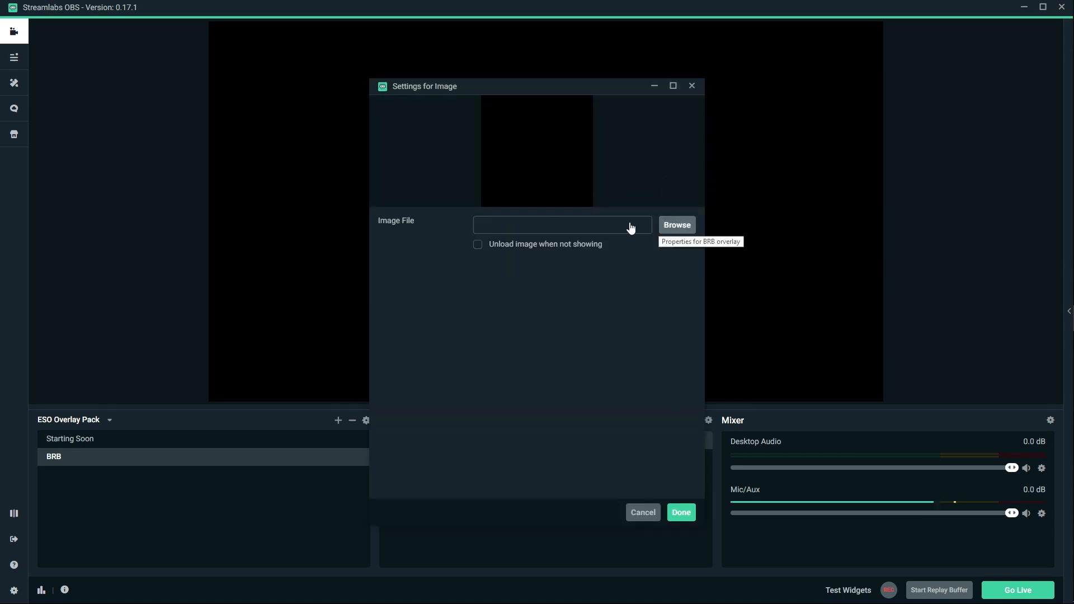
left_click(679, 513)
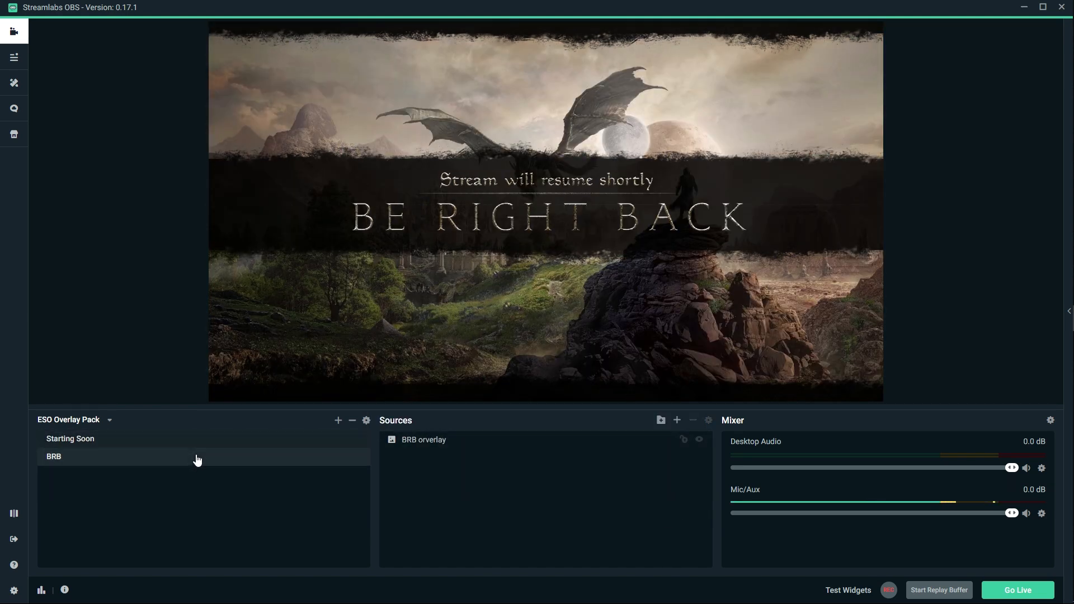
left_click(338, 420)
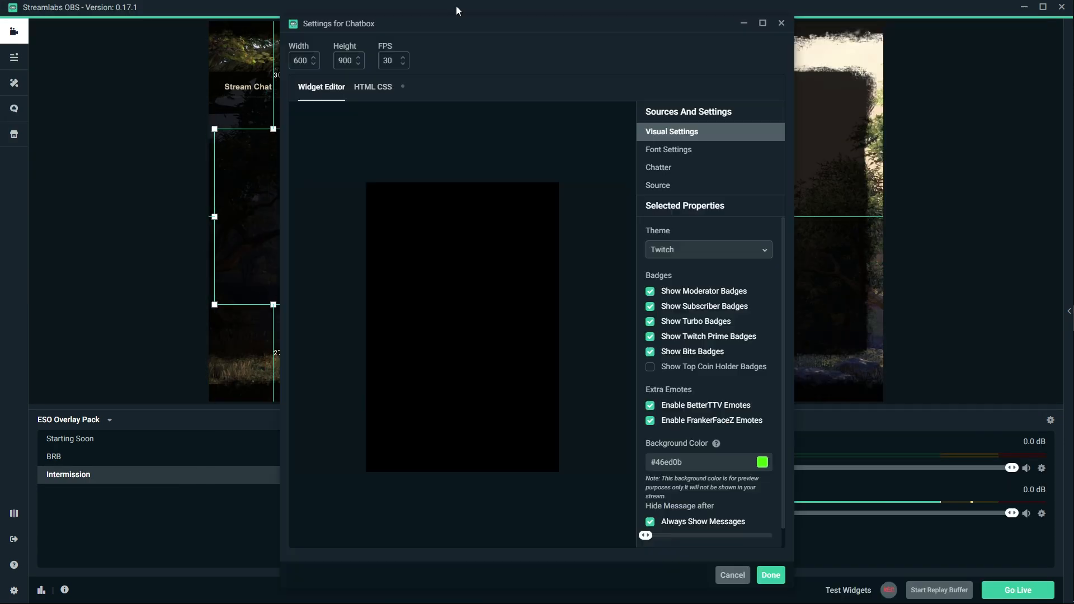
Confirm the Chat Box widget settings for the Intermission scene.
left_click(770, 575)
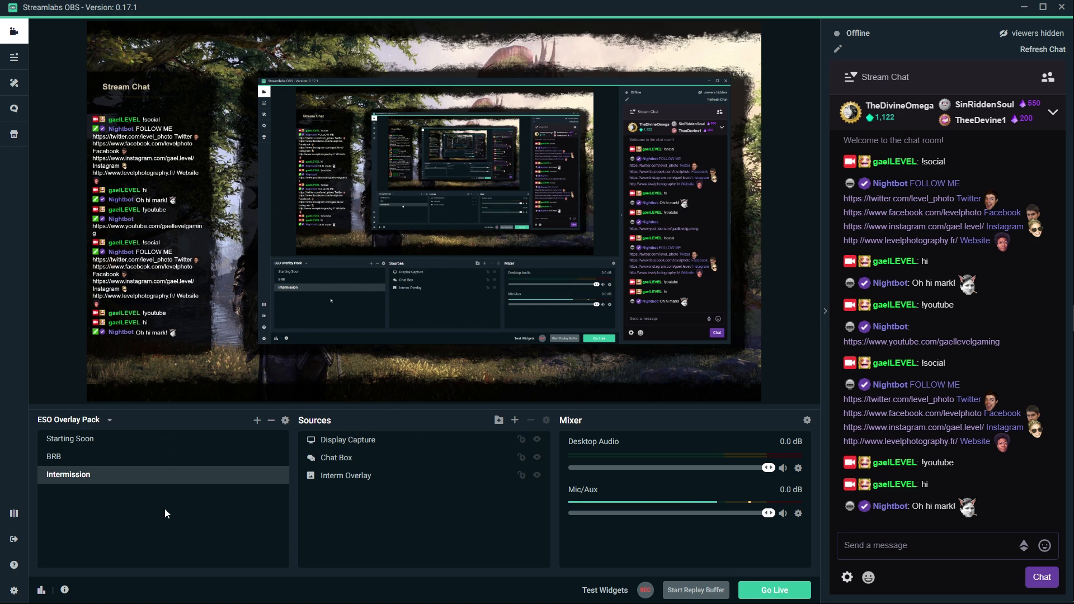
mouse_move(257, 420)
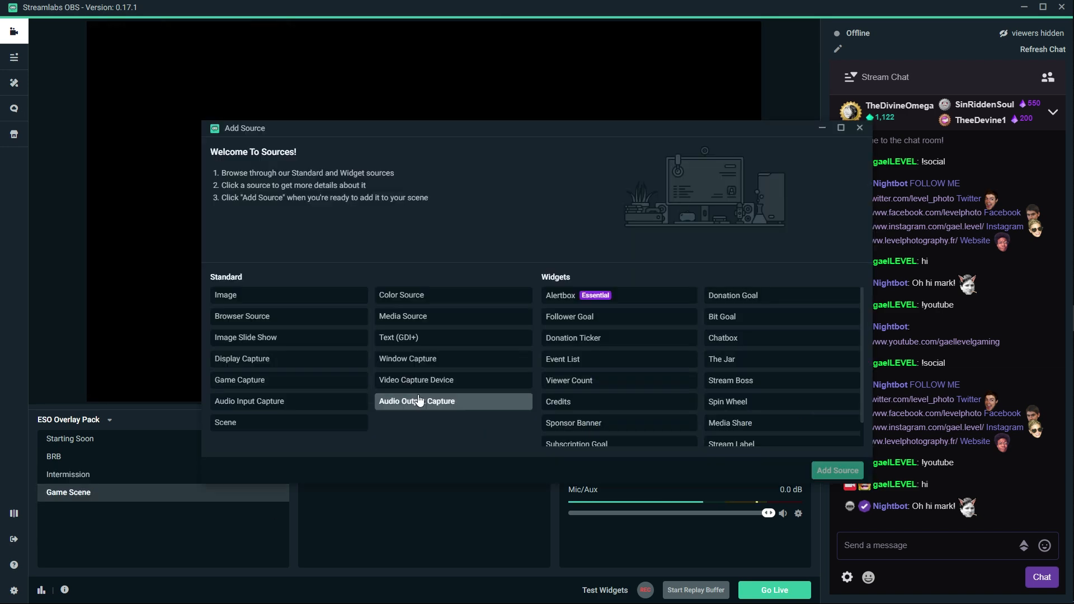
Add the Webcam video capture source and the Camera Overlay ring image to the Game Scene.
left_click(836, 470)
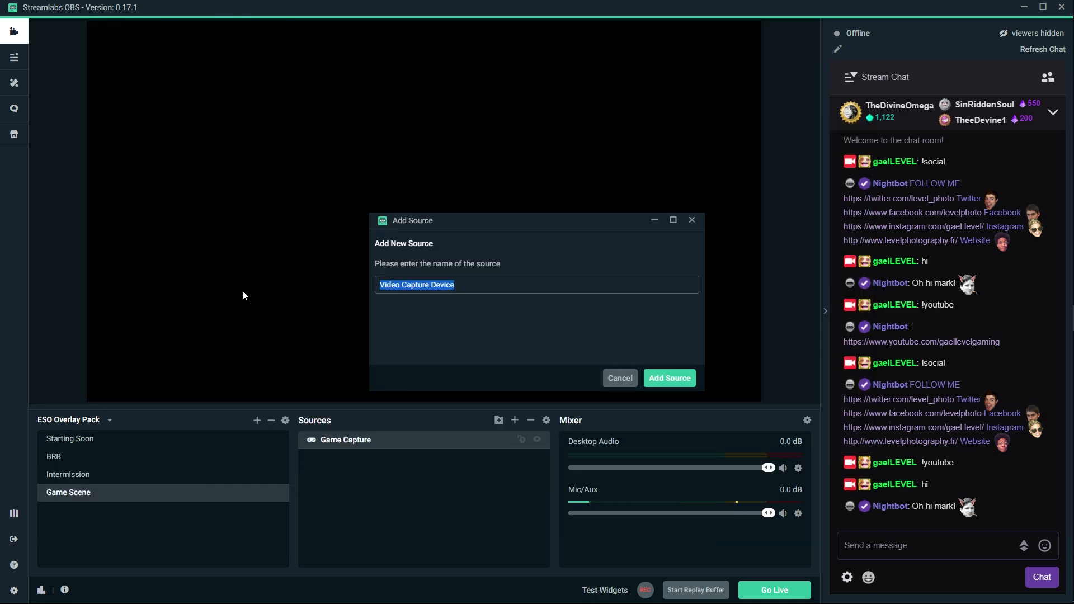
left_click(669, 377)
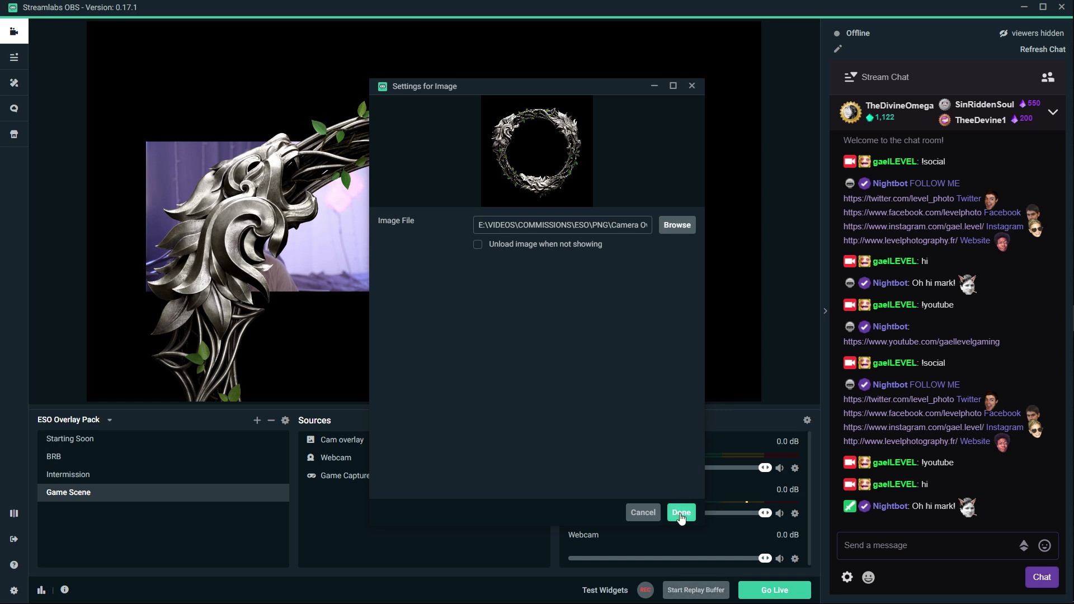
left_click(682, 512)
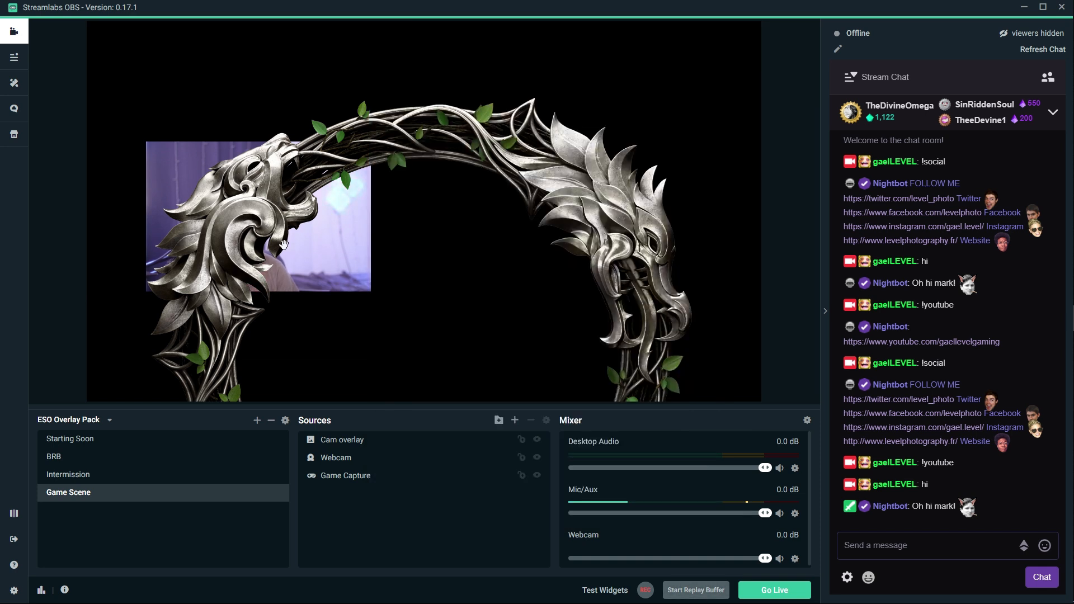
Resize the ring cam overlay around the webcam and move it left.
left_click(342, 439)
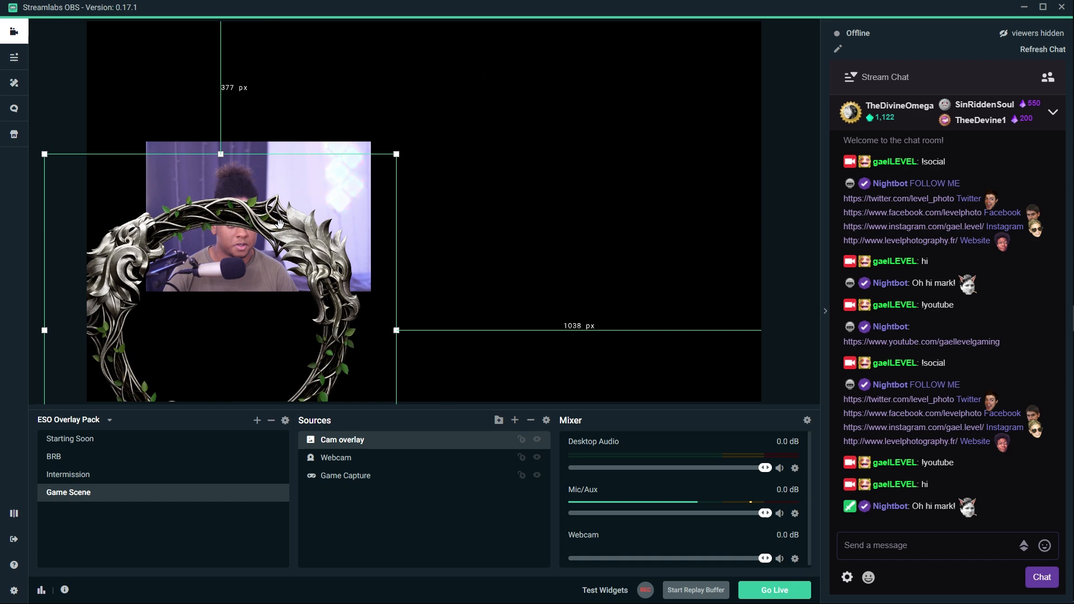
left_click_drag(395, 330, 428, 239)
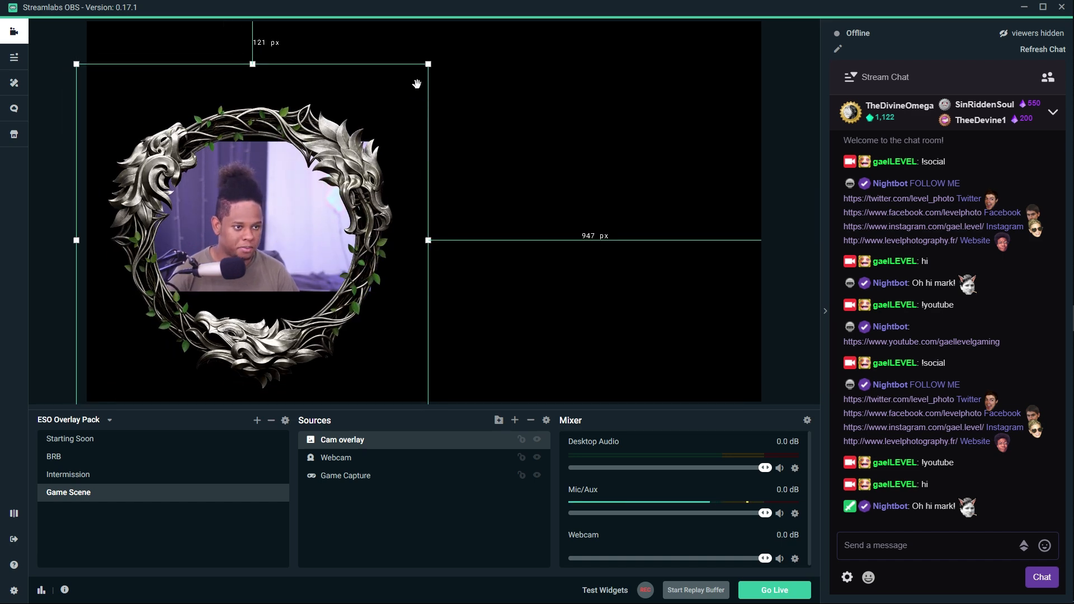
left_click_drag(428, 240, 343, 282)
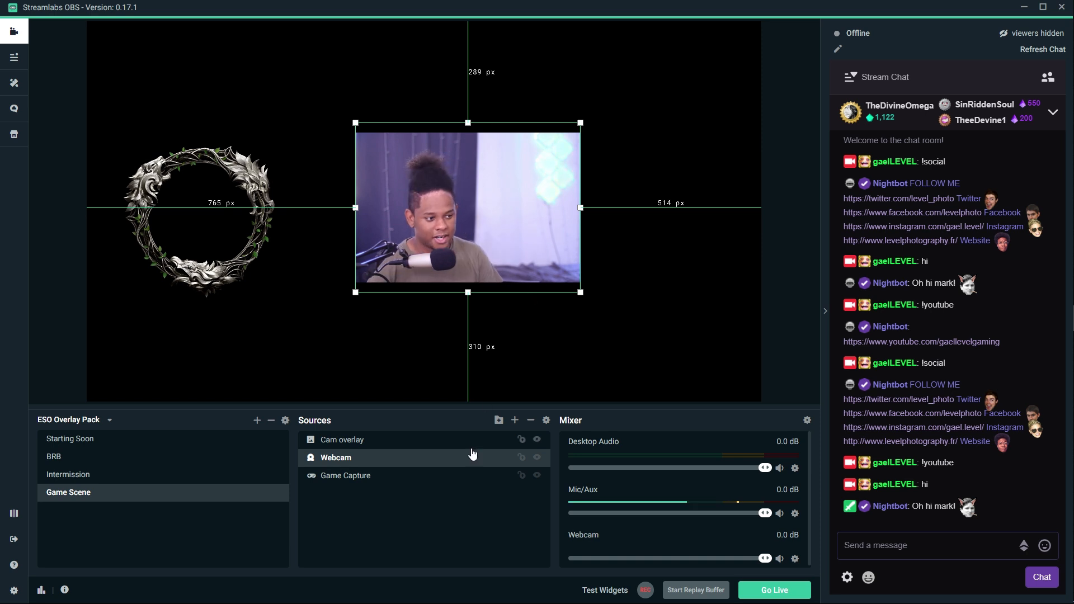
Add an Image Mask/Blend filter to the Webcam source and browse for its mask PNG.
right_click(335, 458)
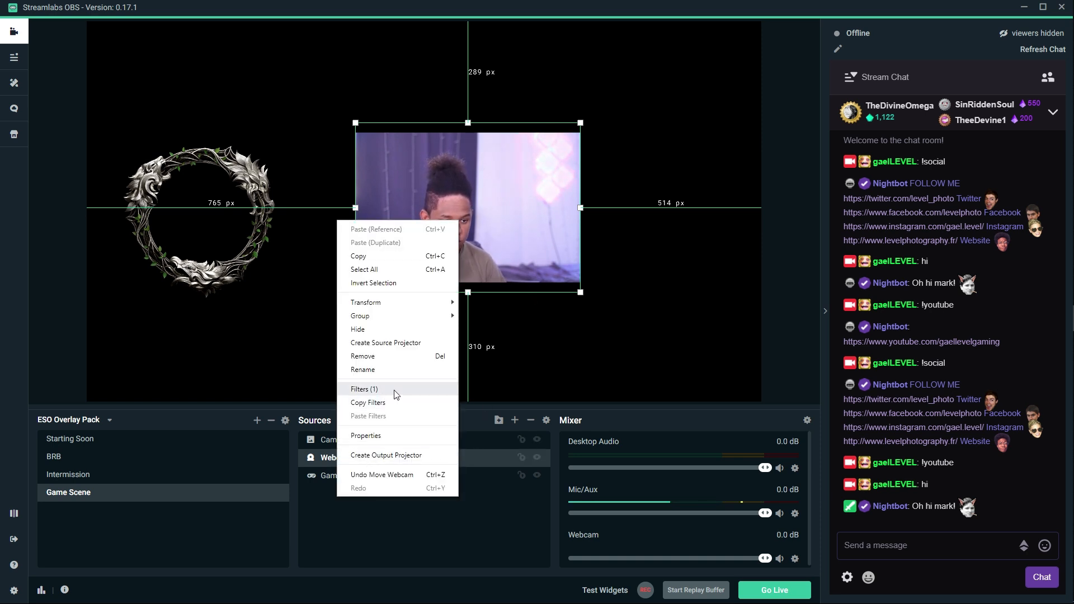
left_click(364, 390)
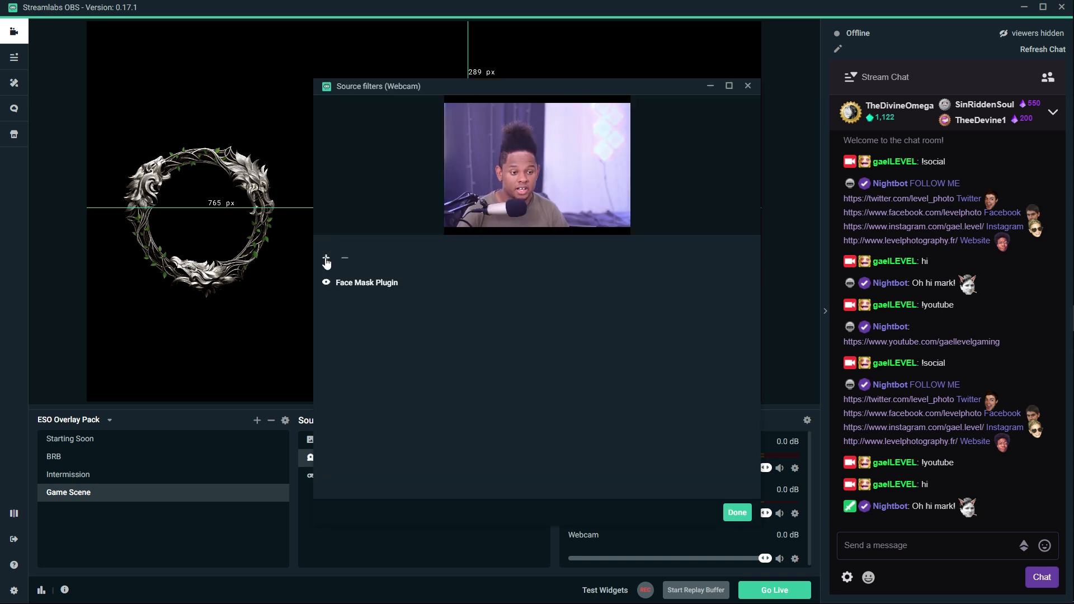
left_click(325, 258)
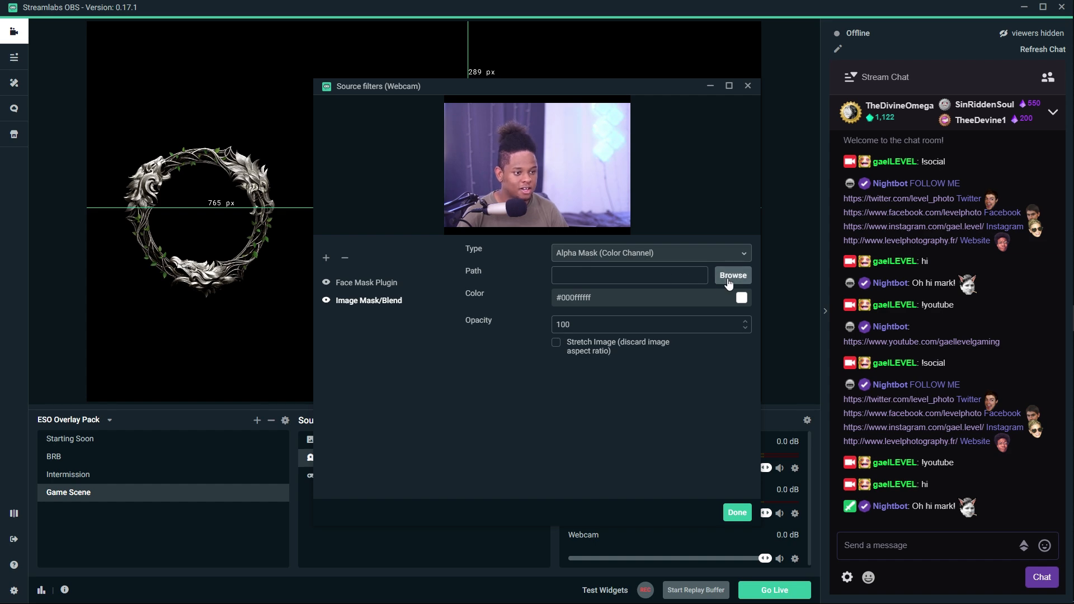
left_click(731, 275)
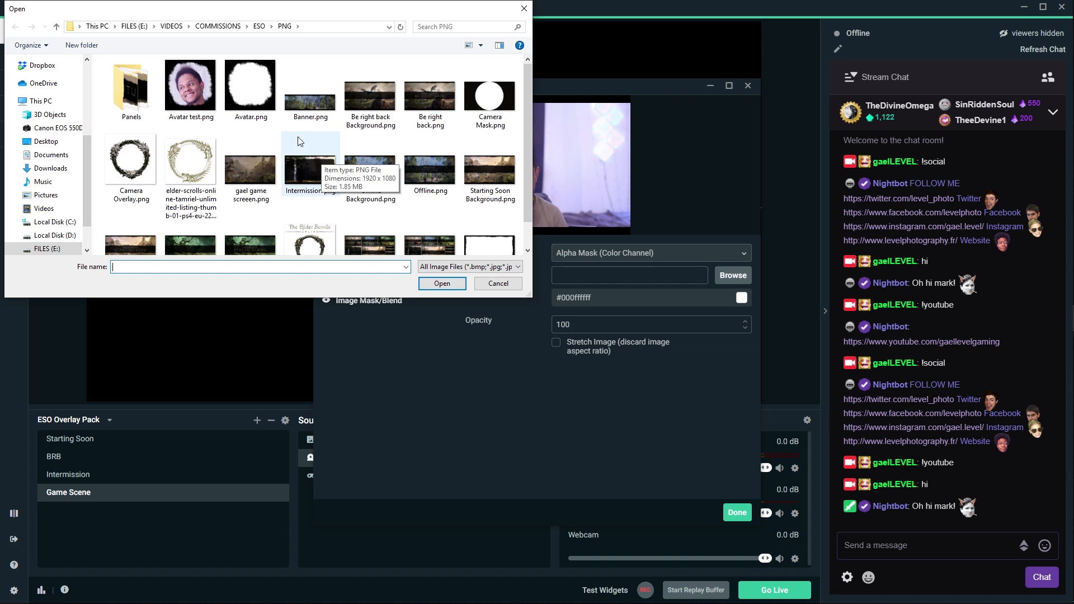
scroll("down", 3)
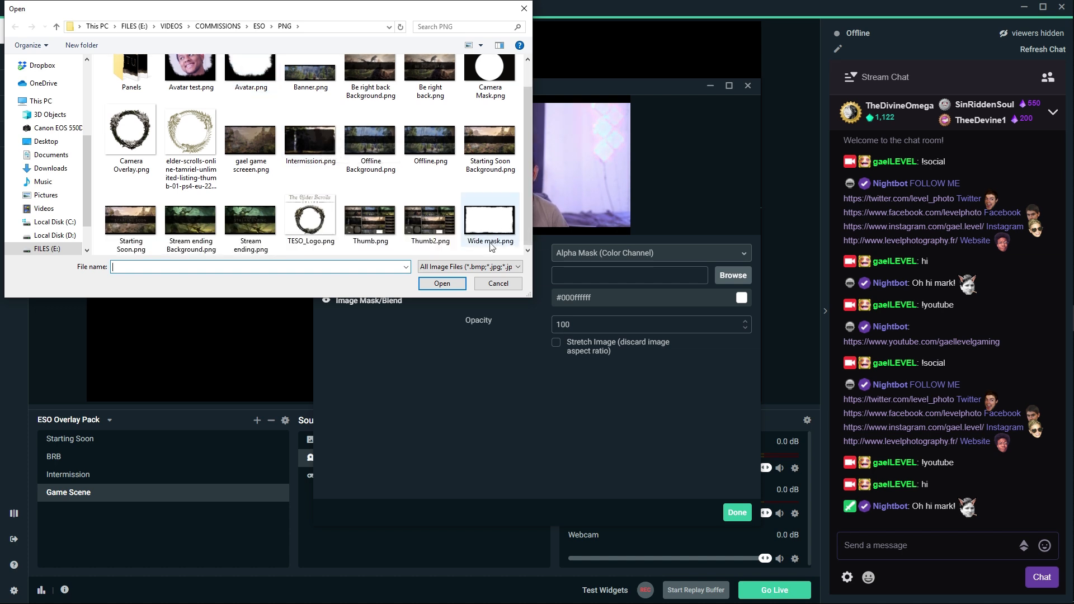
mouse_move(490, 218)
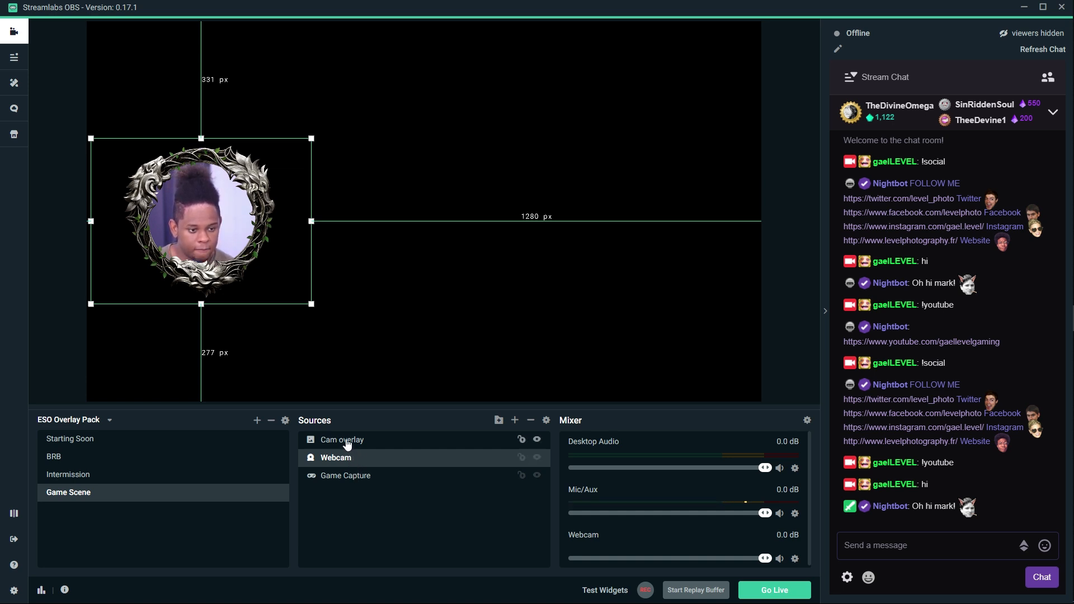
Group the webcam and its ring overlay into a 'Cam overlay' folder.
left_click(342, 438)
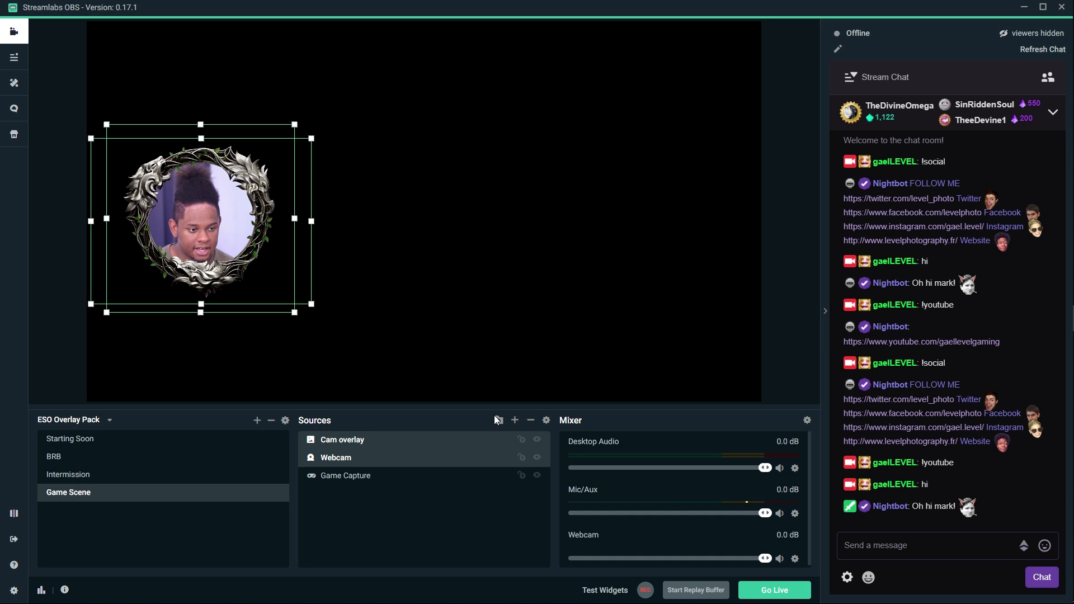
mouse_move(498, 420)
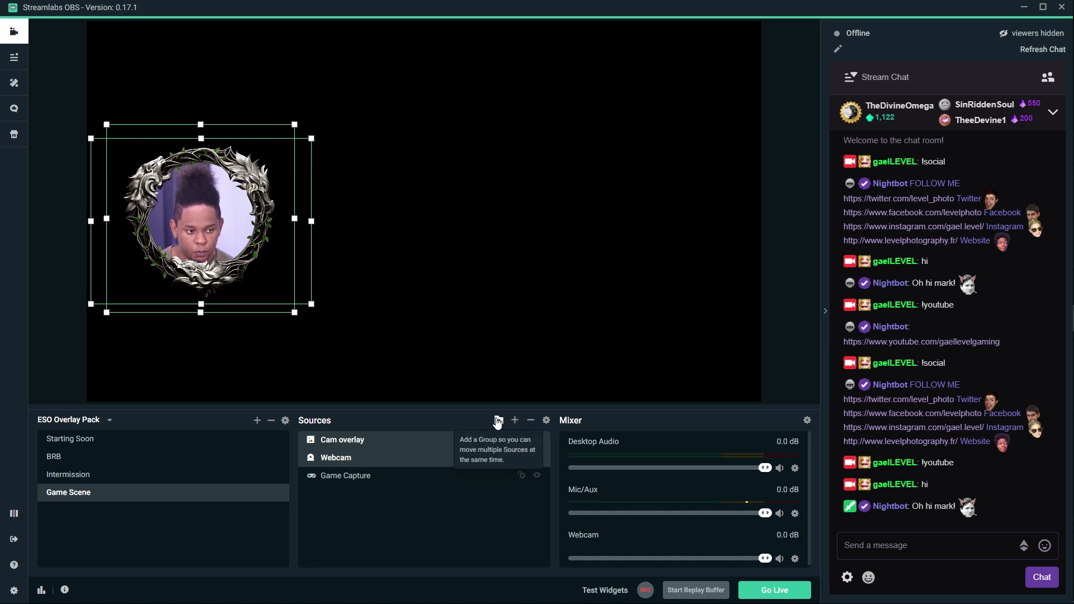
left_click(497, 419)
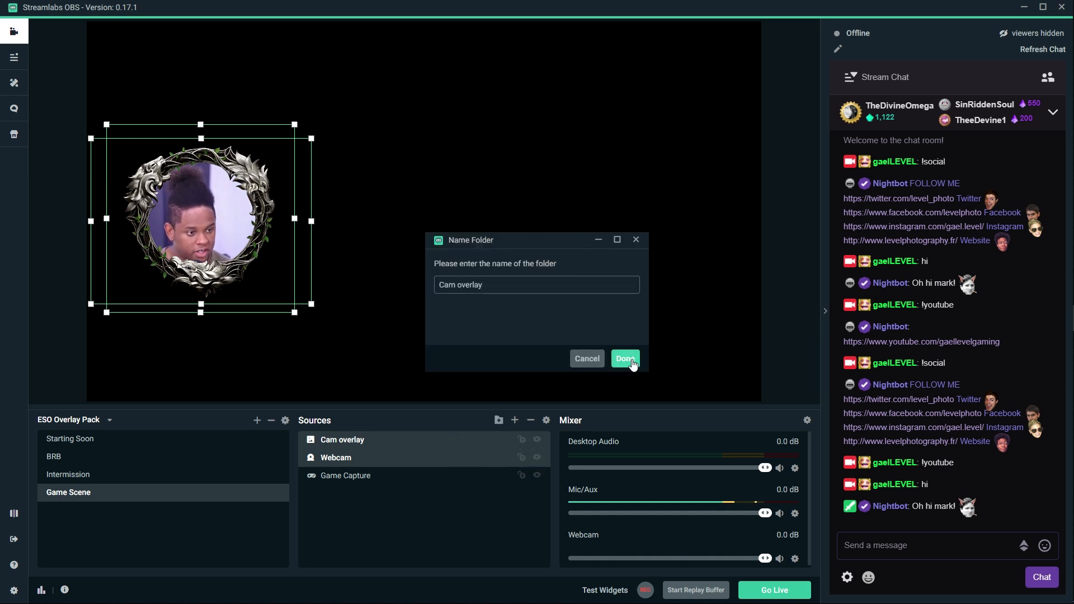
left_click(625, 358)
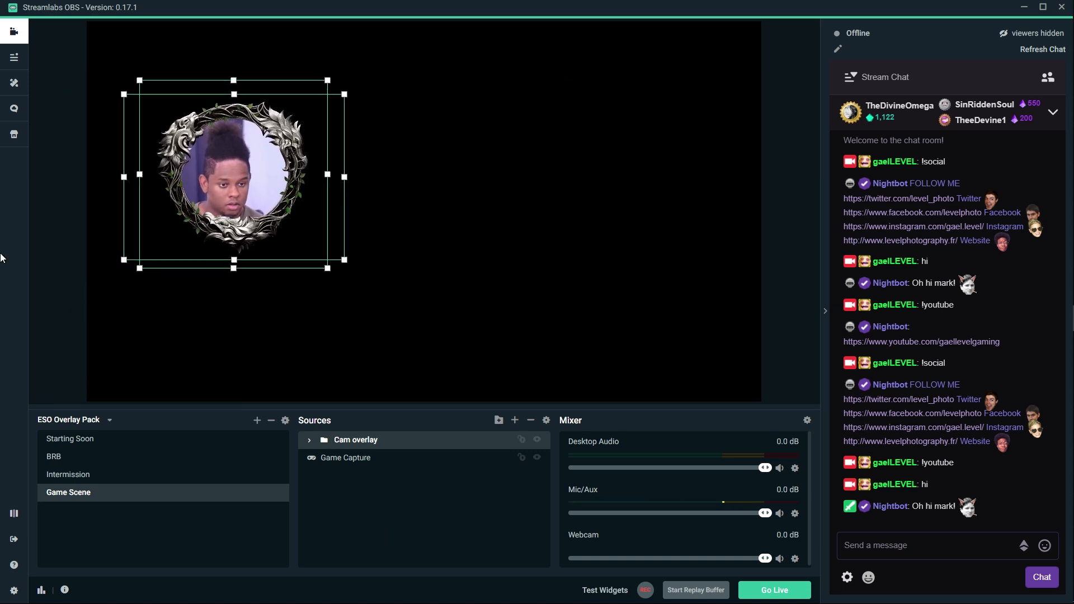
Move the framed webcam to the left-middle of the preview, then switch to the Starting Soon scene.
left_click(309, 439)
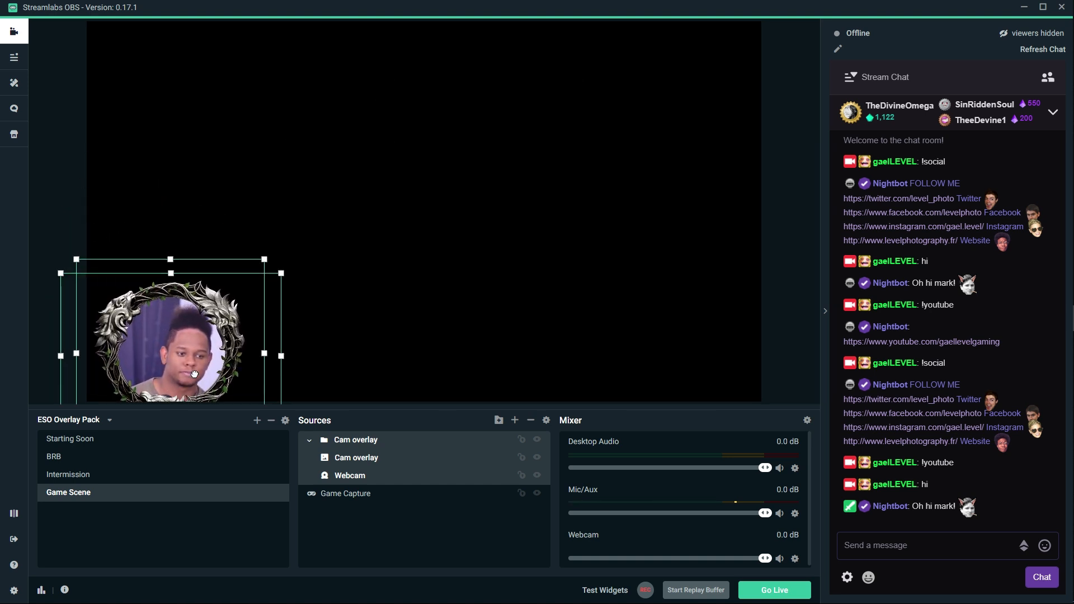
left_click_drag(194, 373, 176, 267)
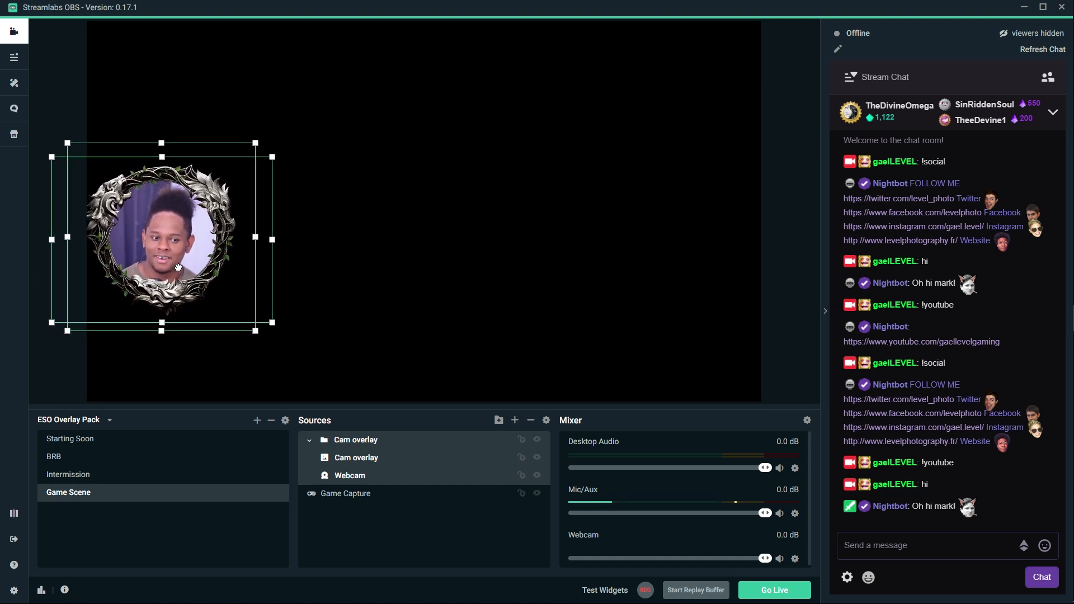
left_click(69, 438)
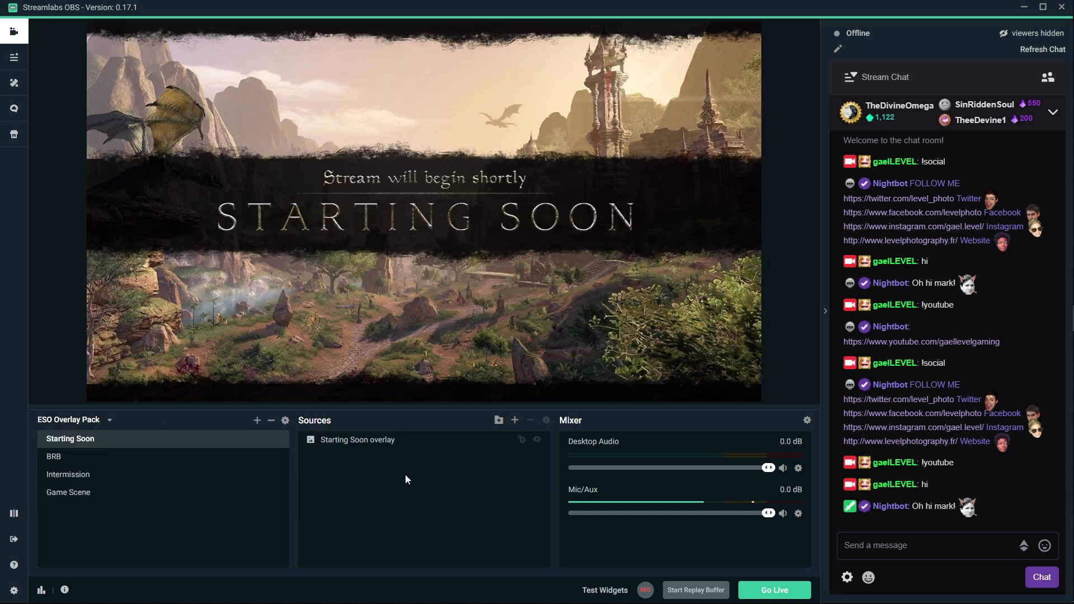
mouse_move(515, 419)
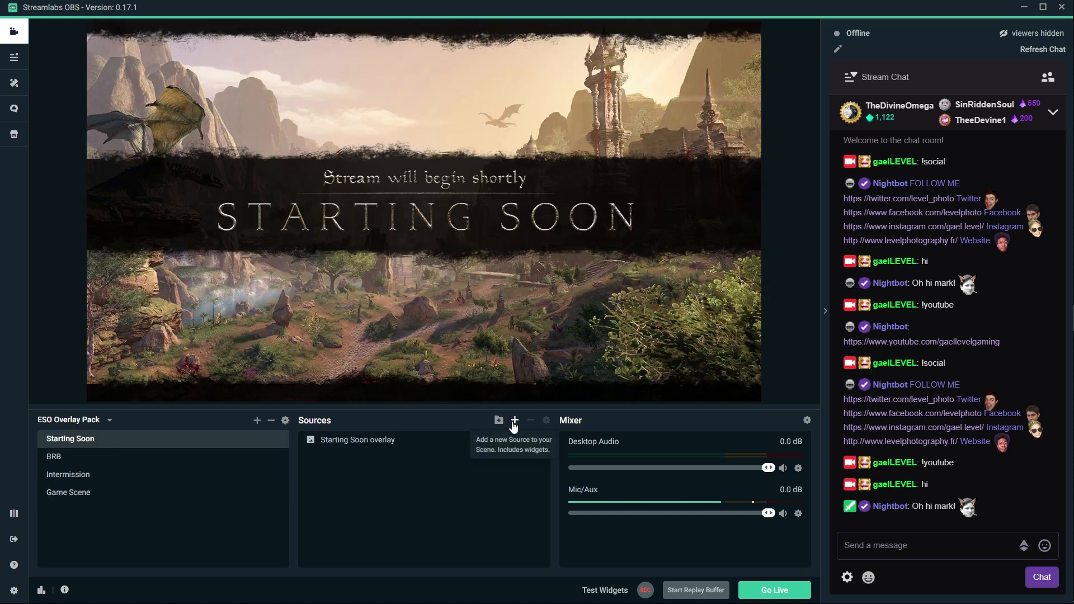
Start adding a source to Starting Soon, choosing a brand-new source rather than an existing one.
left_click(515, 419)
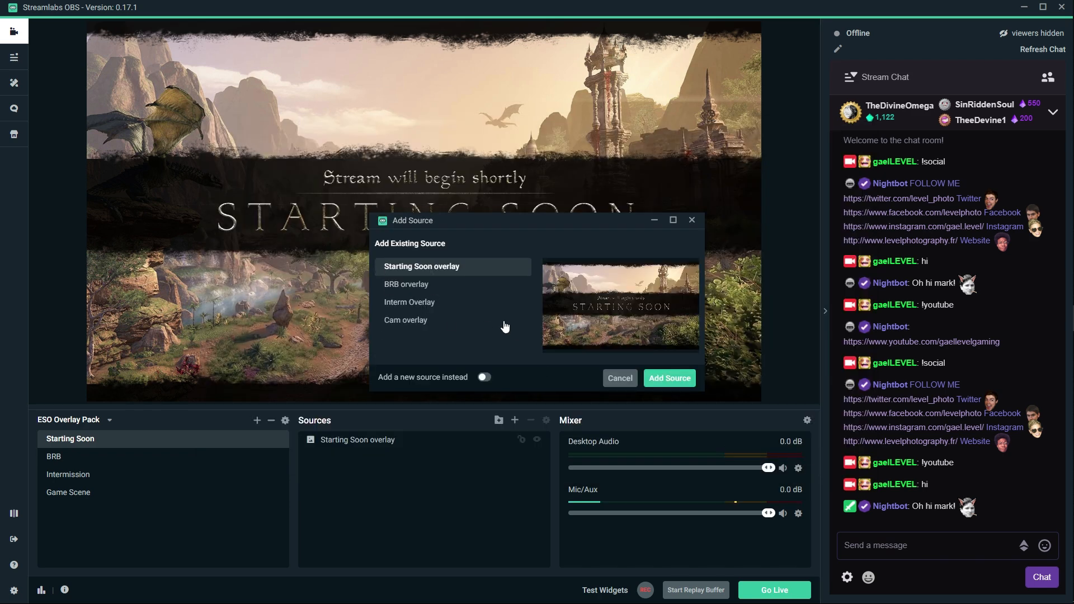
left_click(668, 377)
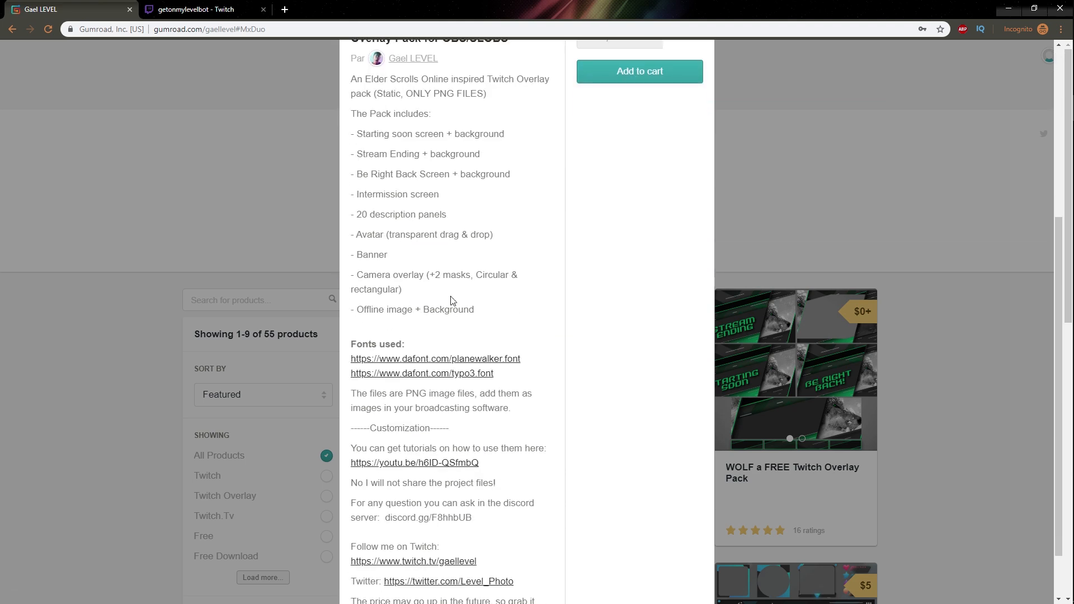
Scroll the Gumroad listing to 'Fonts used' and open the Planewalker dafont page.
scroll("down", 3)
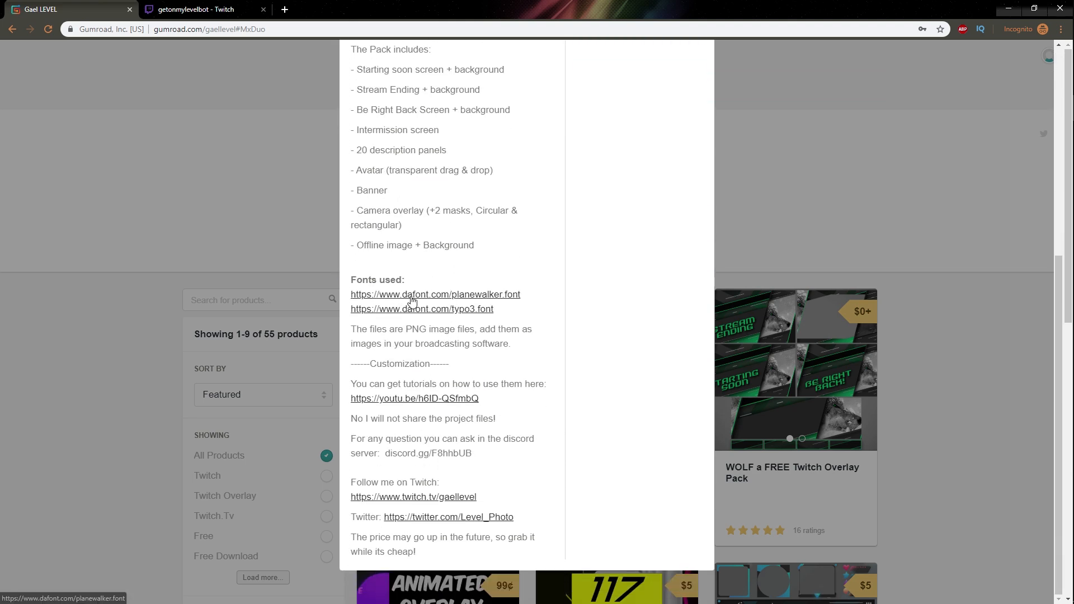
left_click(436, 294)
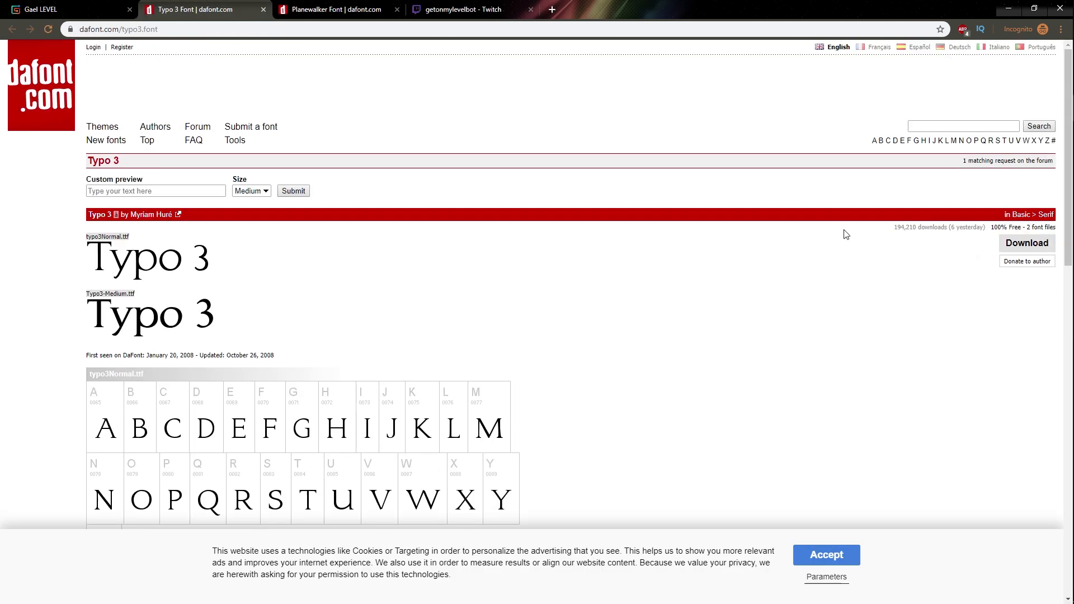
mouse_move(263, 10)
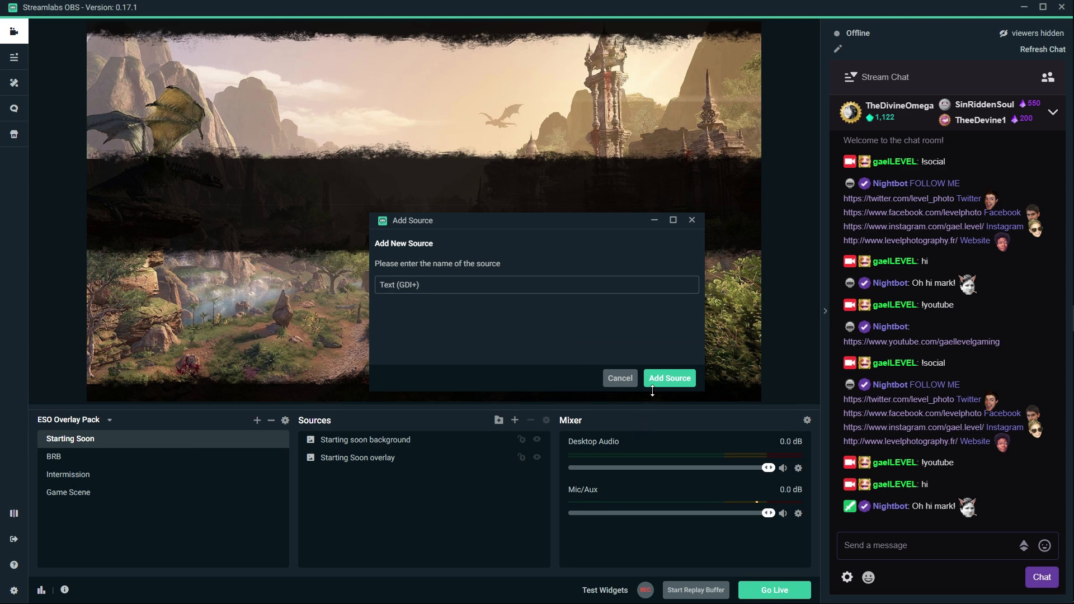
Create a Text (GDI+) title 'DEBUT DU STREAM' in the typo3 font at size 288.
left_click(669, 377)
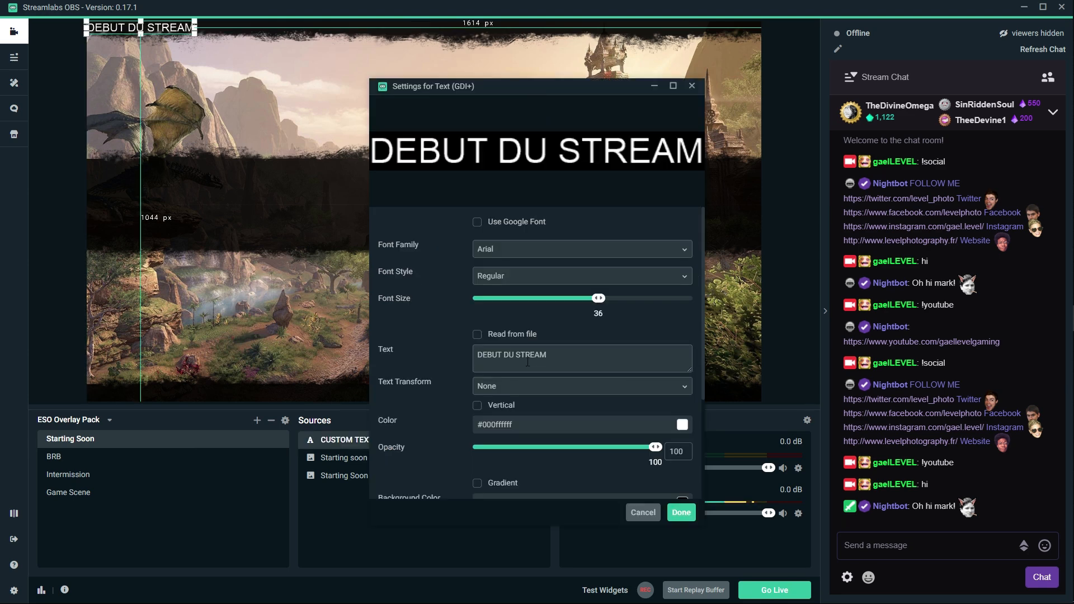
mouse_move(544, 269)
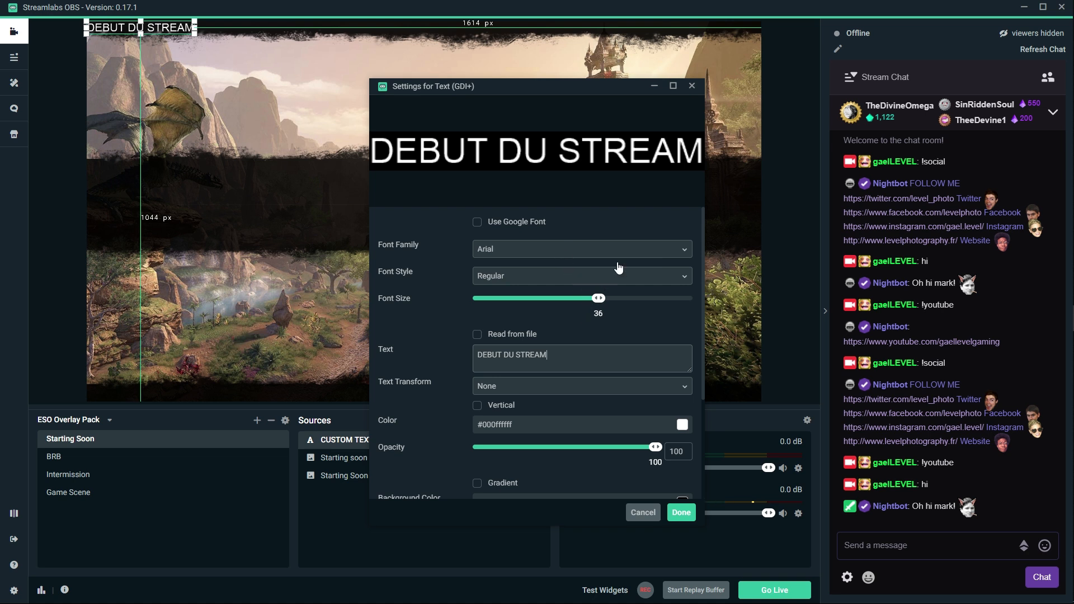
left_click(580, 249)
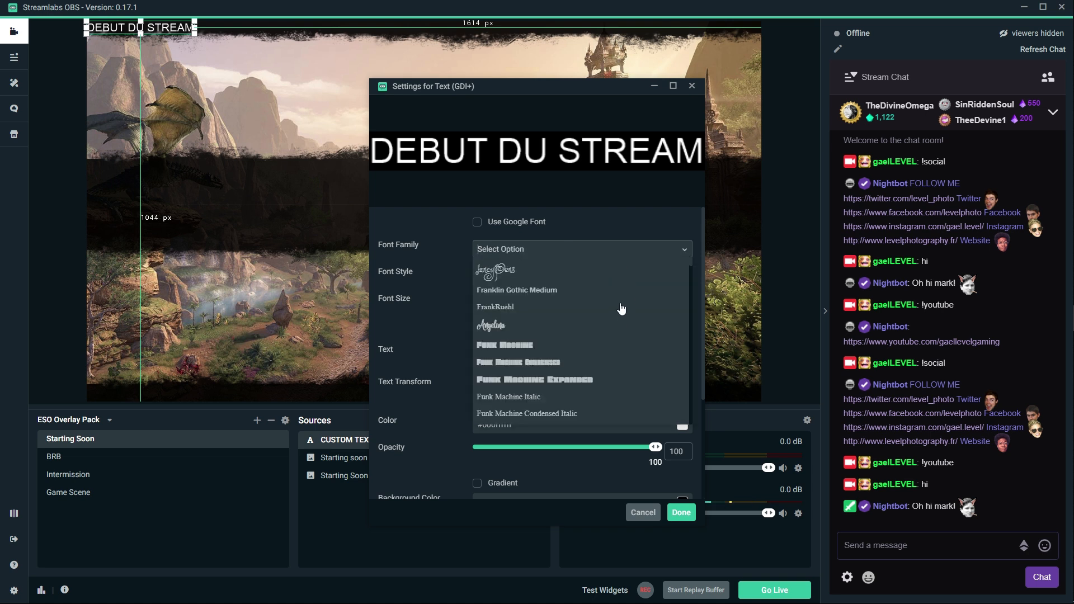
scroll("down", 3)
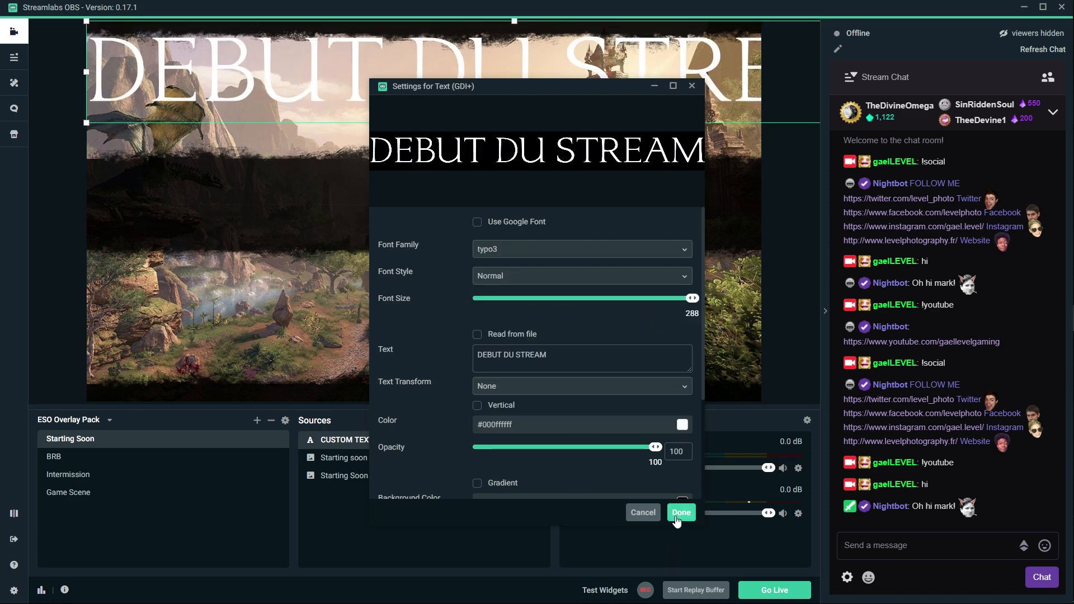
left_click(680, 513)
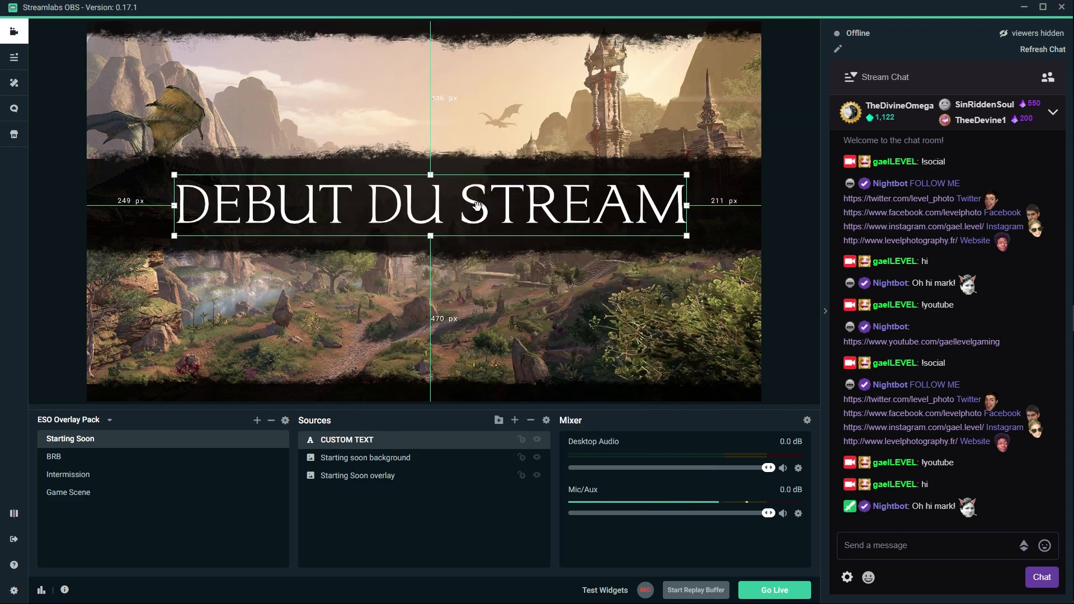
Centre the title vertically on the canvas via Transform.
right_click(480, 205)
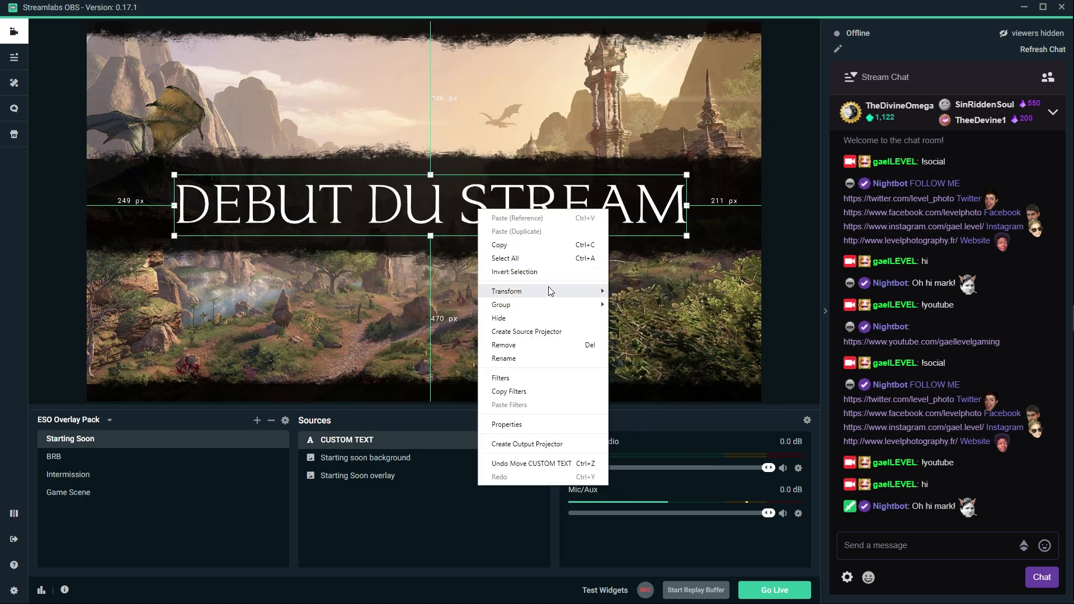
mouse_move(506, 291)
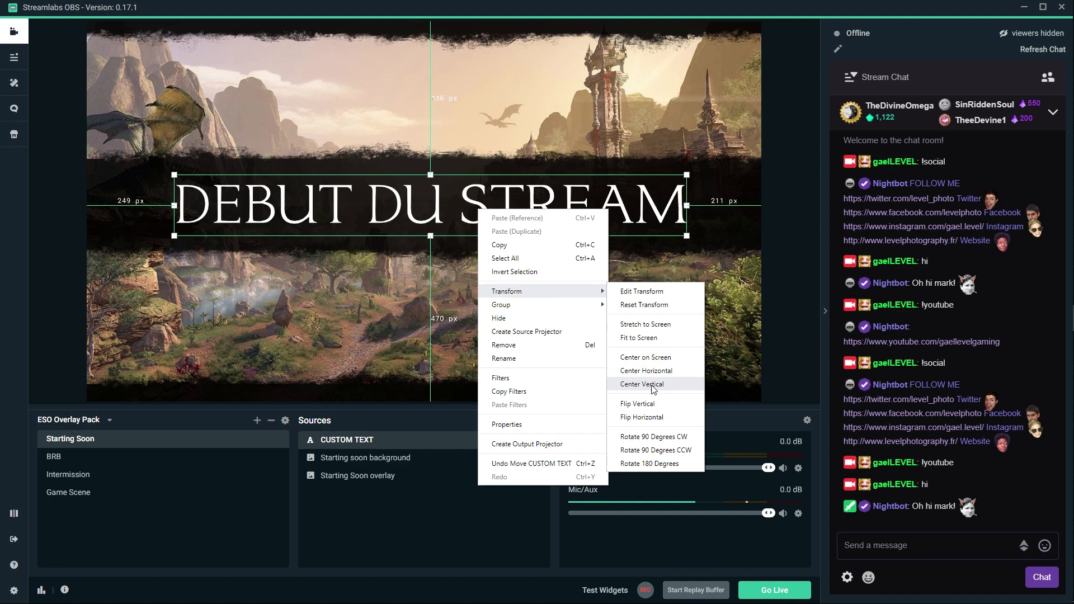
left_click(641, 384)
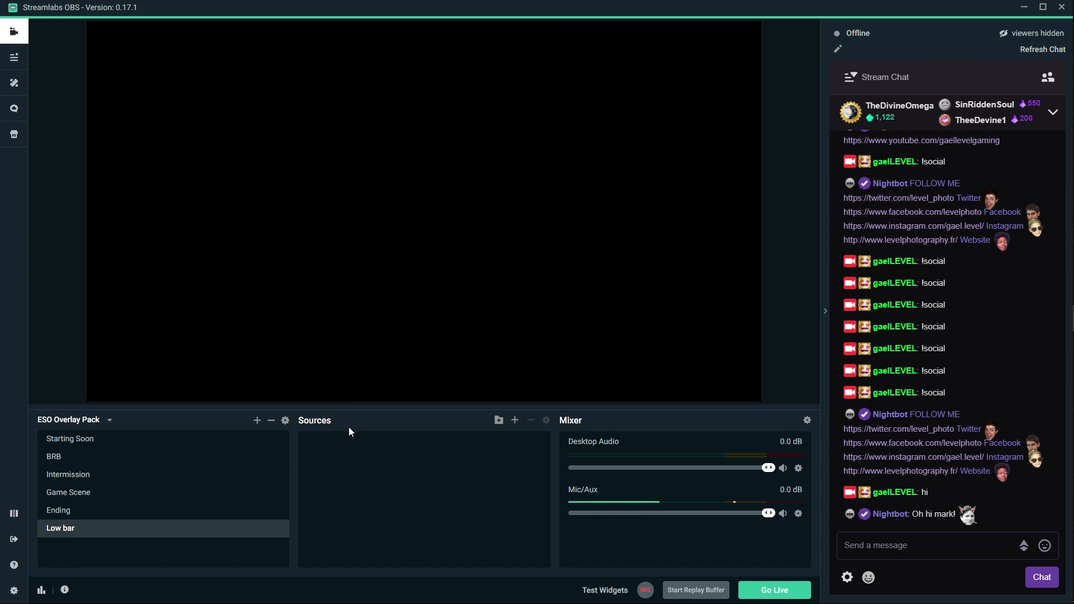
mouse_move(514, 419)
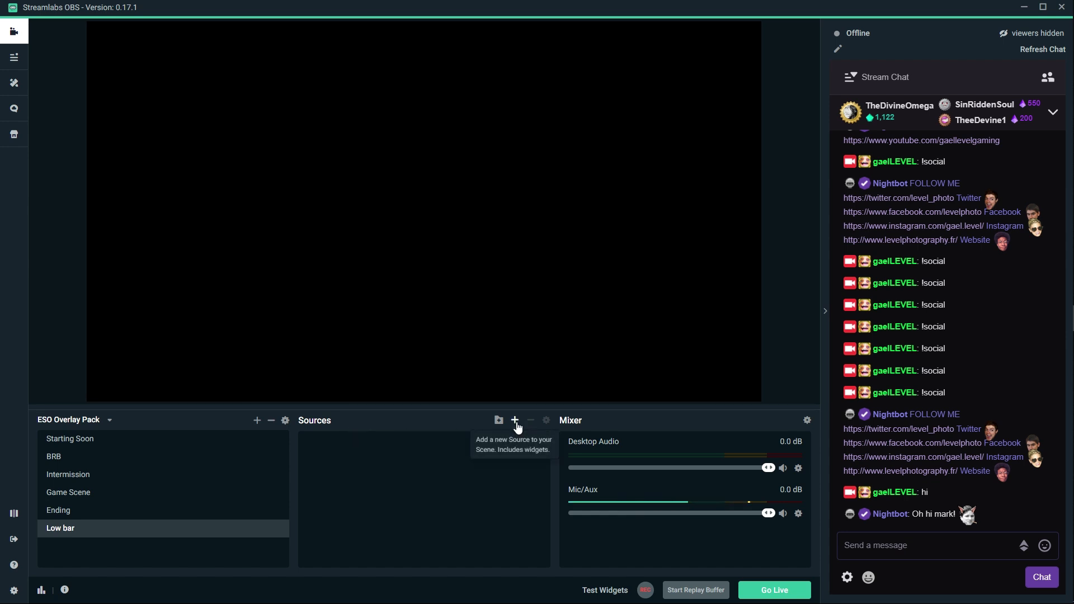
Add a LABELS text source with Recent Follower, Recent Subscriber, Top Donator and Top Cheerer captions.
left_click(515, 419)
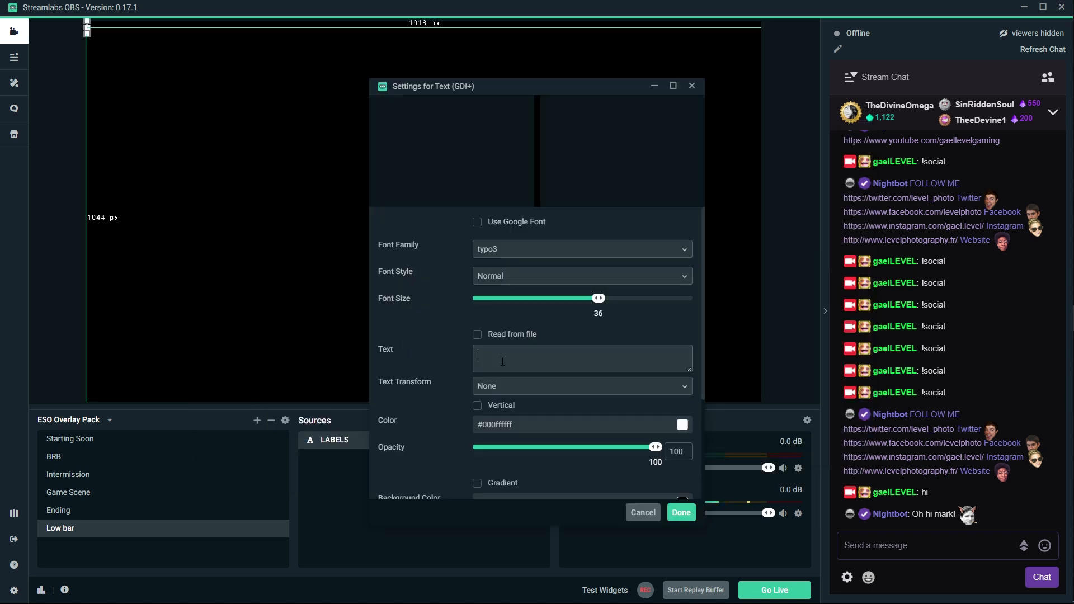
left_click_drag(432, 86, 742, 53)
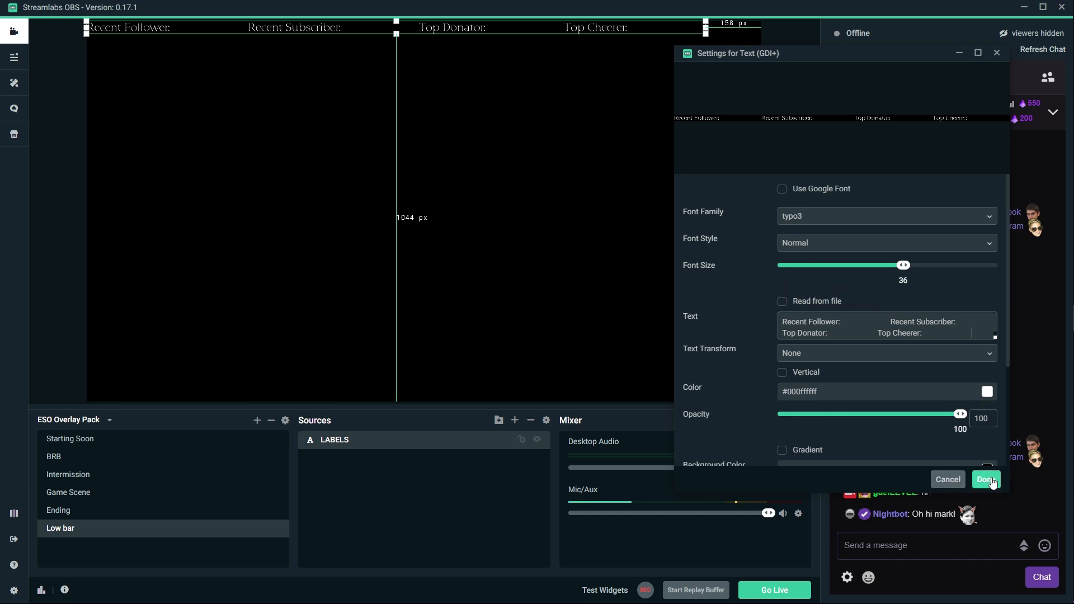
left_click(985, 480)
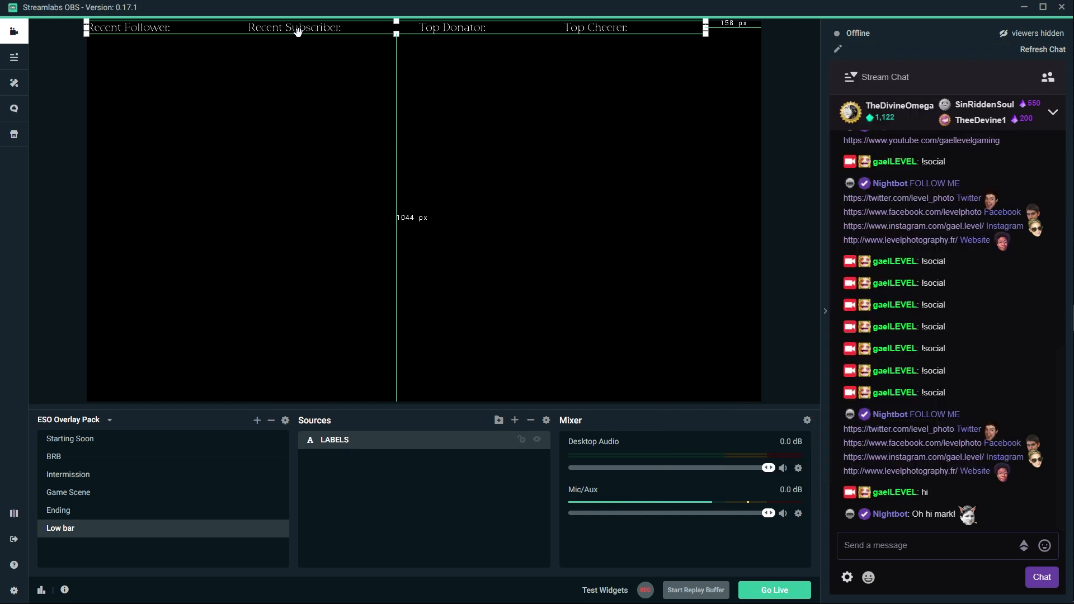
Place the labels flush along the bottom edge and centre them horizontally.
right_click(298, 31)
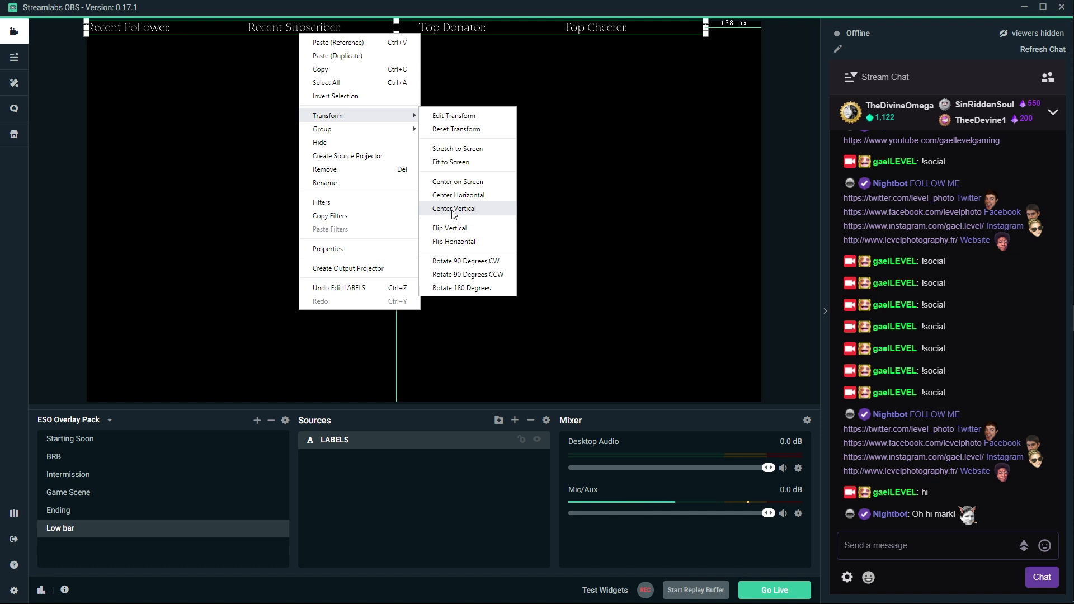
left_click(453, 209)
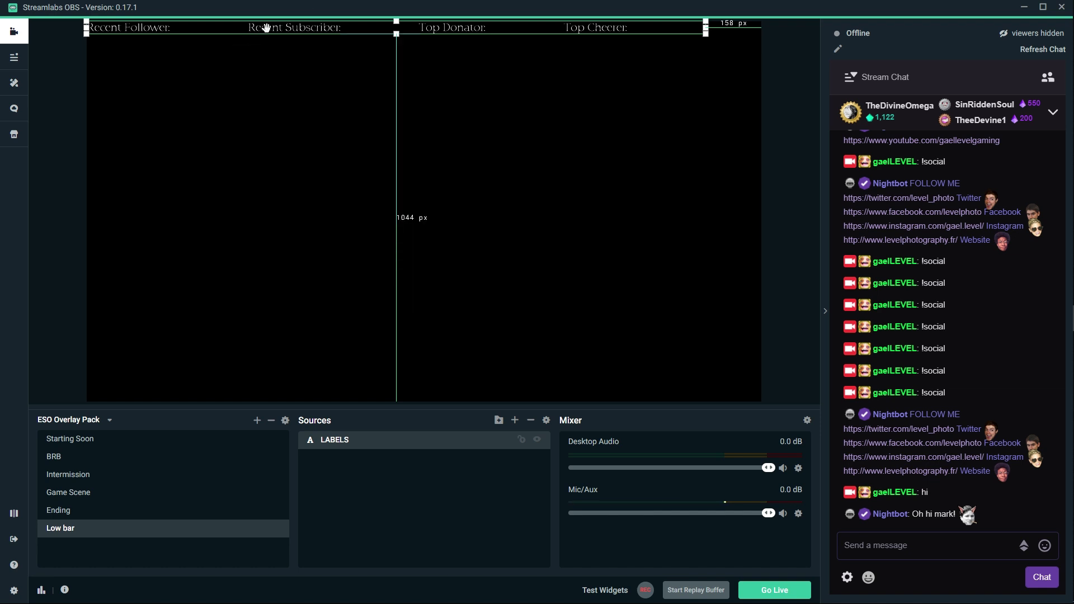
left_click_drag(266, 27, 319, 394)
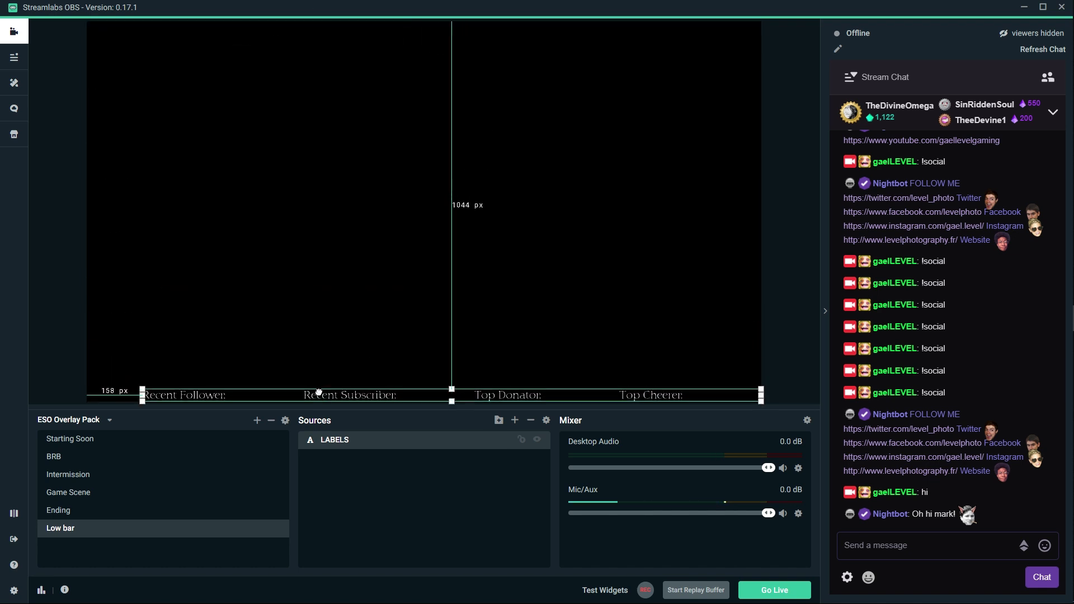
left_click_drag(142, 395, 132, 395)
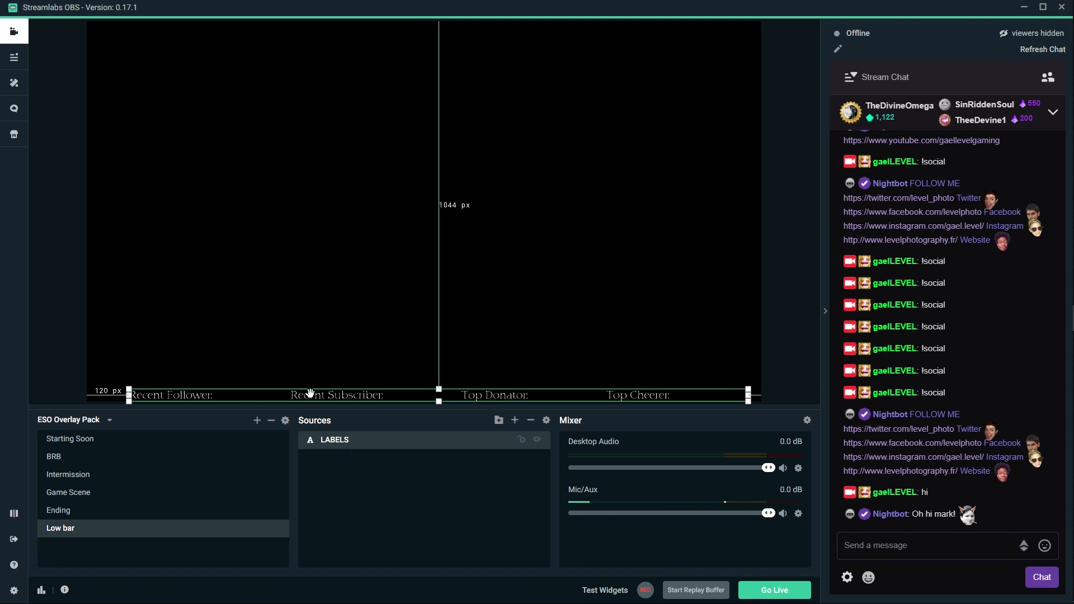
right_click(310, 393)
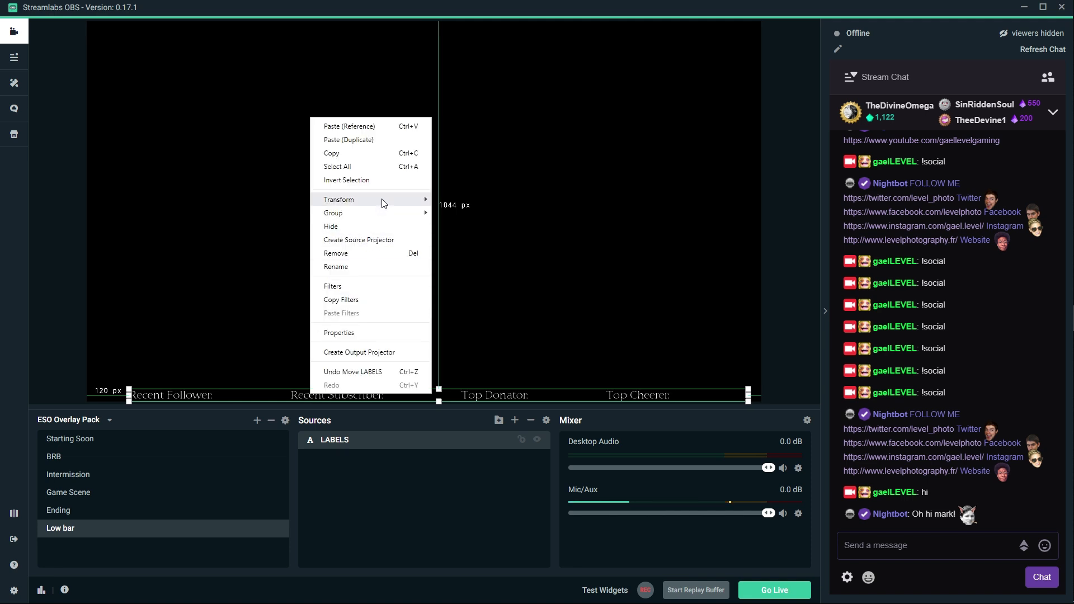
mouse_move(338, 199)
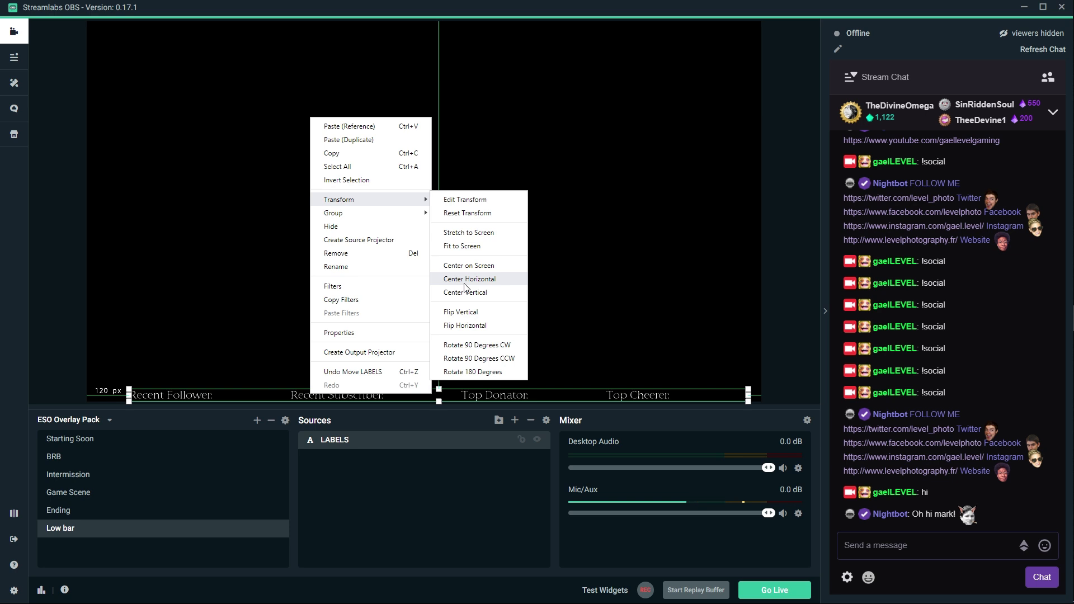
left_click(469, 279)
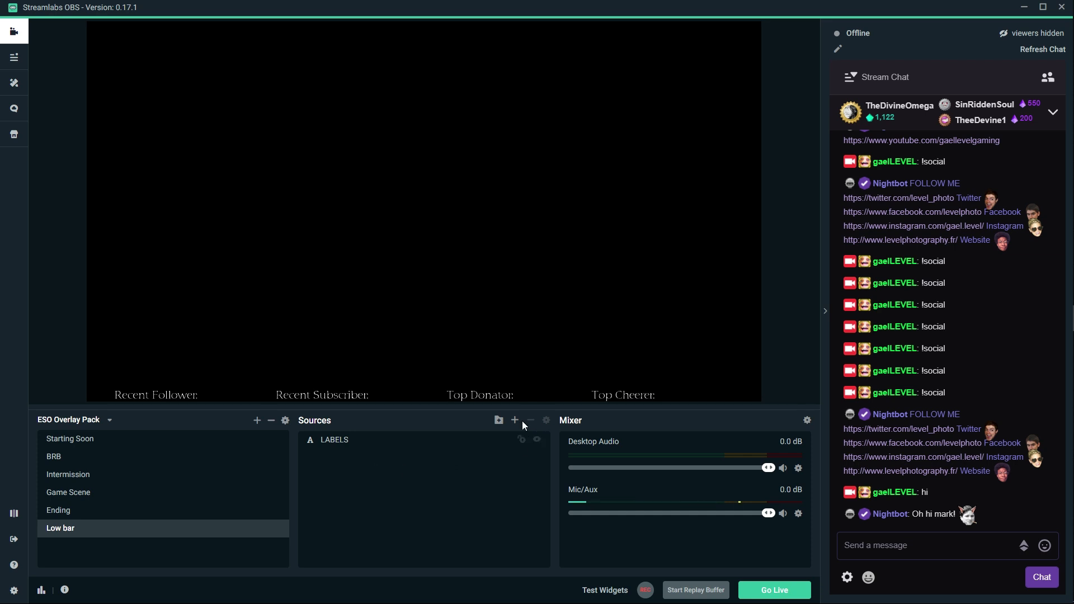
Add a Stream Label widget source named Follower to the Low bar scene.
left_click(515, 420)
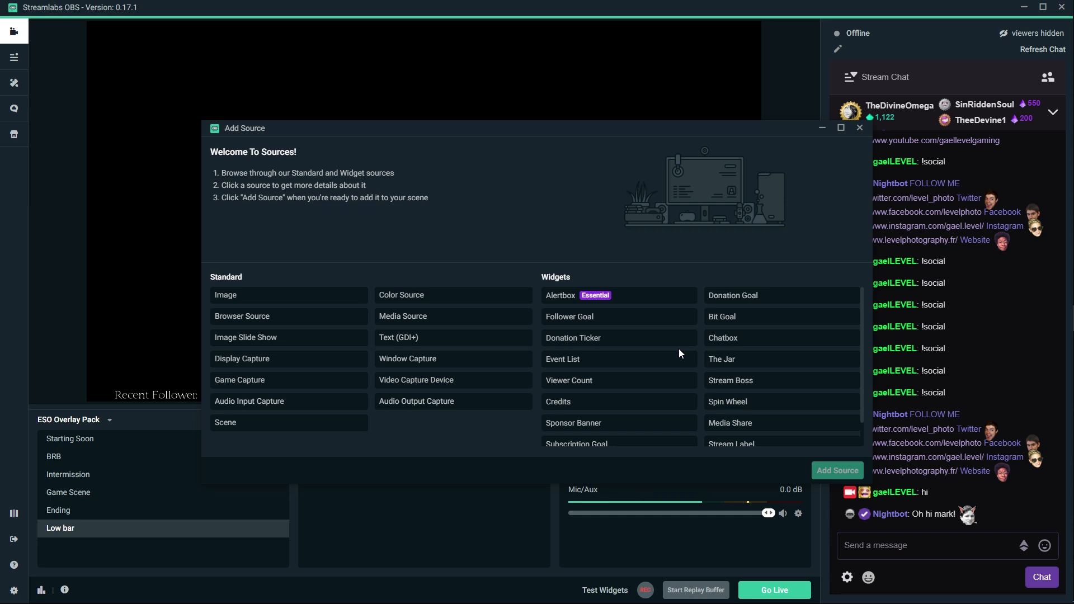
scroll("down", 3)
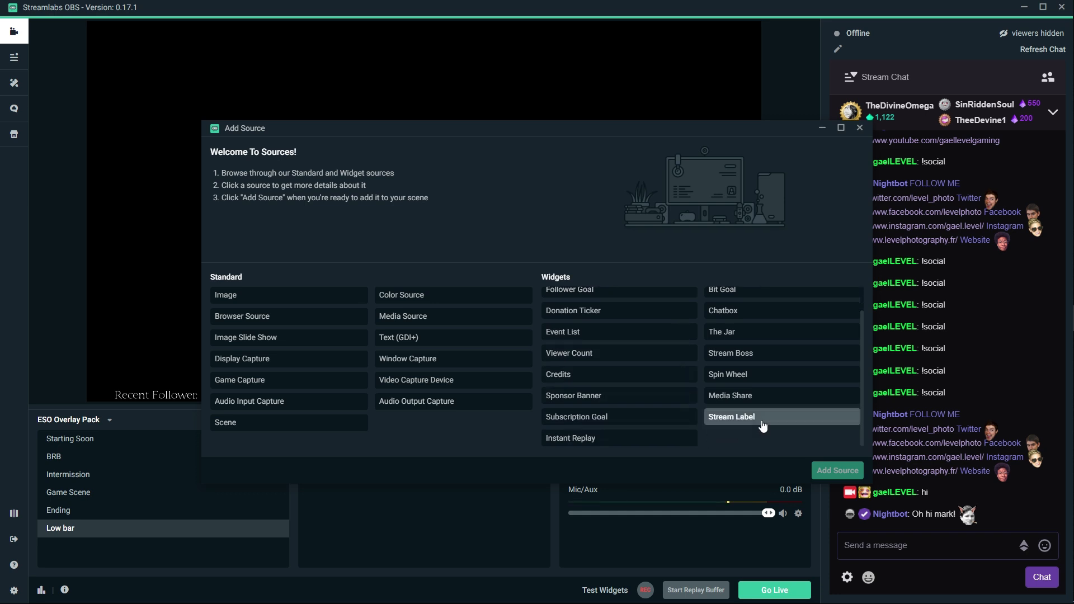
left_click(731, 417)
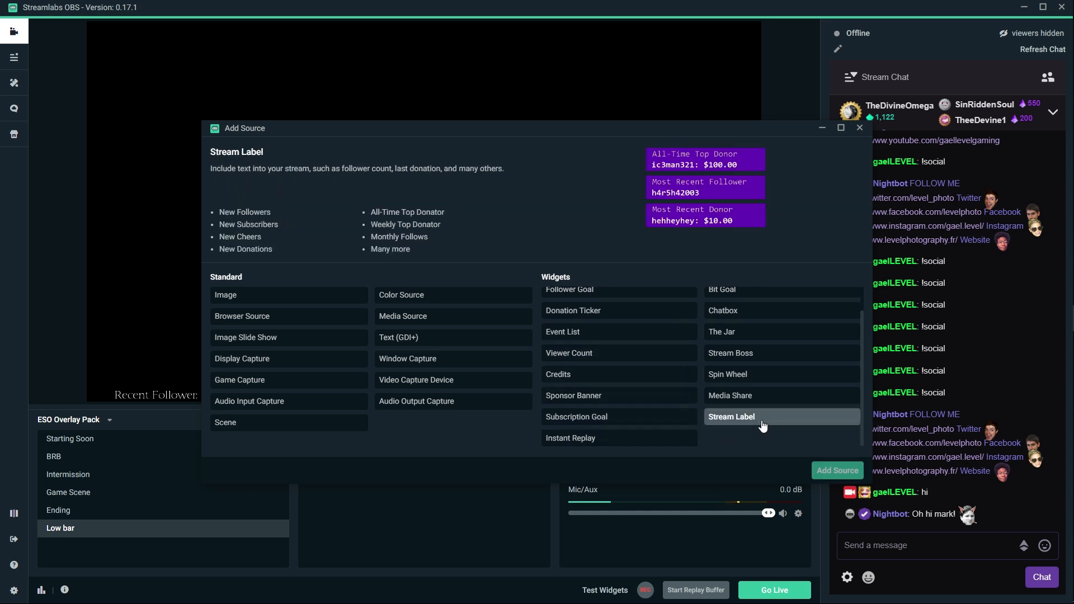
left_click(837, 470)
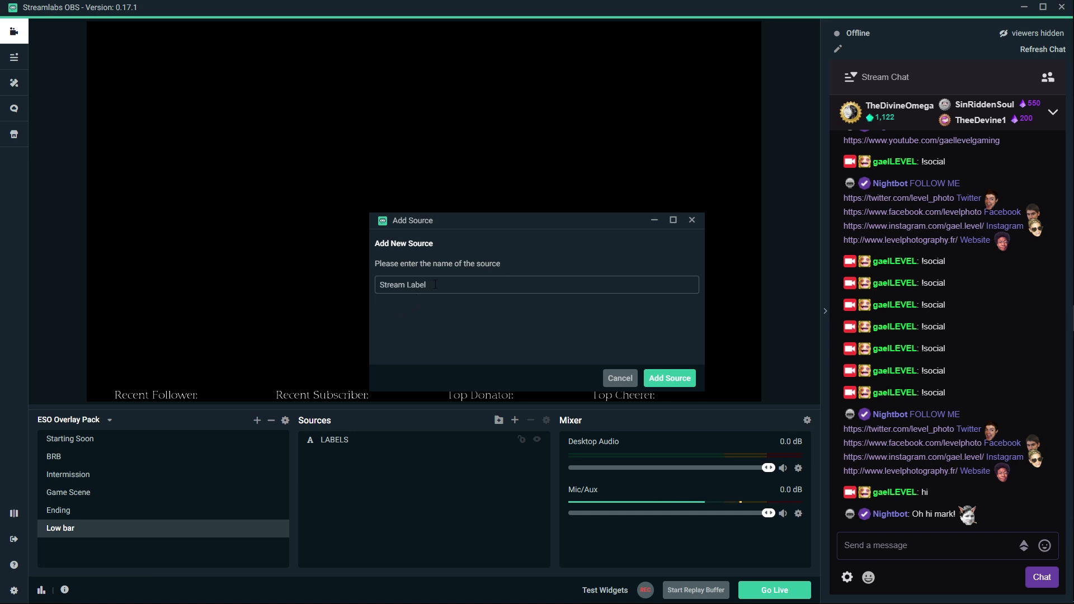
left_click(669, 377)
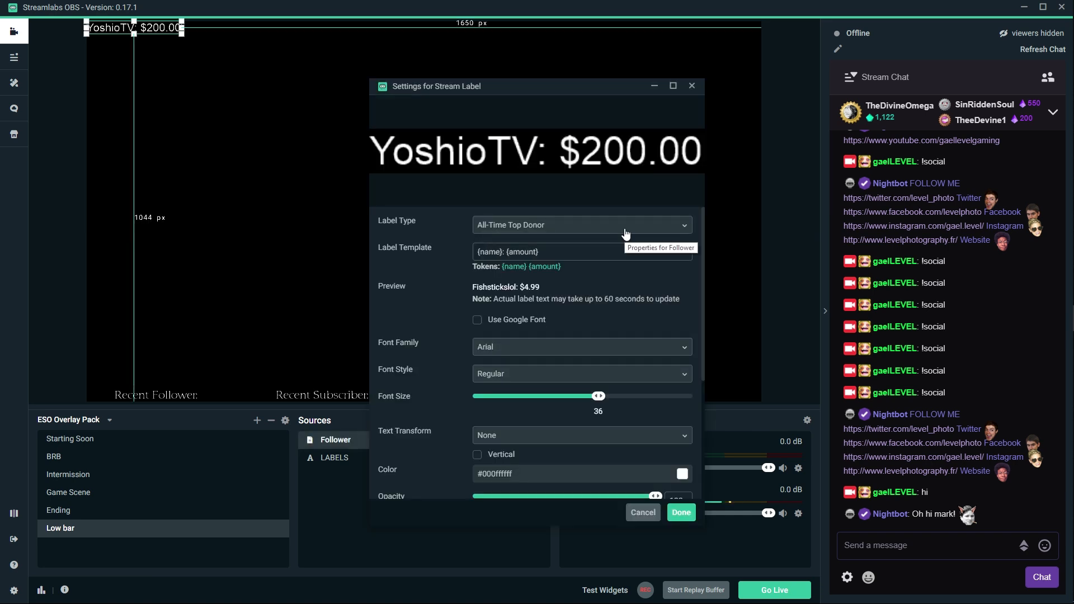
Set its label type to recent follower and move it beside the 'Recent Follower:' caption.
left_click(582, 224)
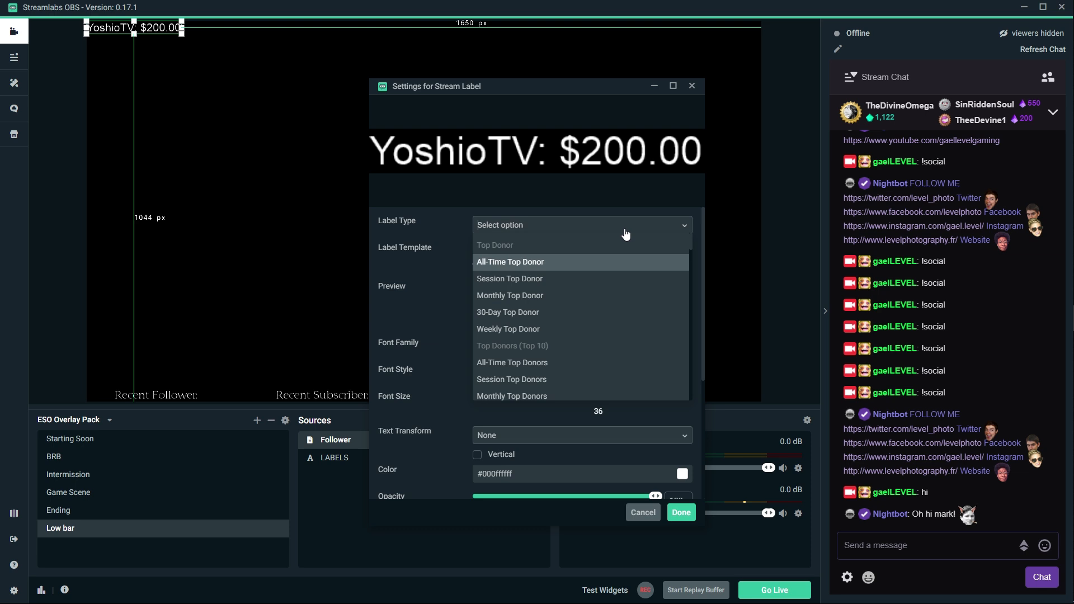
scroll("down", 3)
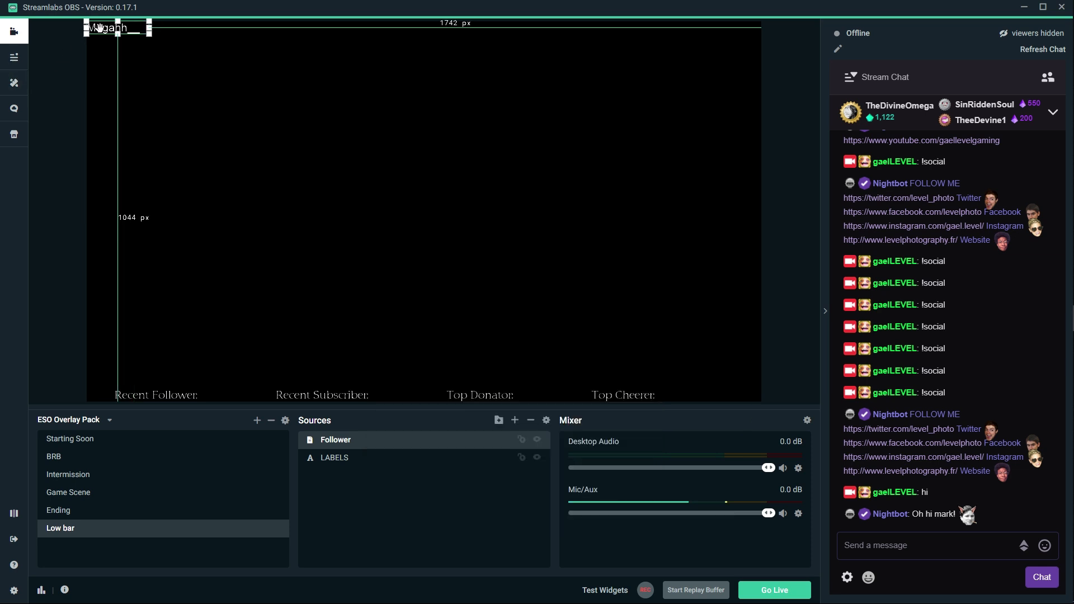
left_click_drag(116, 27, 233, 396)
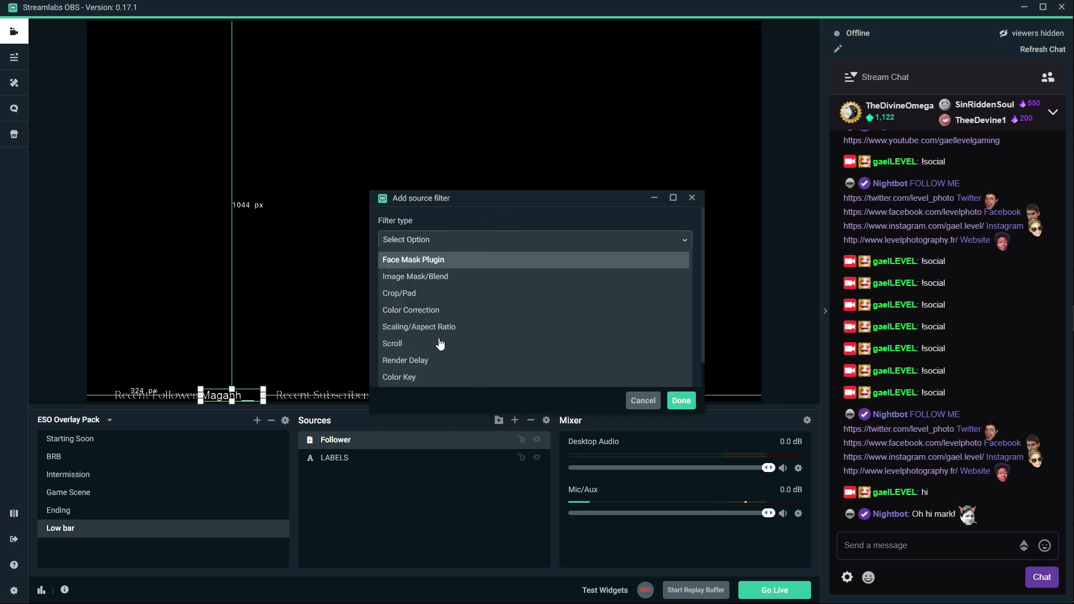
Give the Follower label a Scroll filter with horizontal speed 32 and Limit Width enabled.
left_click(391, 343)
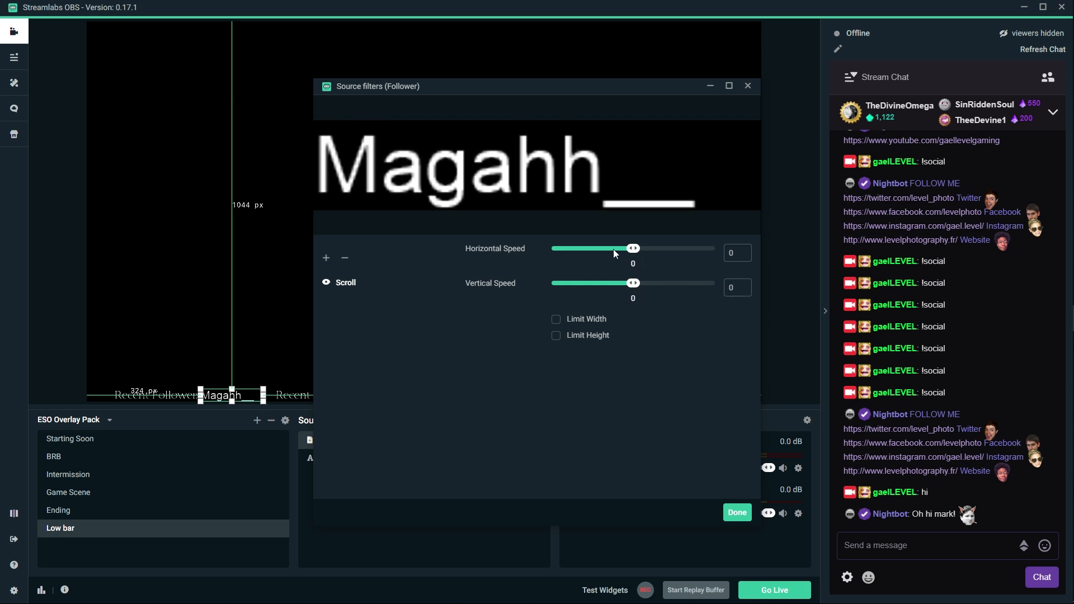
left_click_drag(613, 248, 636, 249)
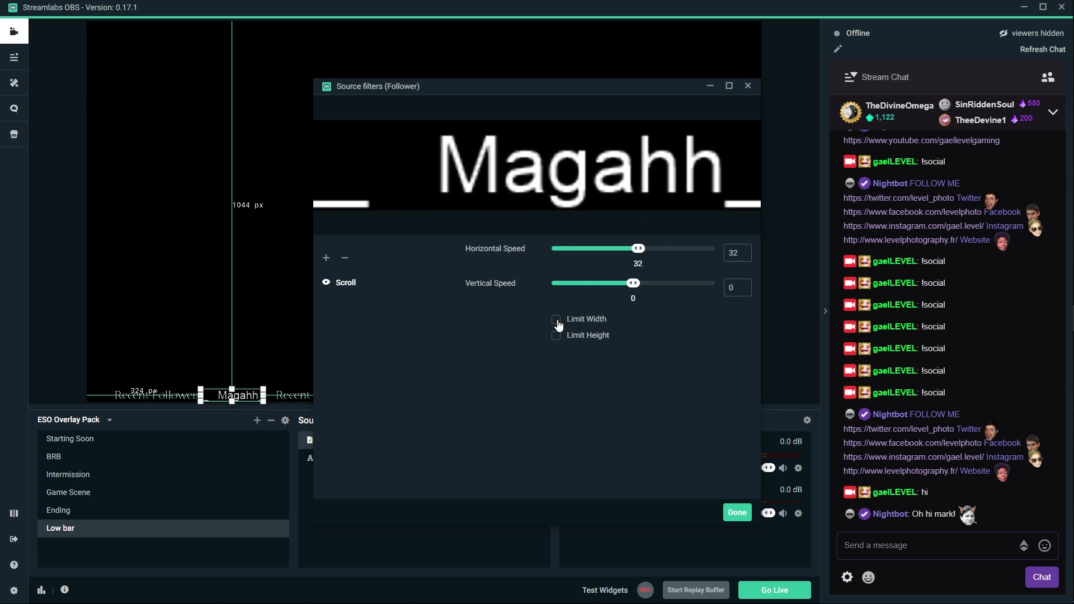
left_click(556, 319)
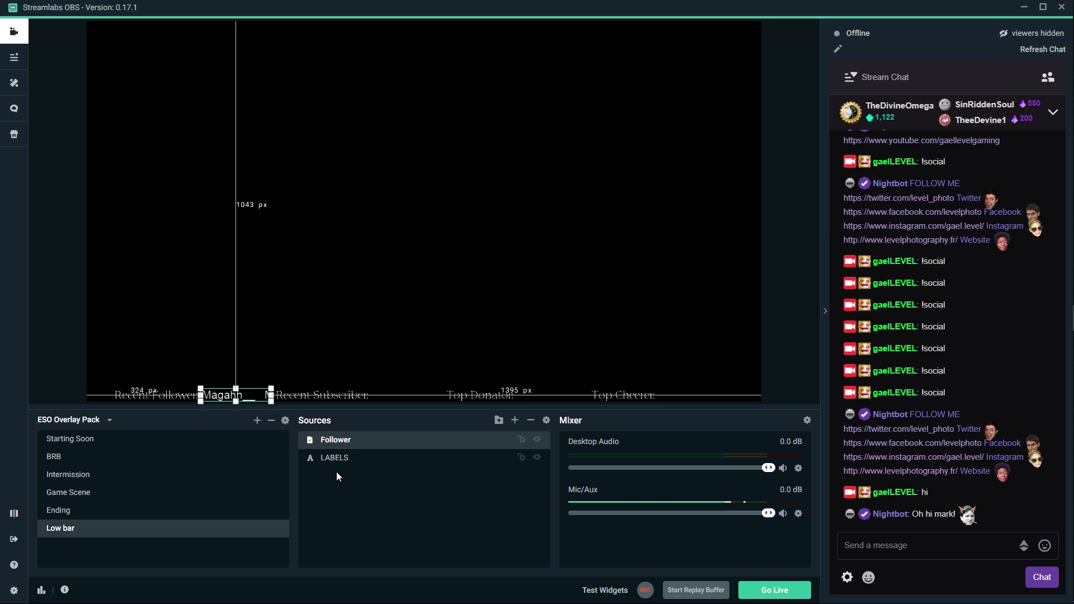
left_click(335, 439)
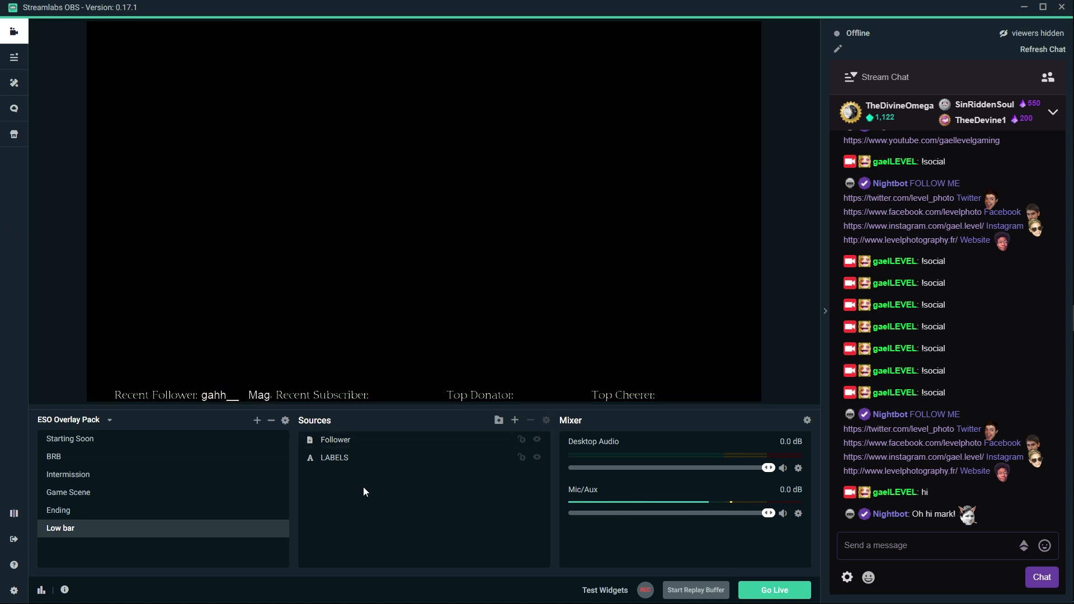
Duplicate the follower label and move the copy beside the 'Recent Subscriber:' caption.
right_click(387, 399)
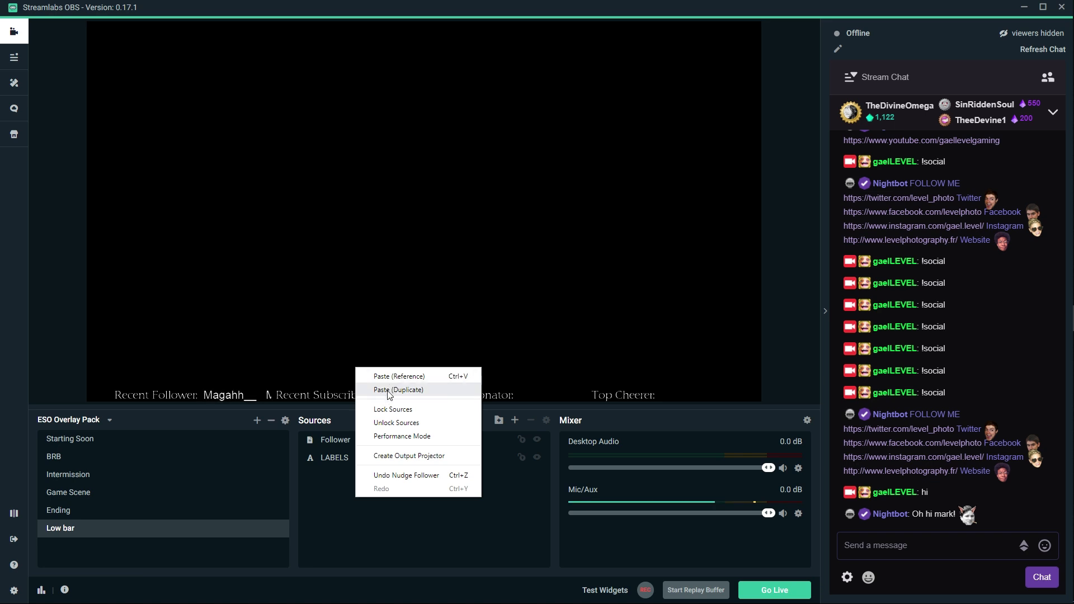
left_click(398, 390)
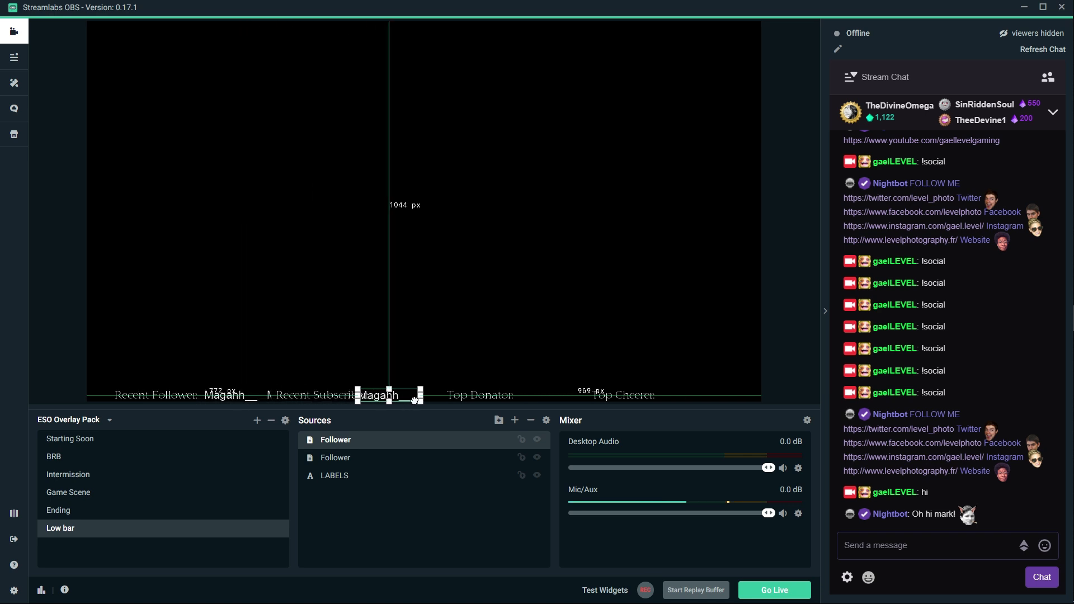
left_click_drag(413, 396, 429, 396)
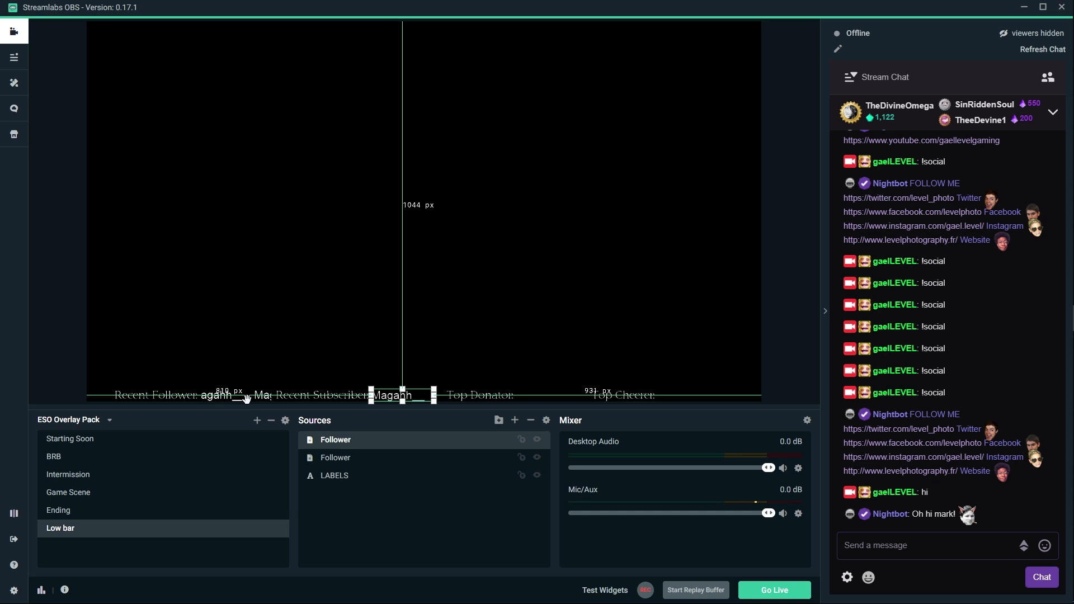
Rename the duplicate to Sub and reposition the labels beside their captions.
left_click(336, 458)
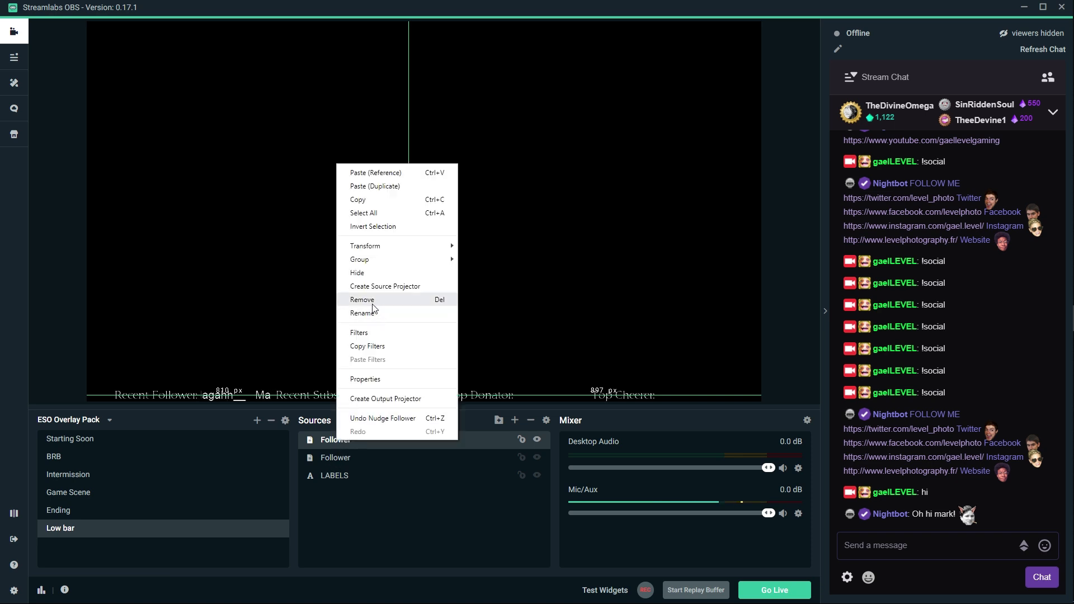
left_click(364, 312)
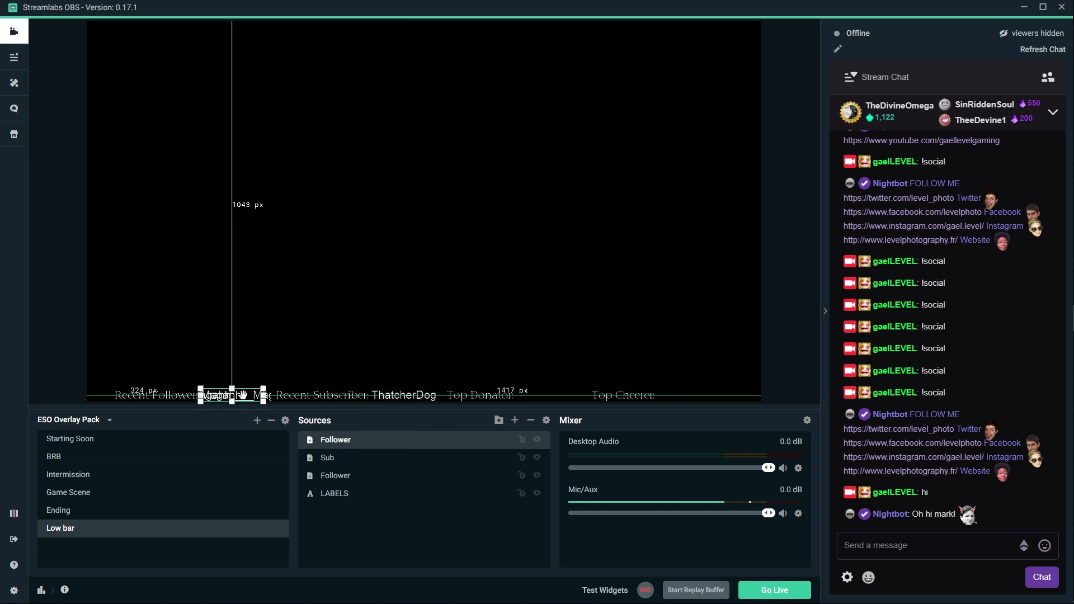
left_click_drag(229, 395, 542, 395)
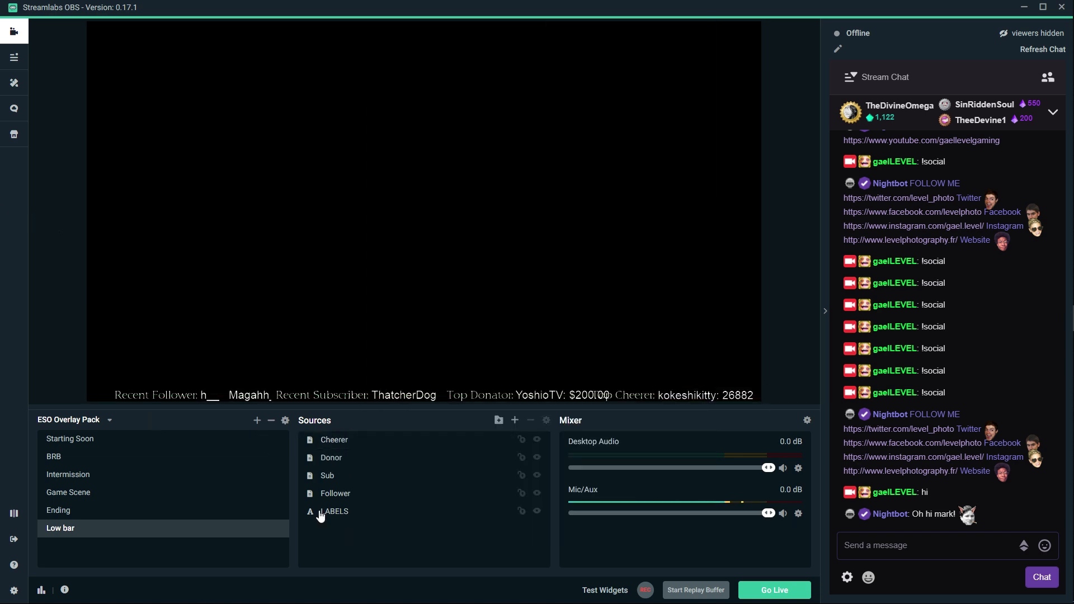
Copy the Follower label's filters and paste the scroll filter onto the Sub, Donor and Cheerer labels.
left_click(335, 494)
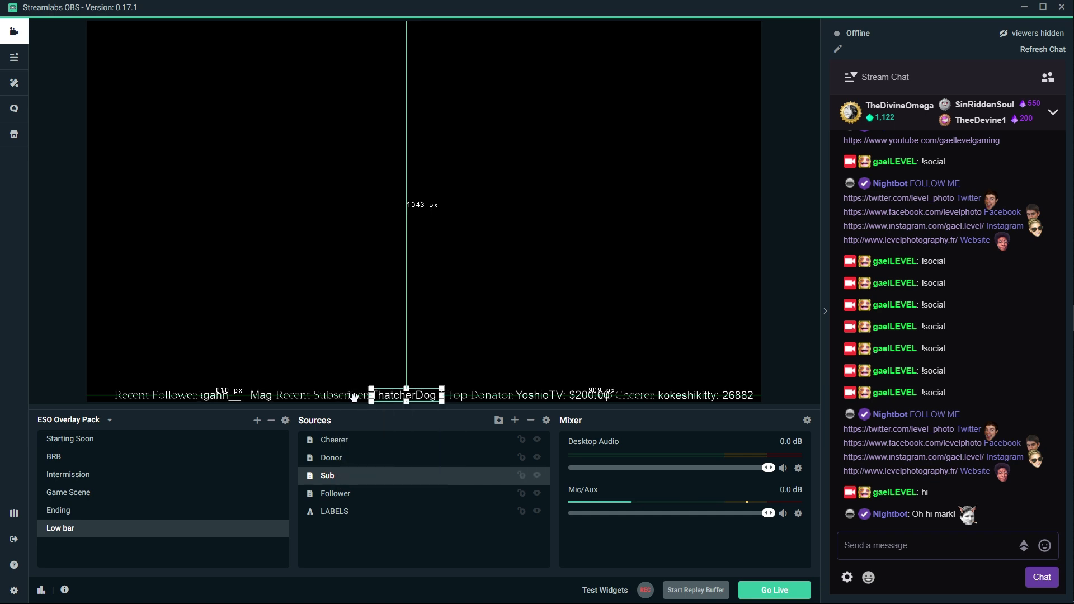
right_click(405, 395)
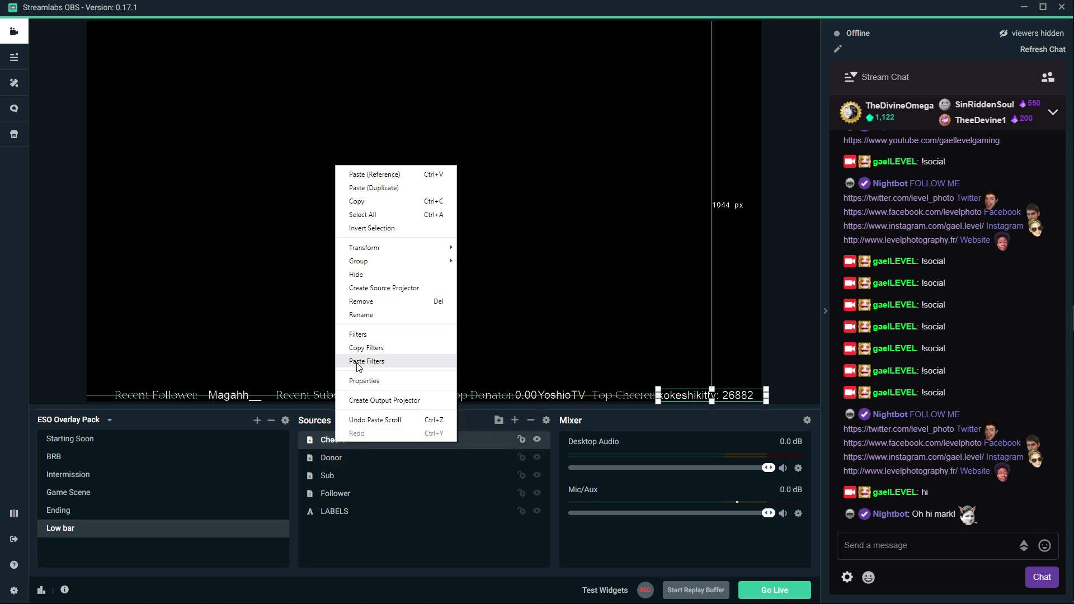
left_click(67, 208)
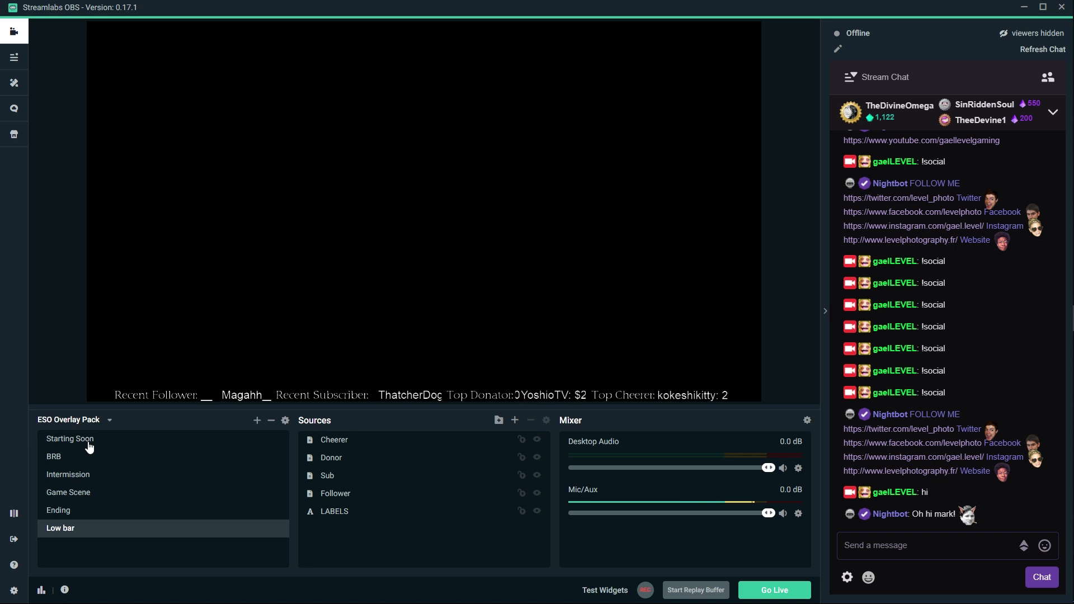
Add the existing Low bar scene as a source in the Starting Soon scene.
left_click(70, 438)
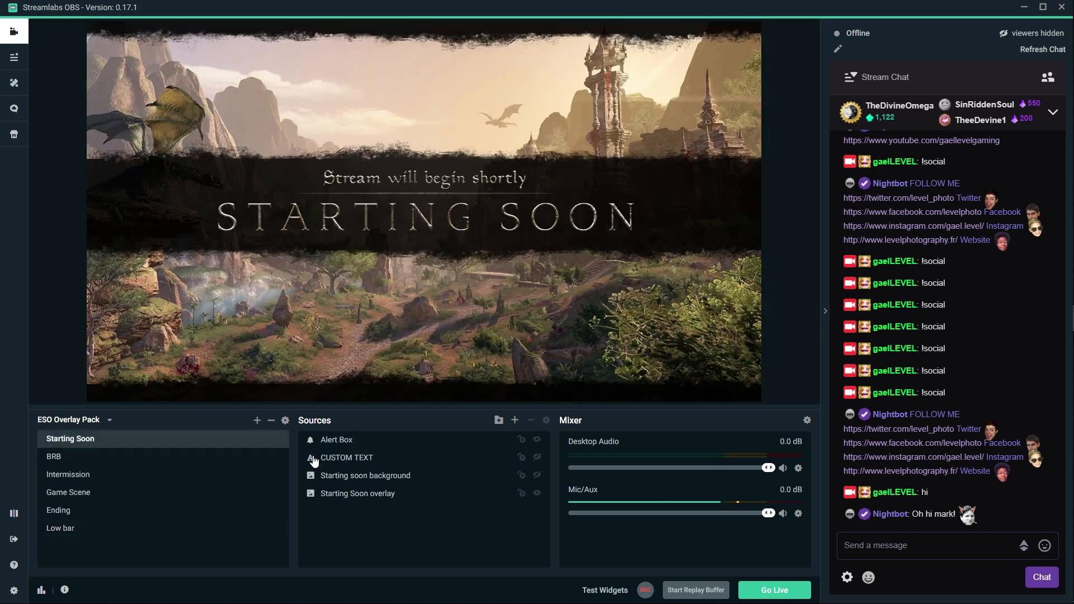
mouse_move(515, 420)
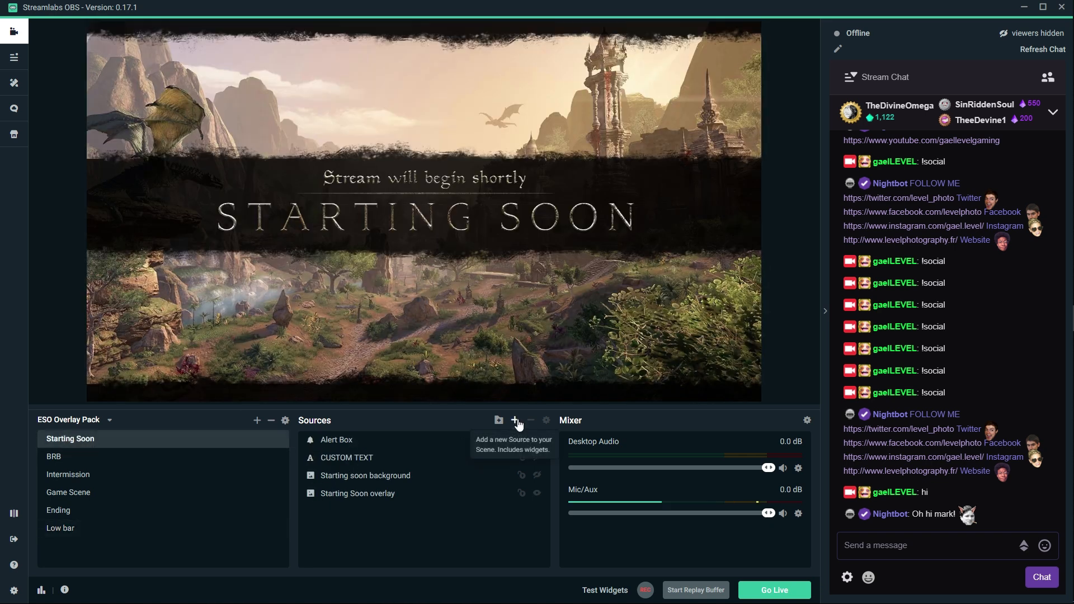
left_click(516, 419)
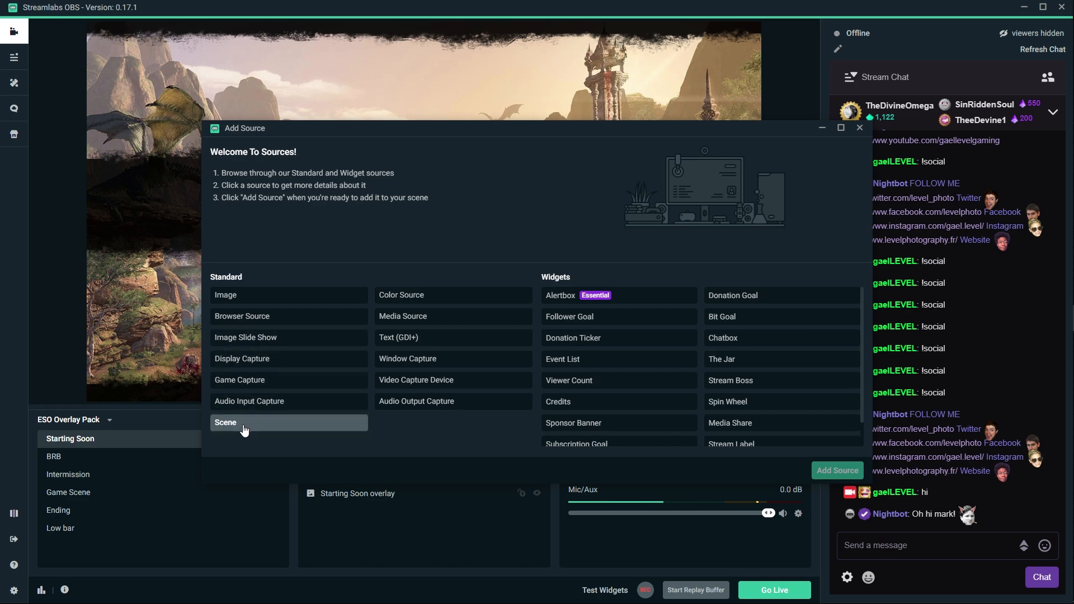
left_click(245, 422)
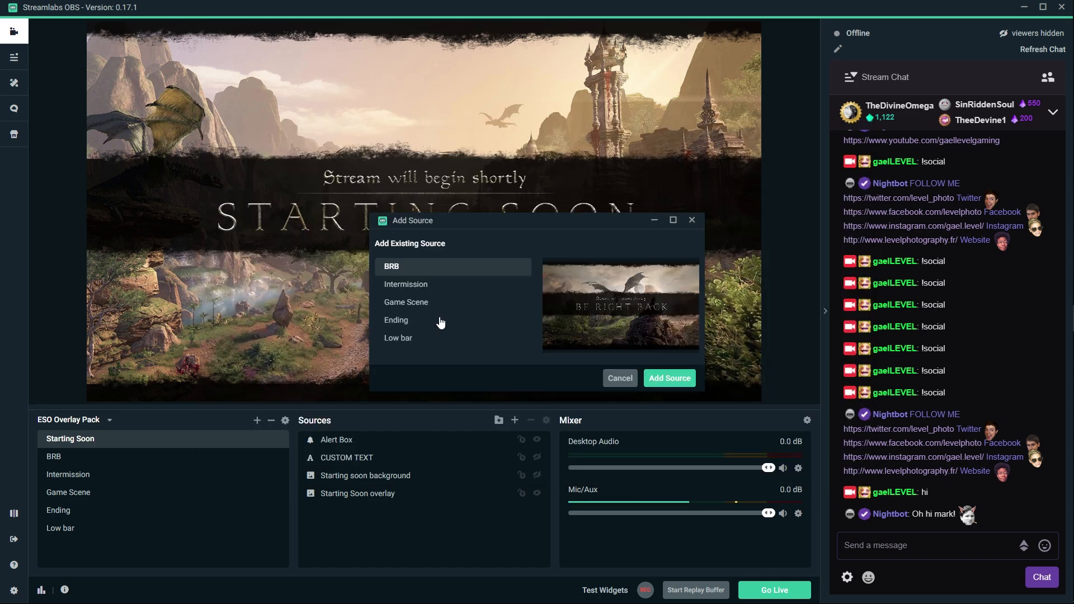
left_click(398, 338)
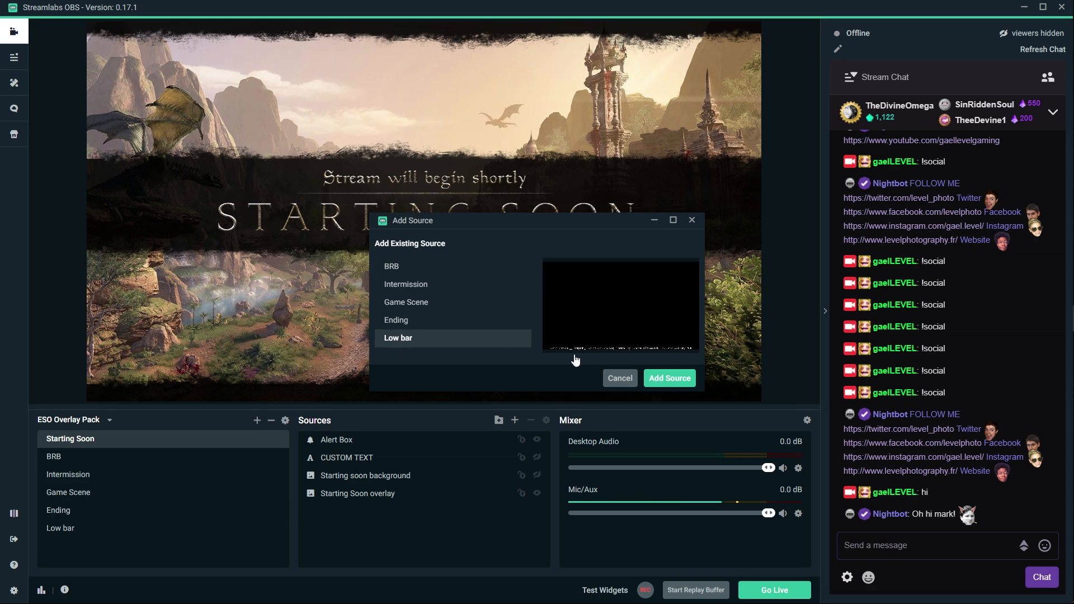
left_click(670, 377)
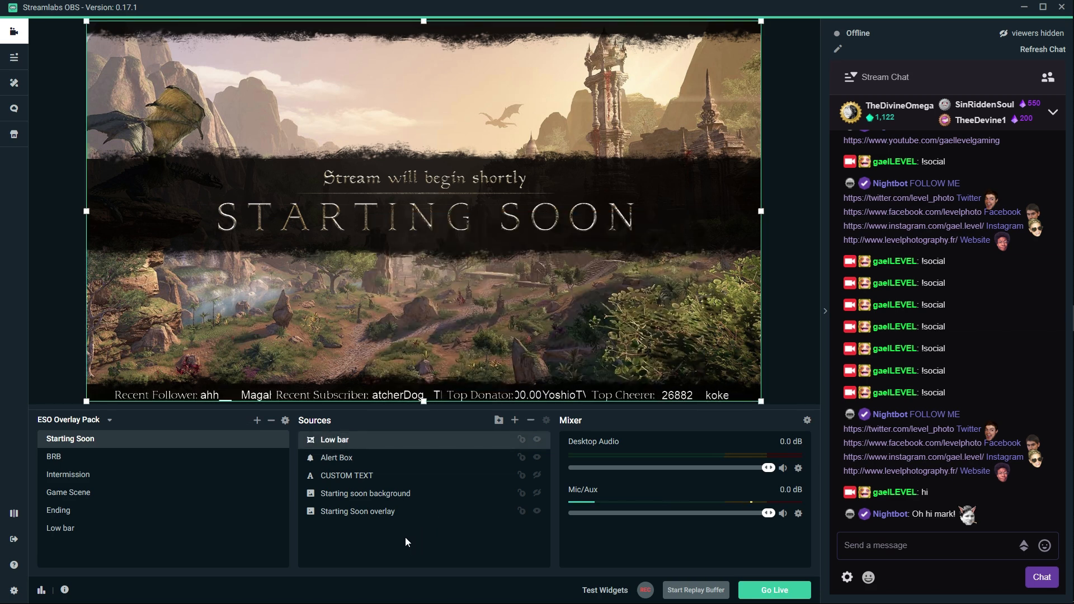
Position the Low bar overlay so its labels line up along the bottom edge.
left_click_drag(423, 395, 417, 144)
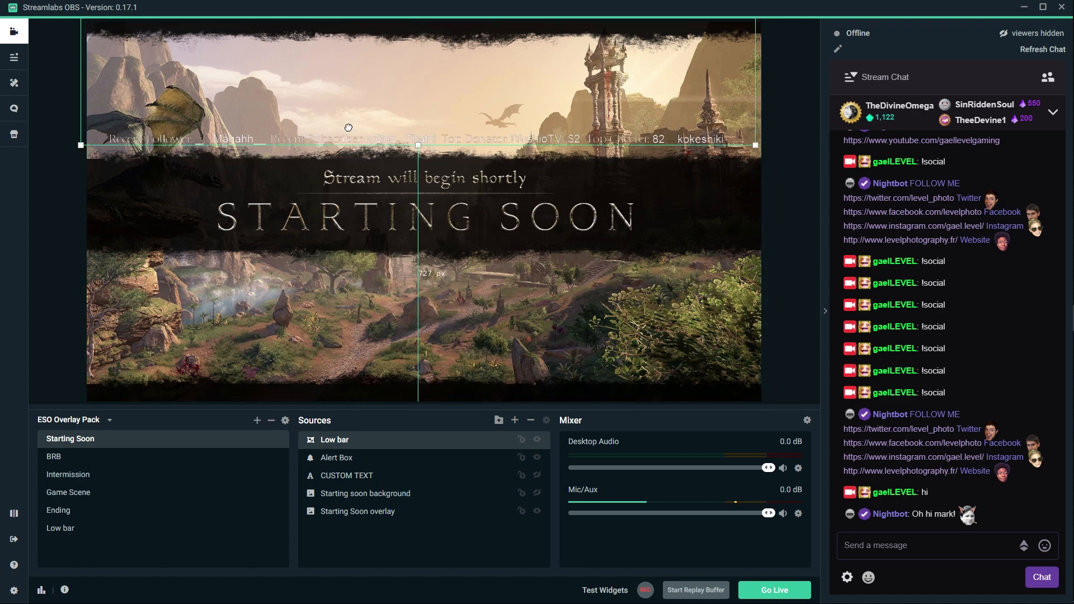
left_click_drag(418, 144, 418, 27)
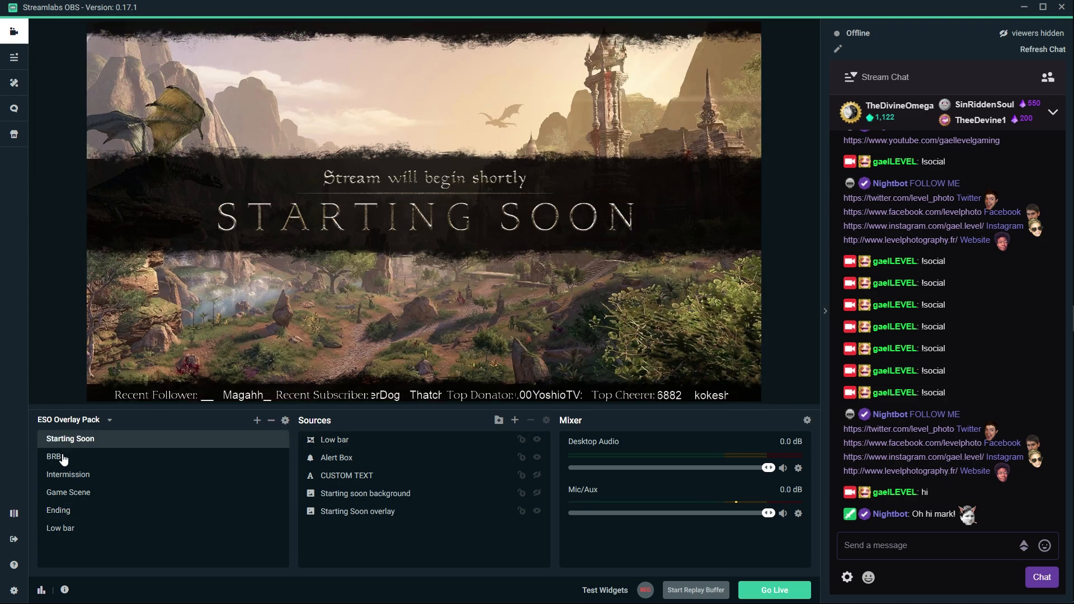
left_click(68, 475)
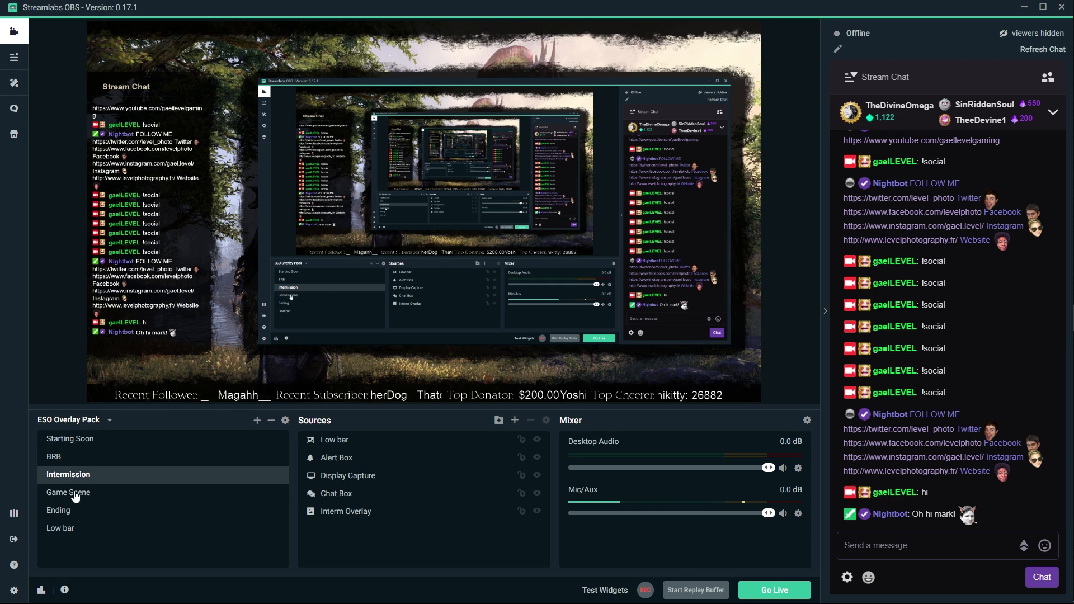
left_click(68, 492)
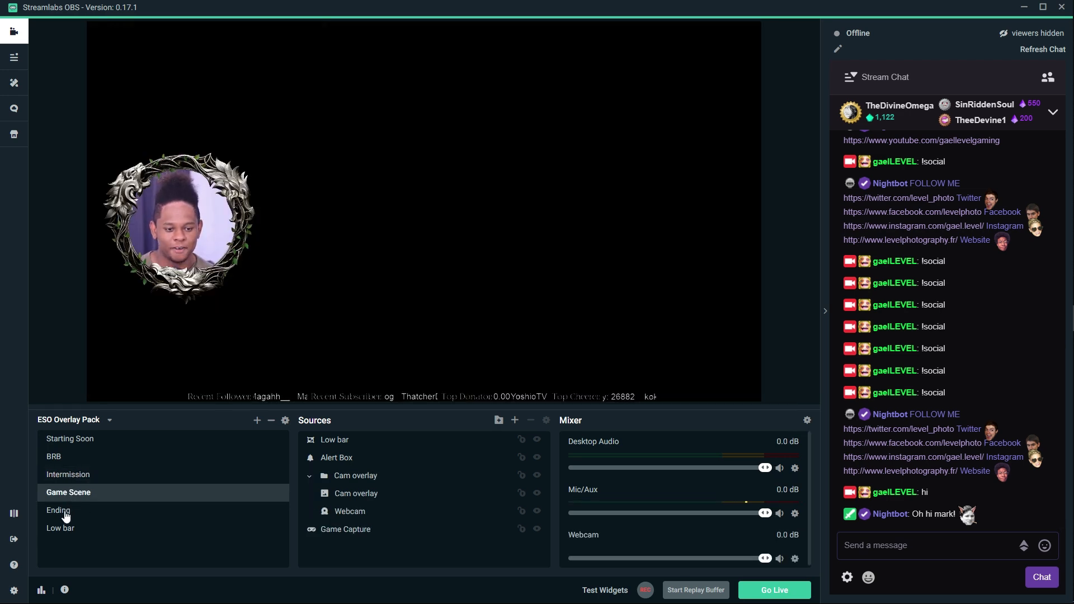
left_click(58, 510)
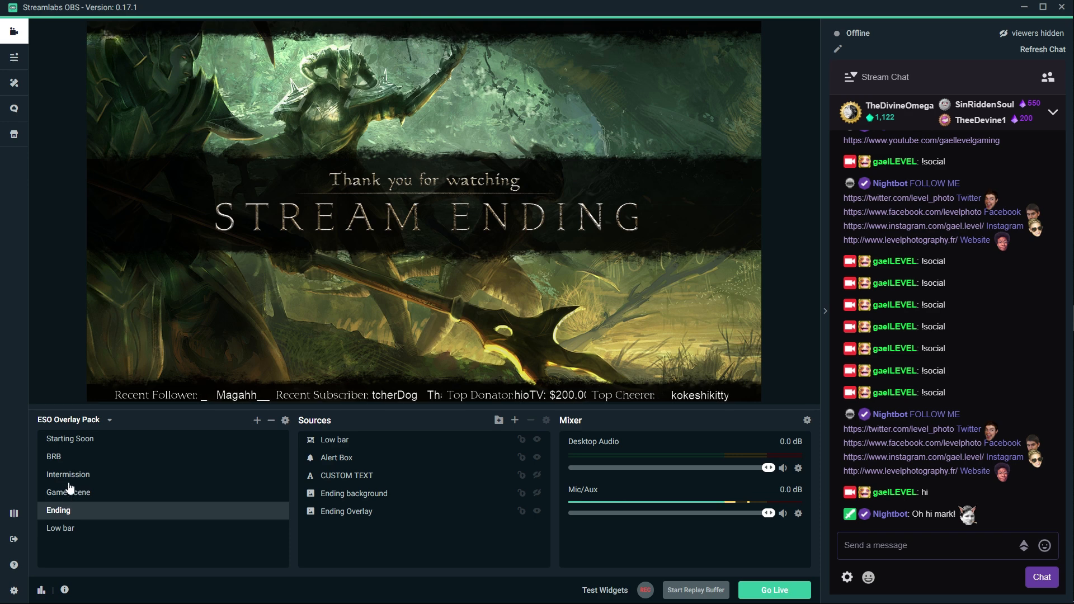
left_click(68, 474)
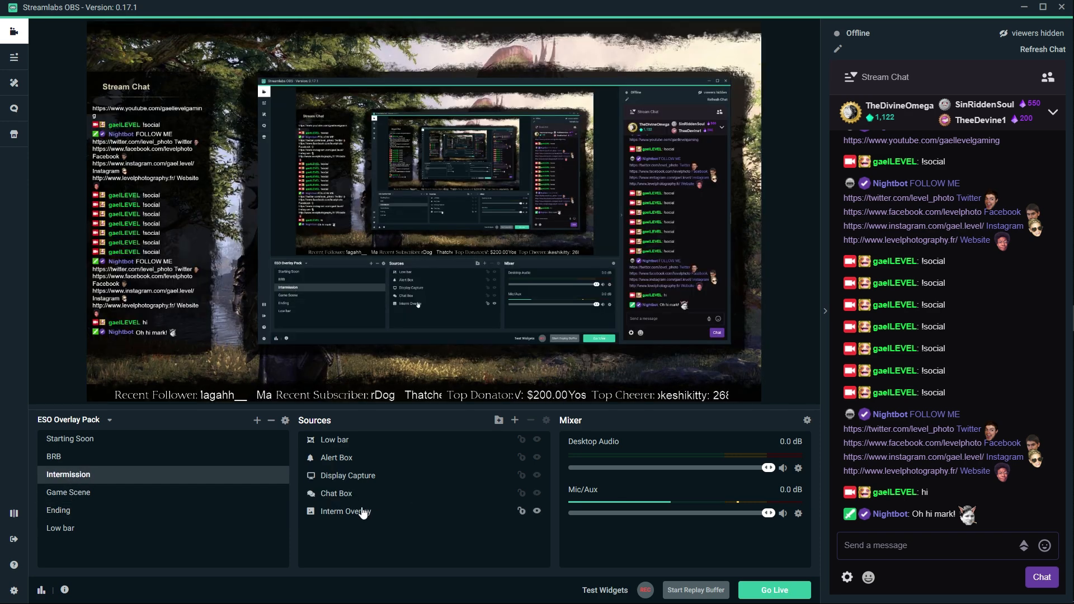
left_click(335, 439)
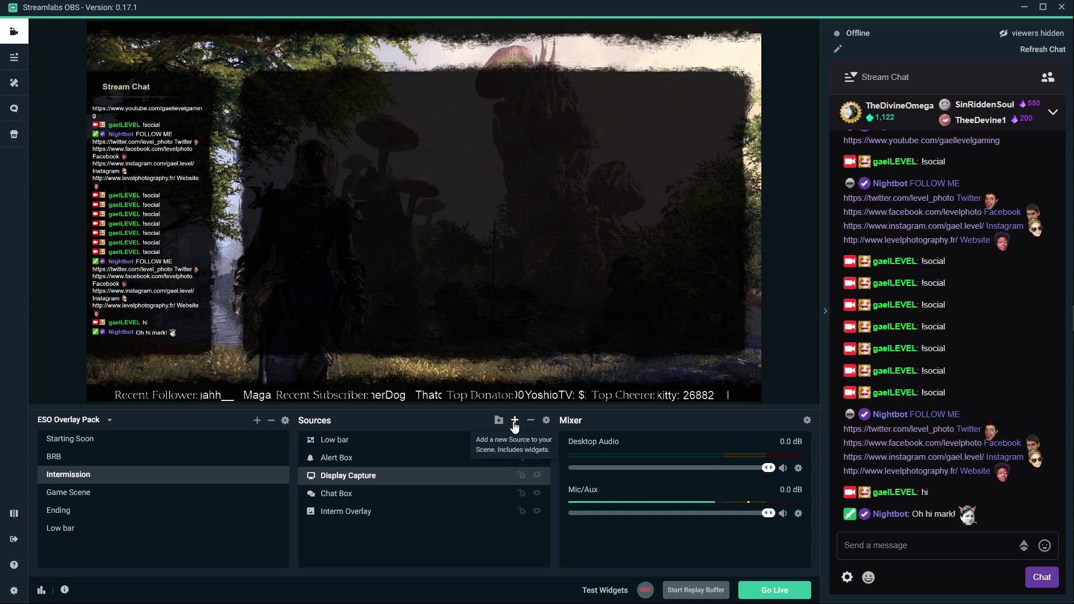
Add a new Video Capture Device webcam source to Intermission instead of reusing Webcam.
left_click(514, 419)
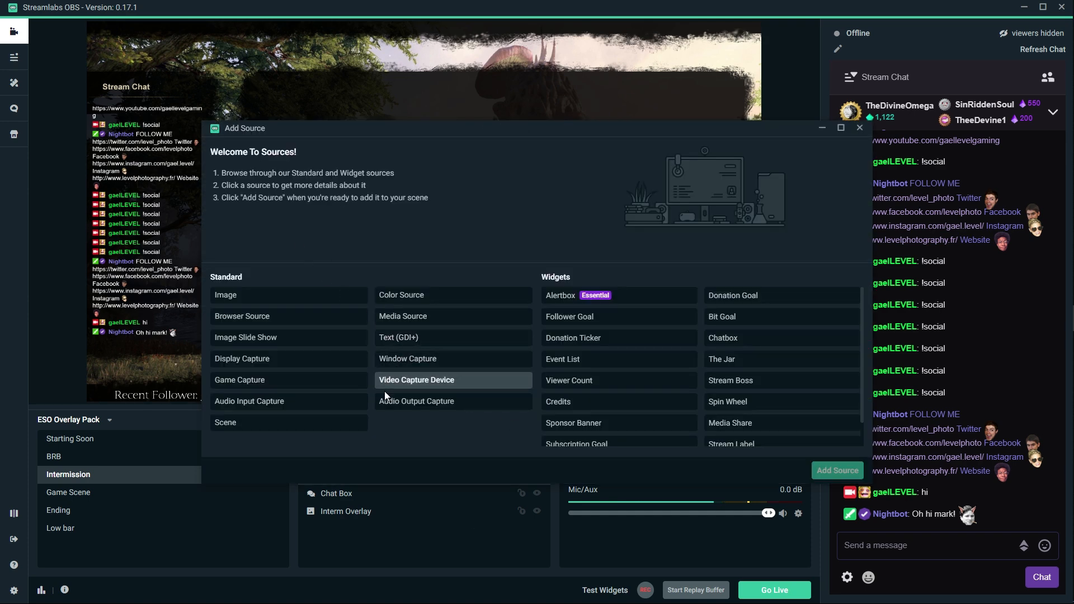
left_click(416, 380)
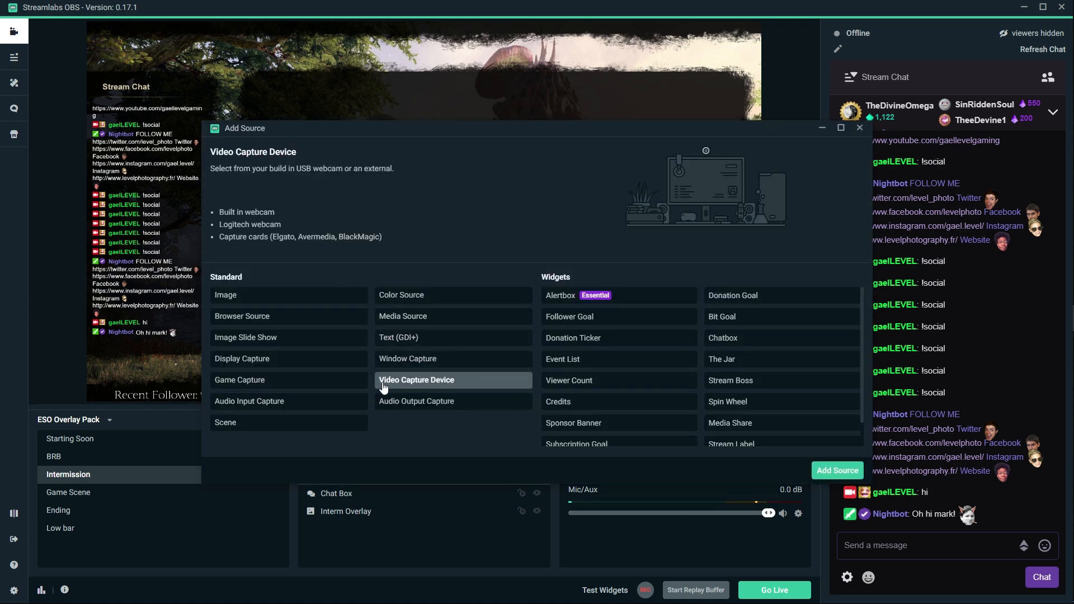
left_click(416, 381)
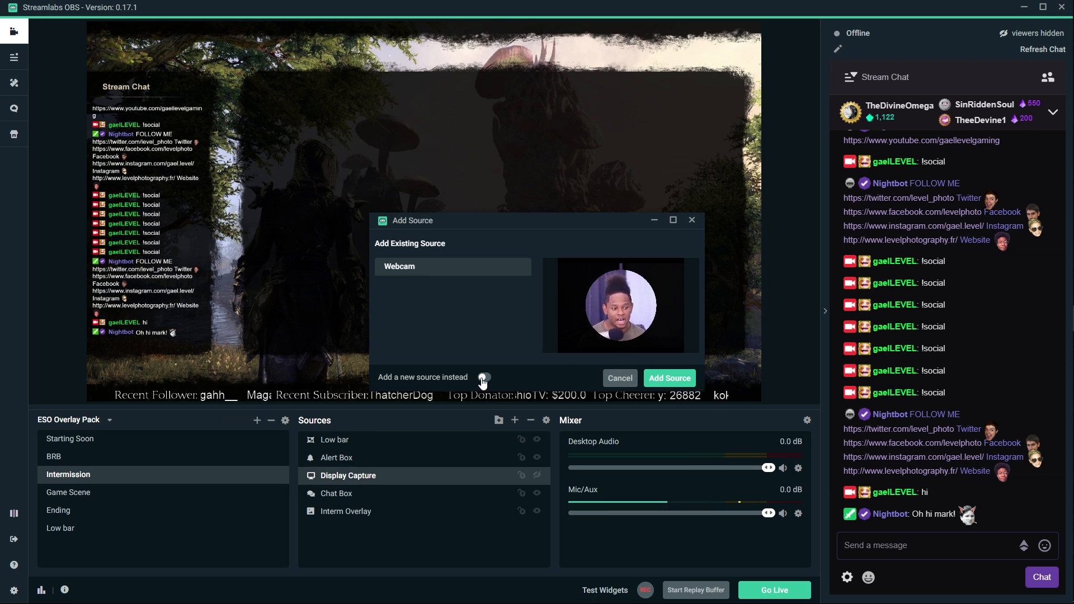
left_click(483, 377)
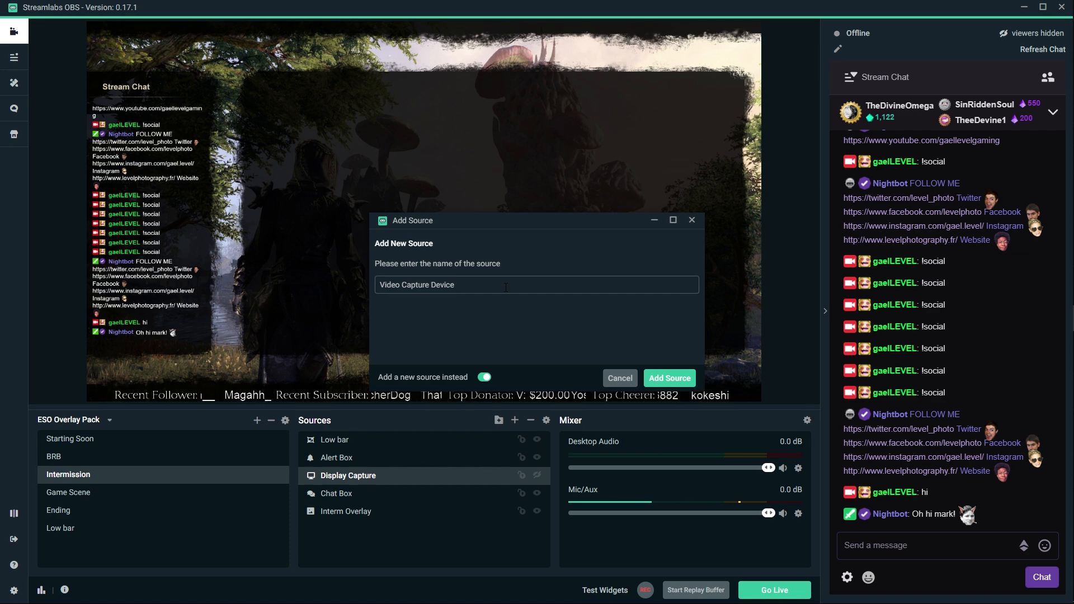
left_click(669, 377)
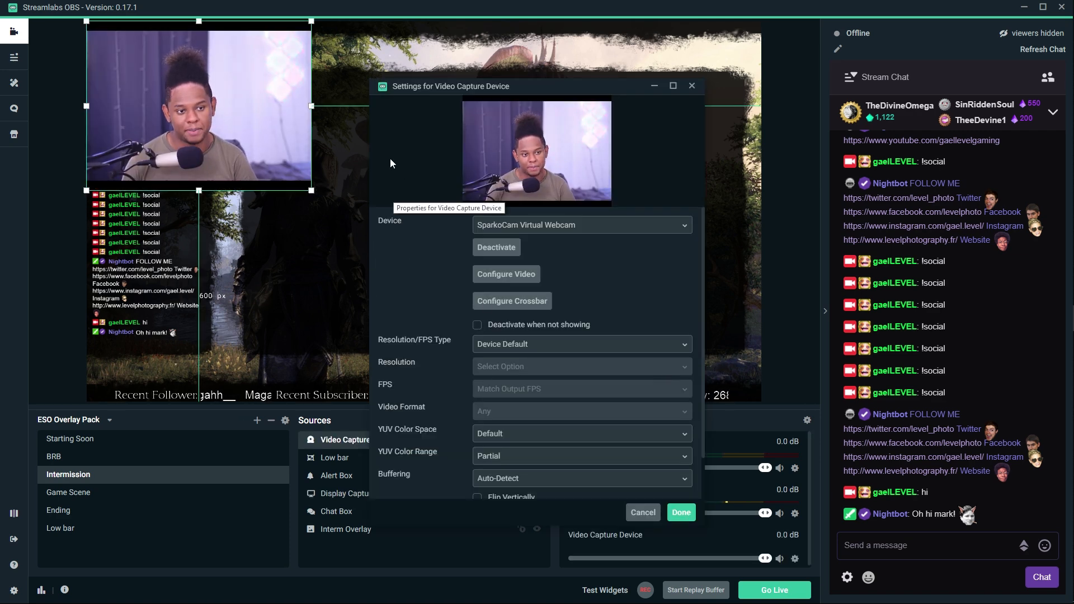
left_click_drag(450, 86, 508, 87)
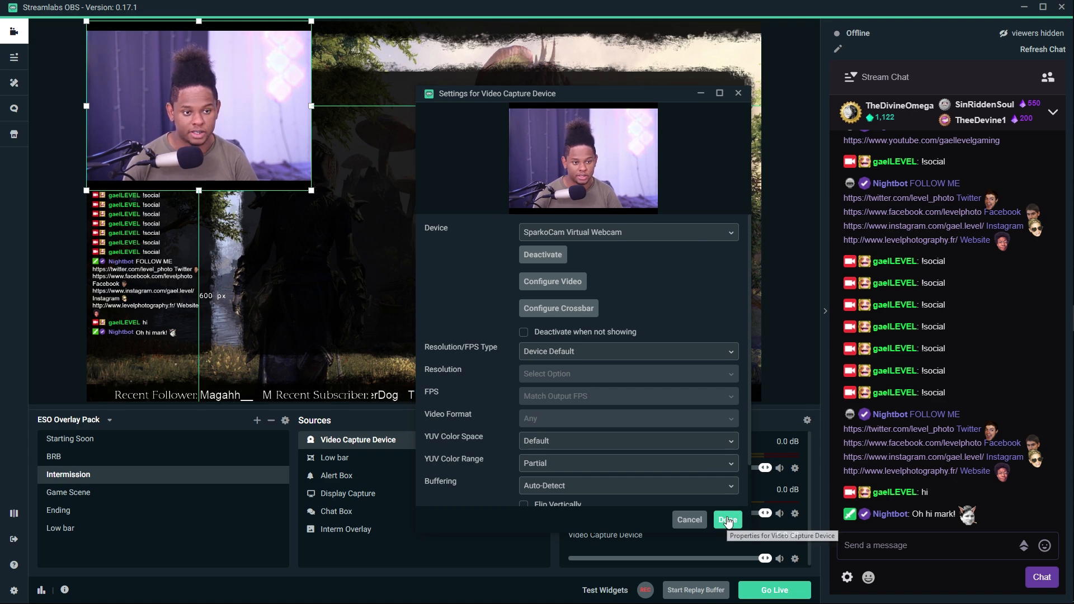
left_click(728, 519)
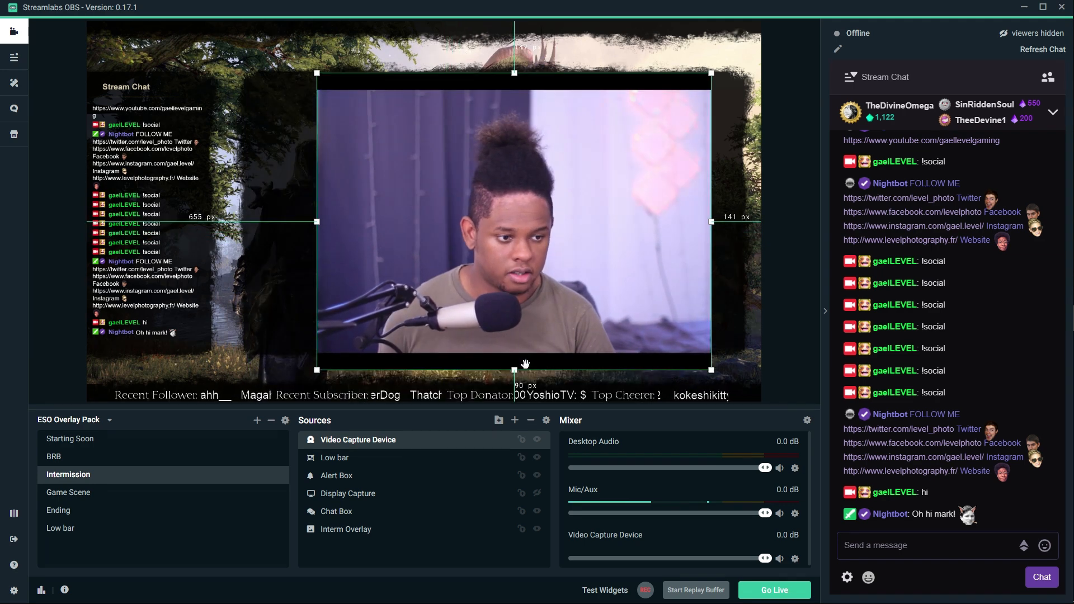
Enlarge the webcam and adjust its top edge to fill the overlay's central frame.
left_click_drag(514, 371, 514, 355)
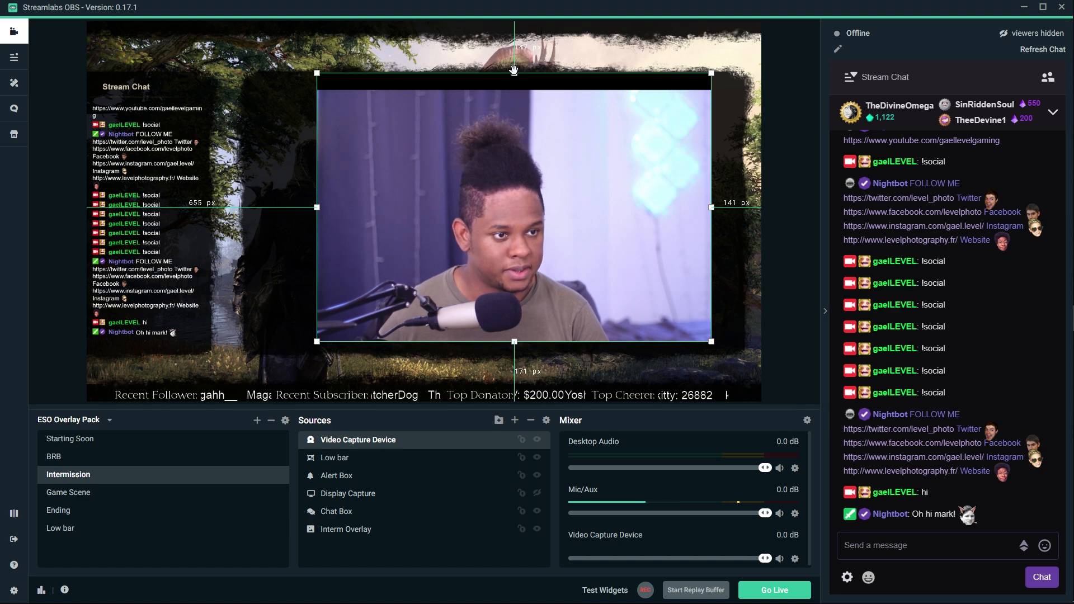
left_click_drag(514, 72, 513, 109)
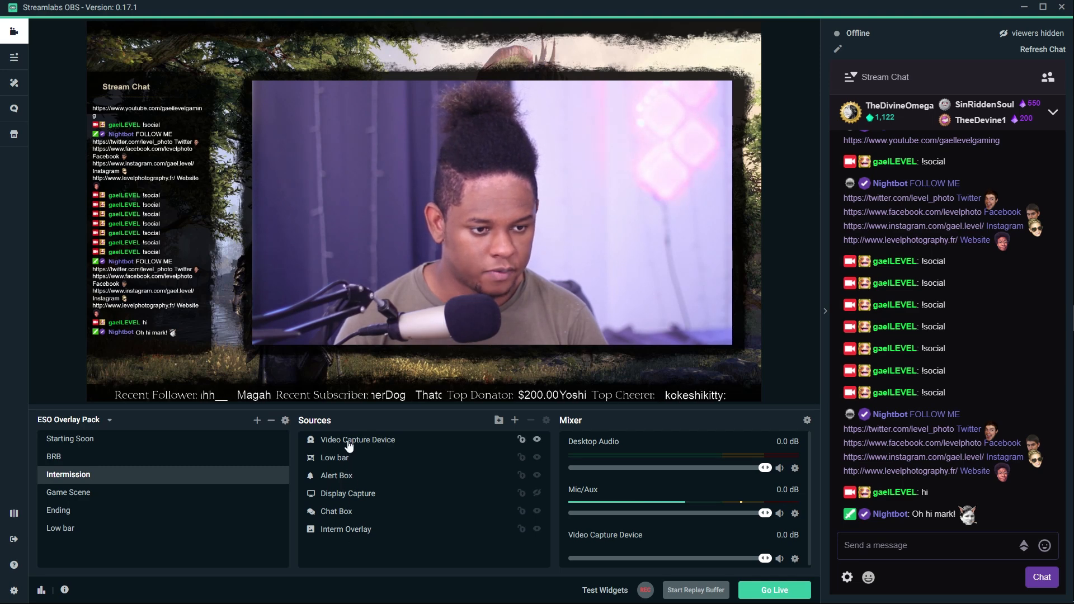
Apply an Image Mask/Blend filter using Wide mask.png to the Intermission webcam.
right_click(357, 438)
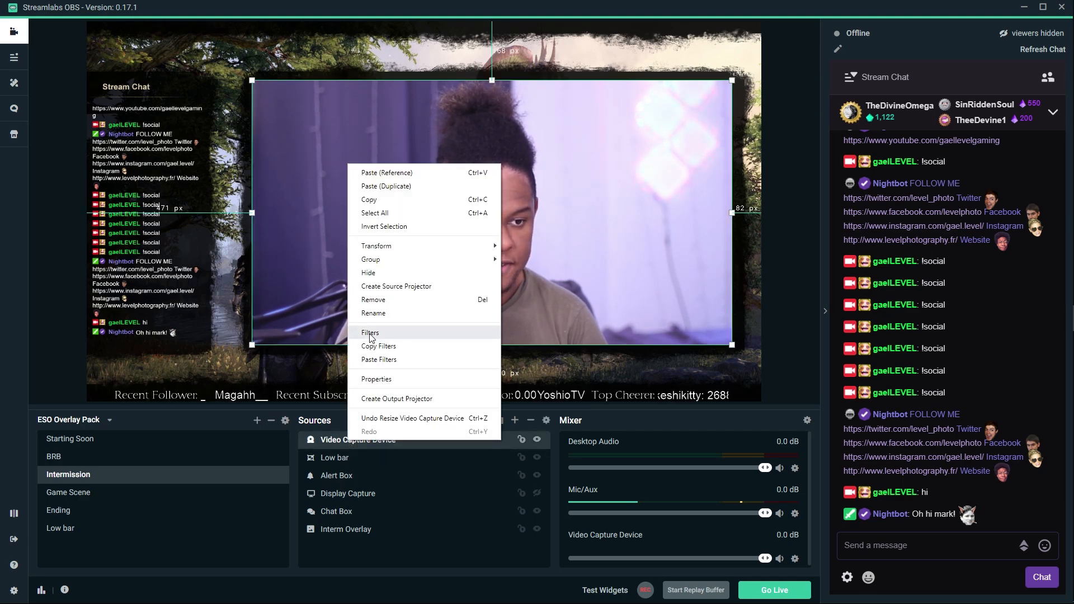
left_click(370, 332)
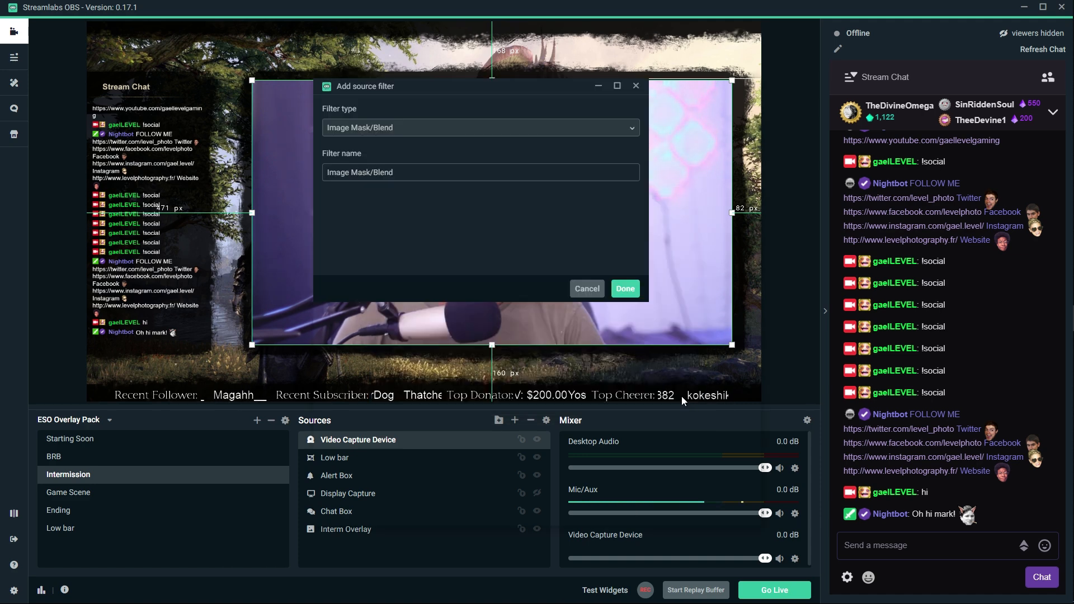
left_click(623, 289)
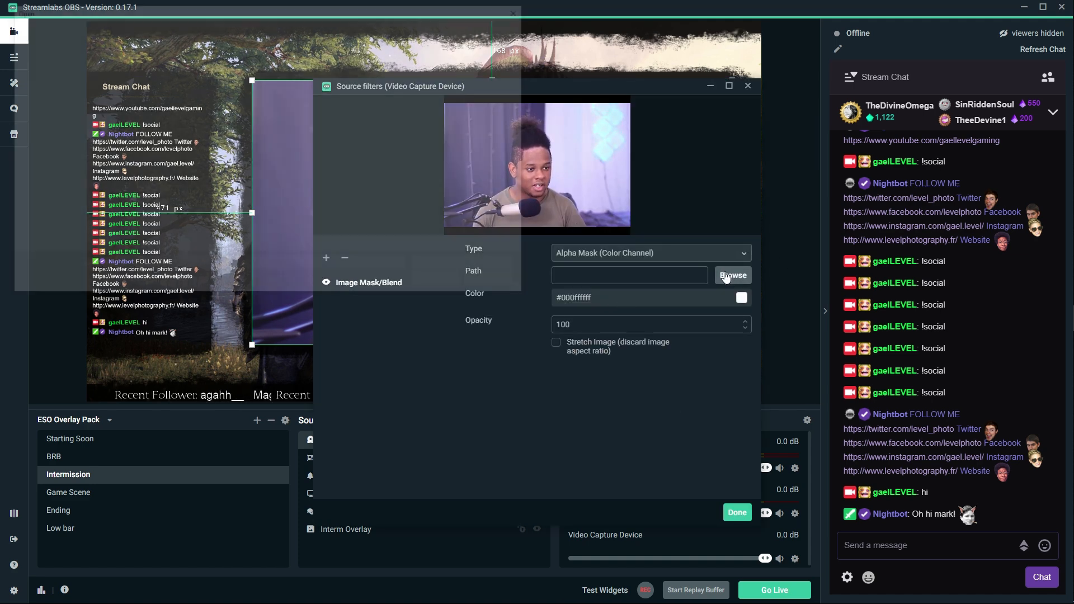
left_click(732, 275)
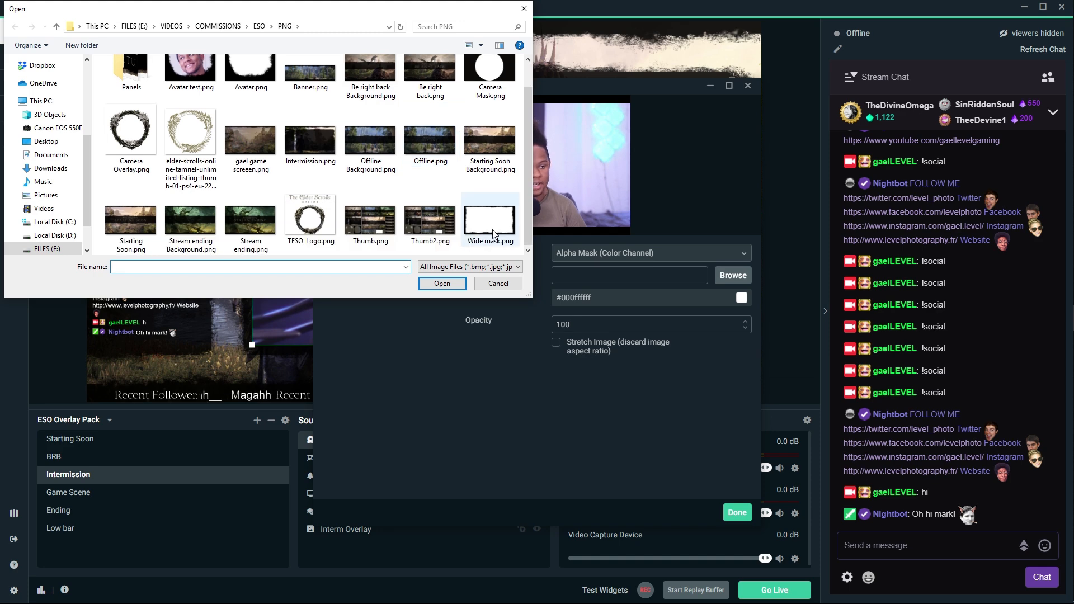
left_click(441, 283)
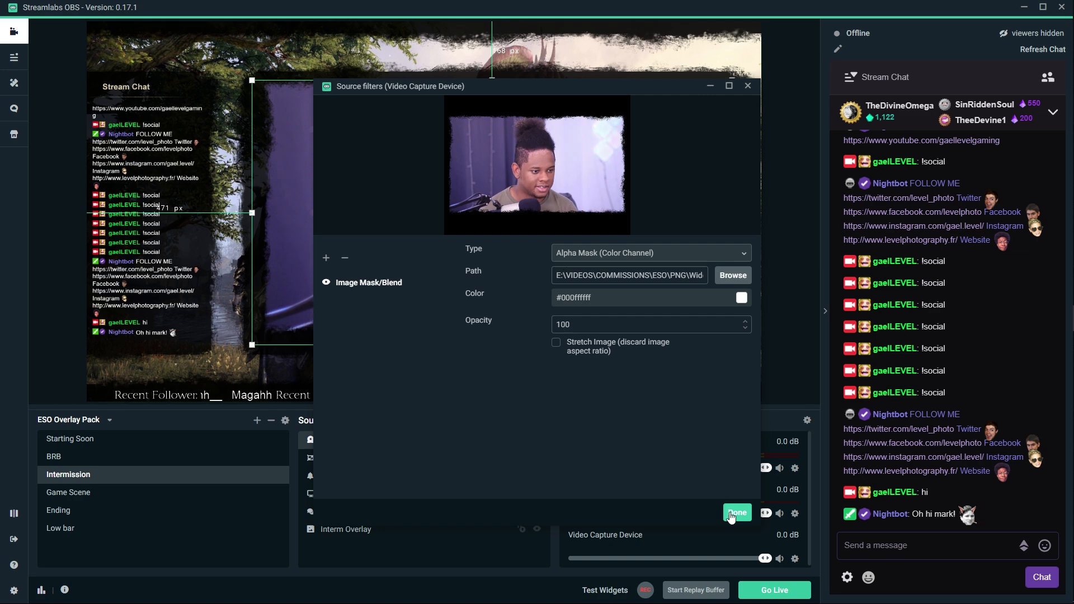
left_click(736, 513)
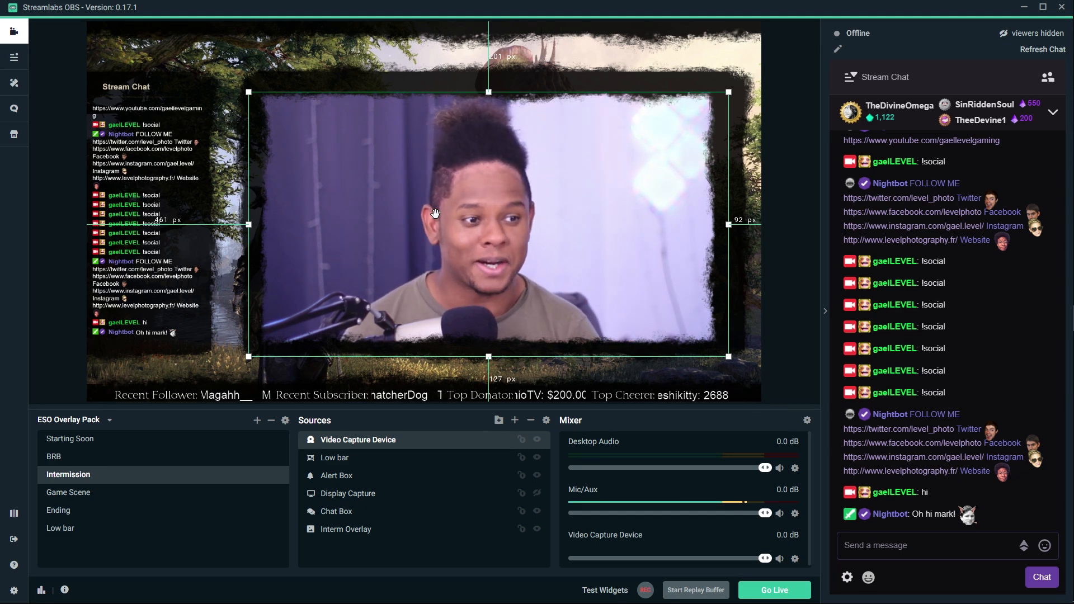
left_click(69, 438)
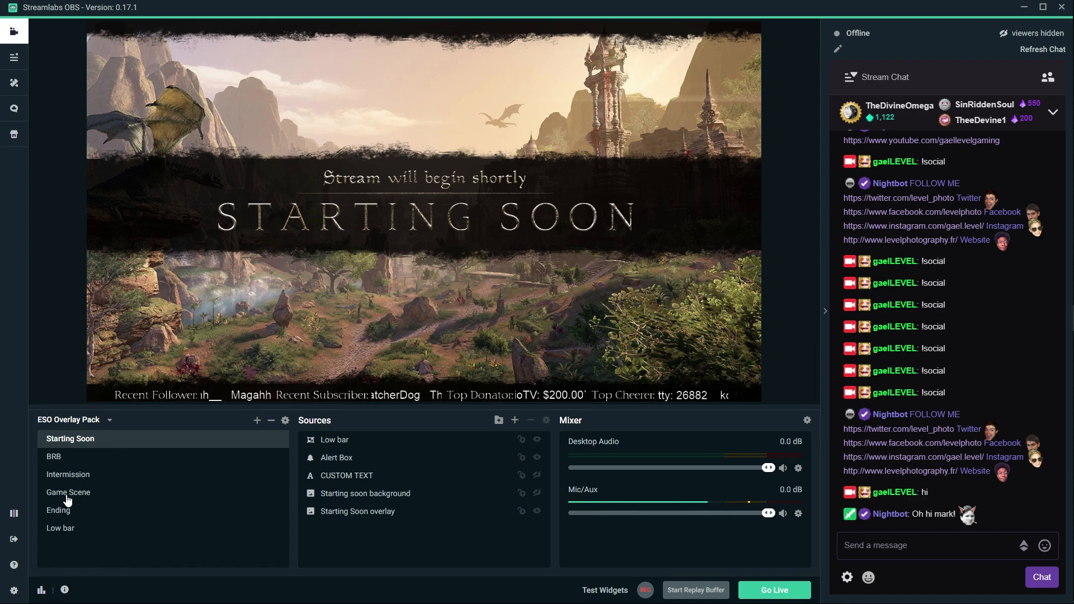
Cycle through Game Scene, BRB, Ending, Starting Soon and end on Intermission.
left_click(68, 493)
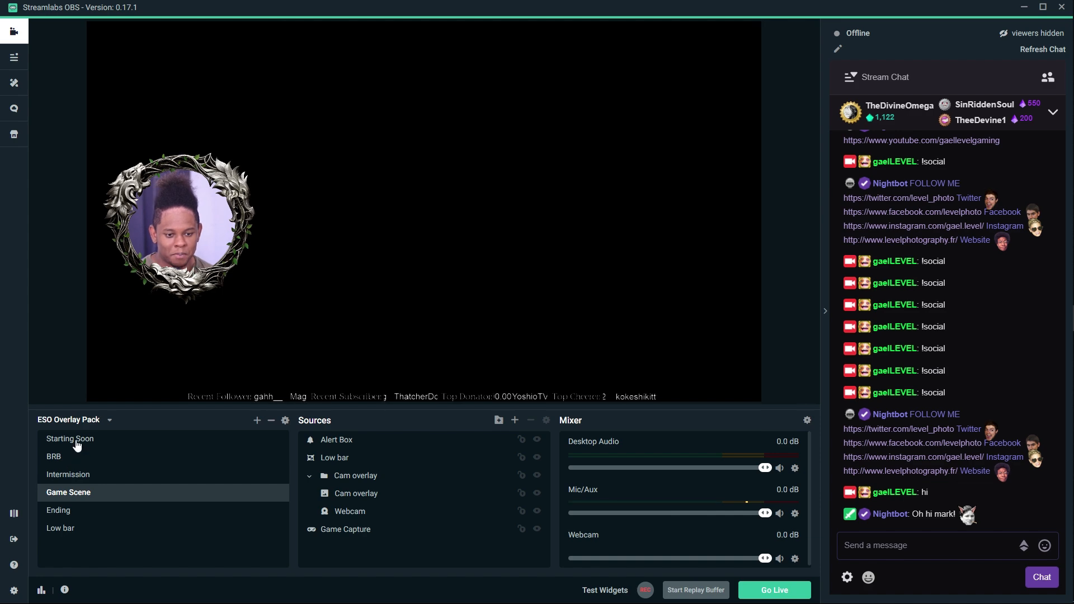
left_click(54, 457)
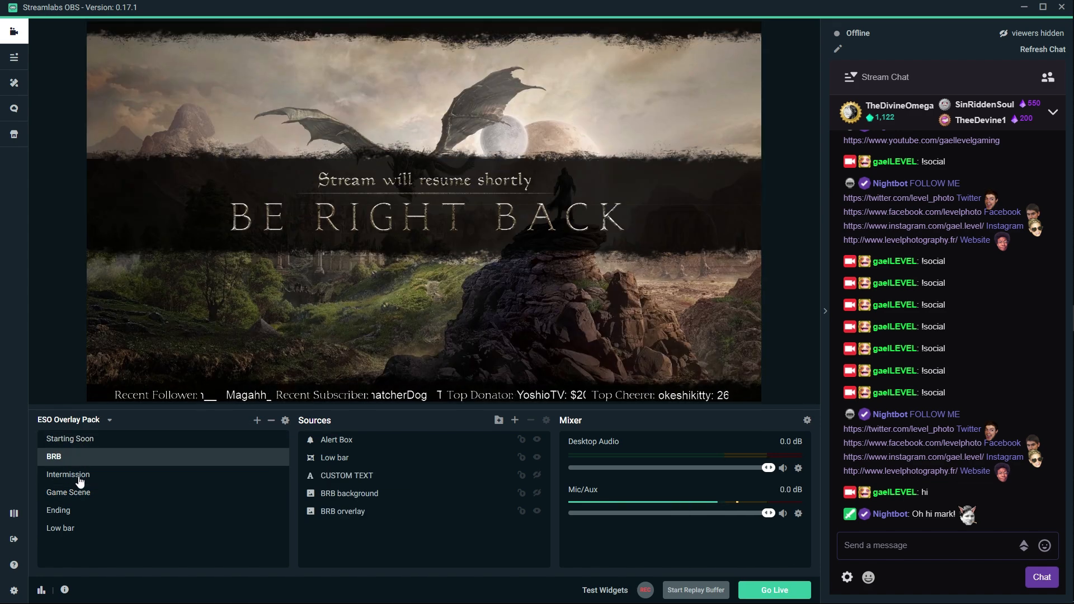
left_click(58, 510)
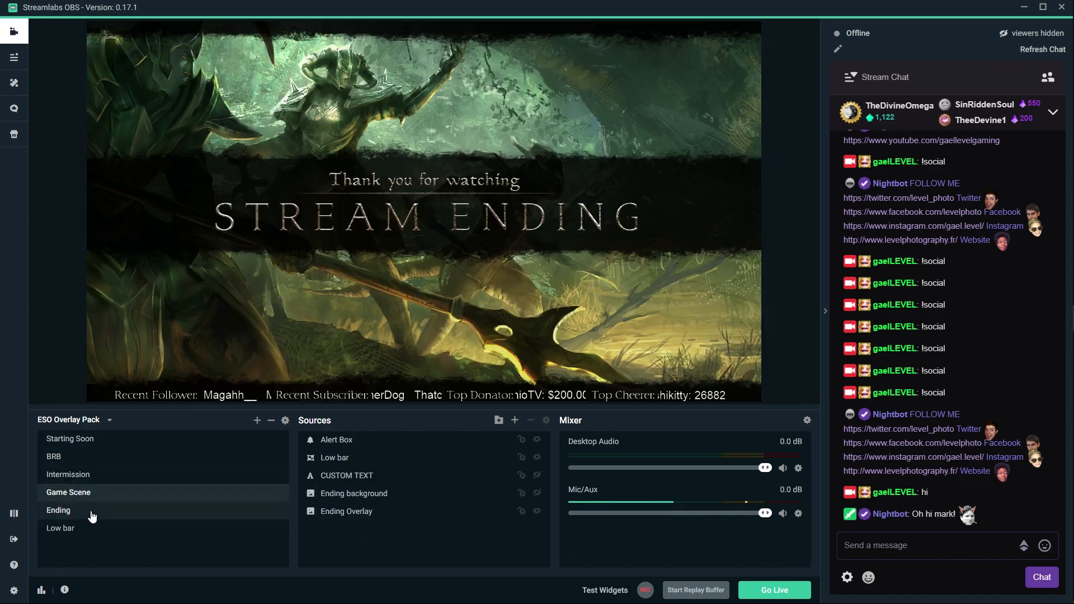
left_click(69, 438)
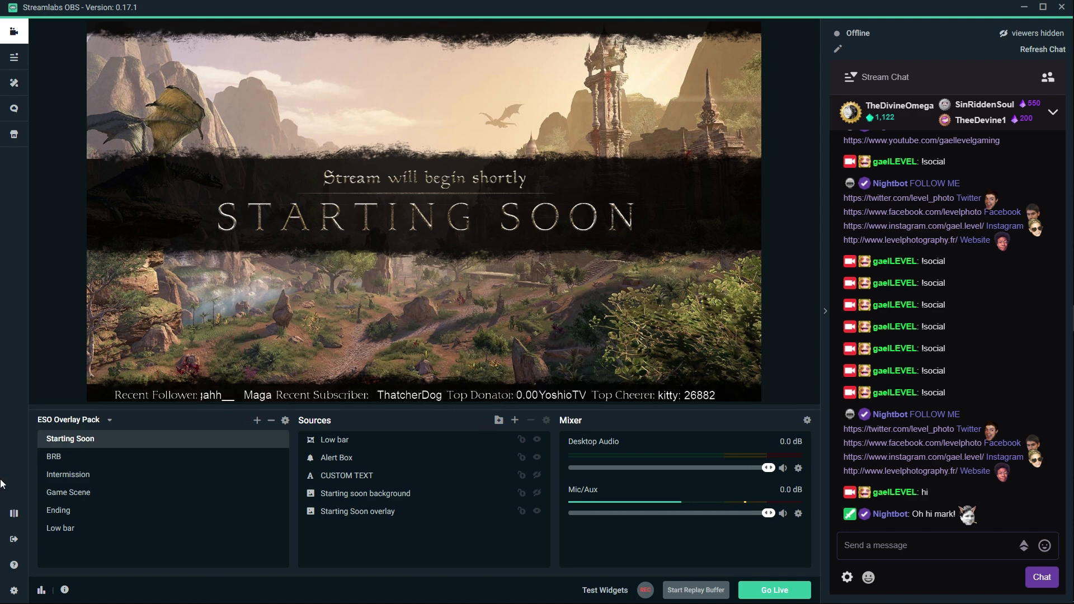
left_click(69, 474)
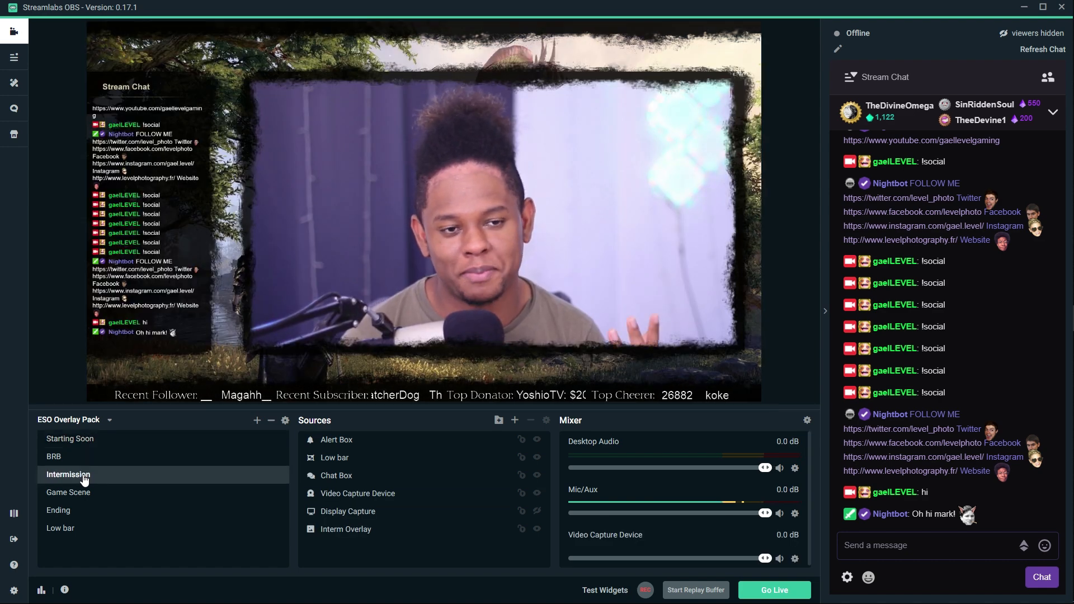